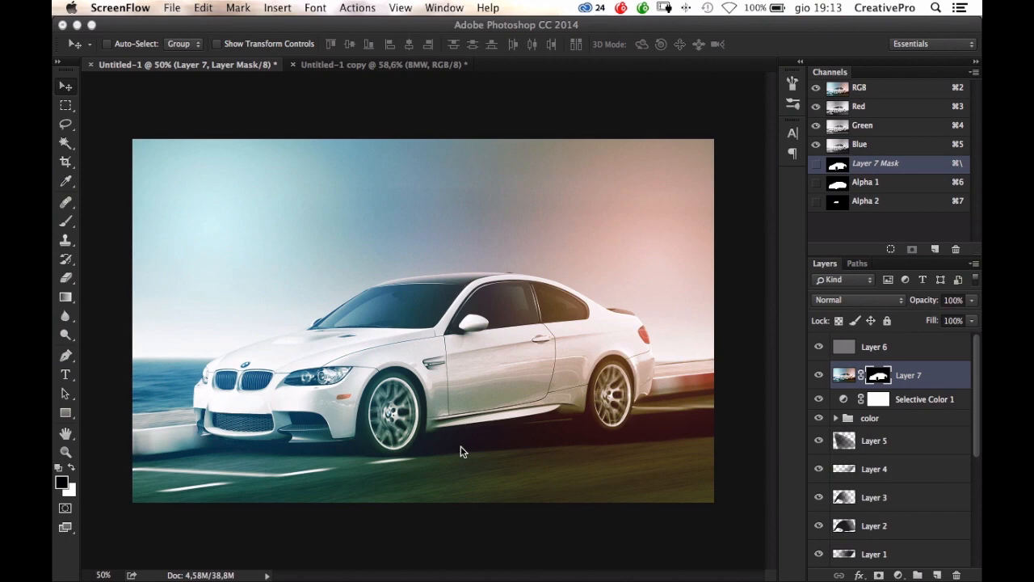
mouse_move(348, 223)
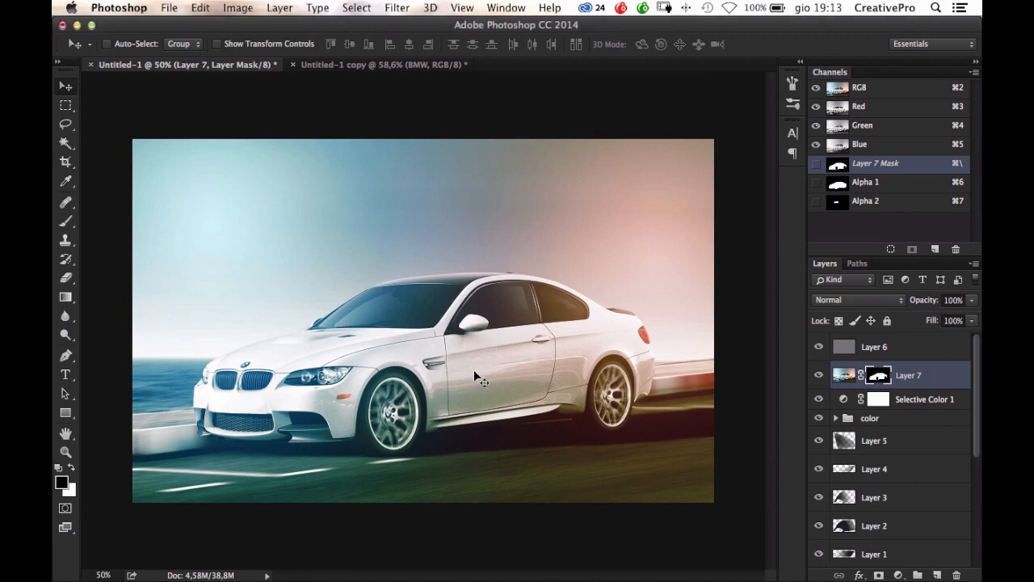
mouse_move(499, 427)
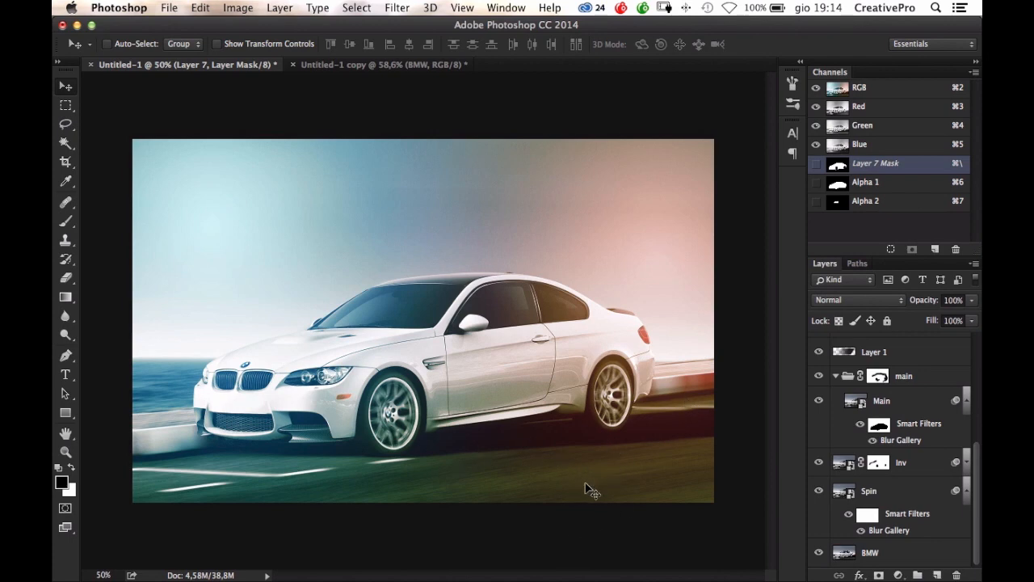
mouse_move(618, 485)
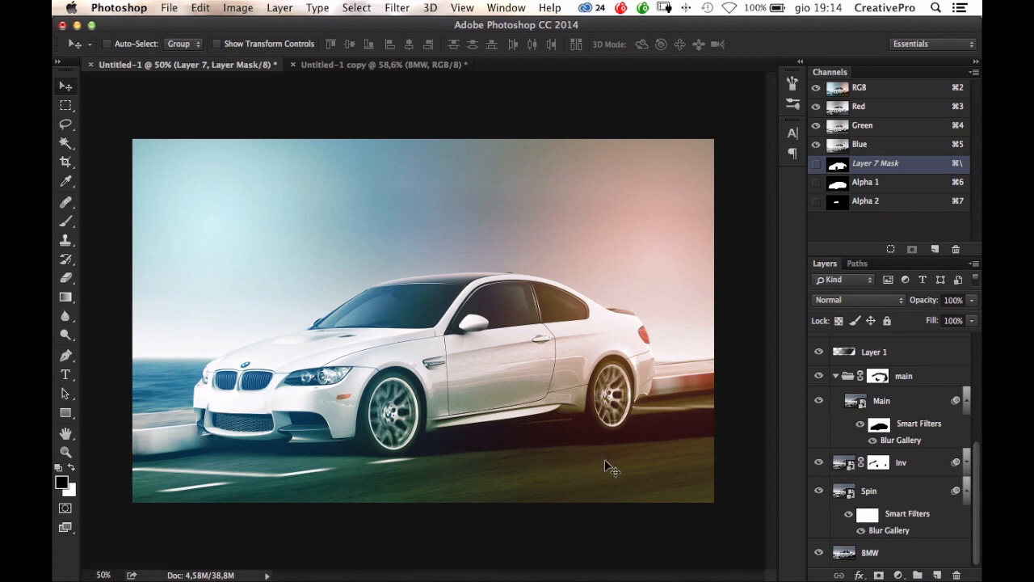
mouse_move(381, 66)
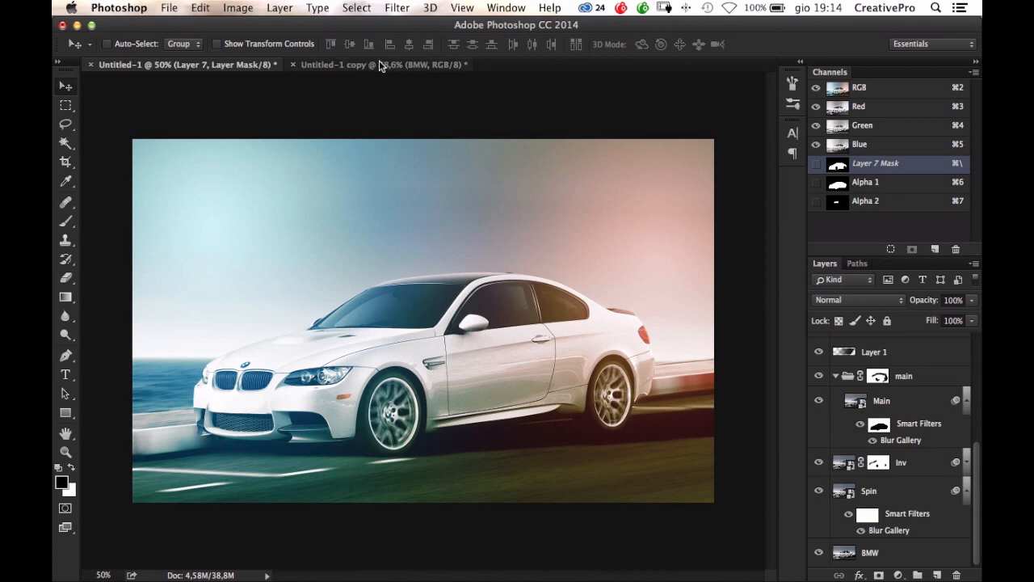
- In the Untitled-1 copy document, convert the 'spin blur' layer to a smart object
click(363, 65)
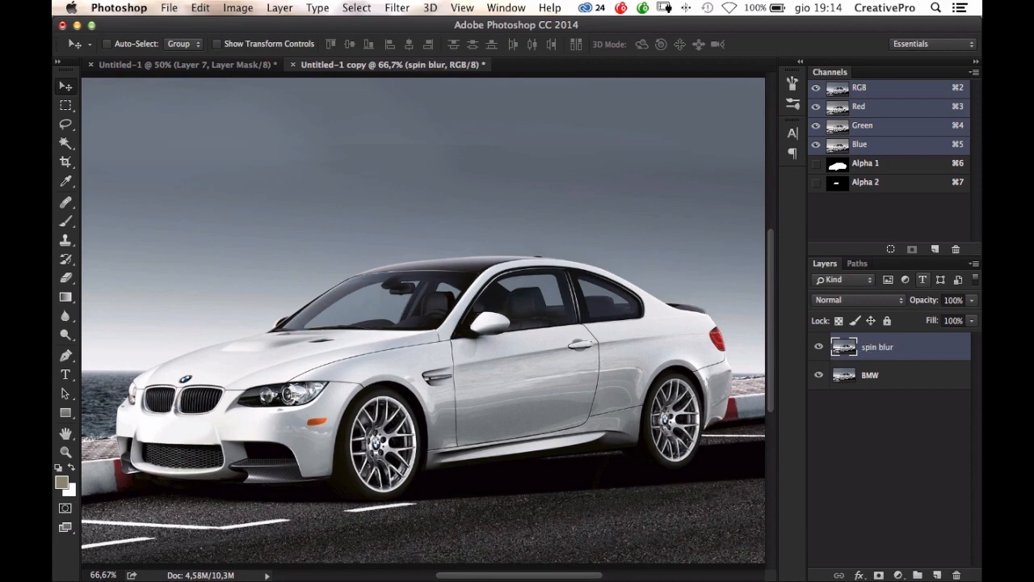
mouse_move(907, 351)
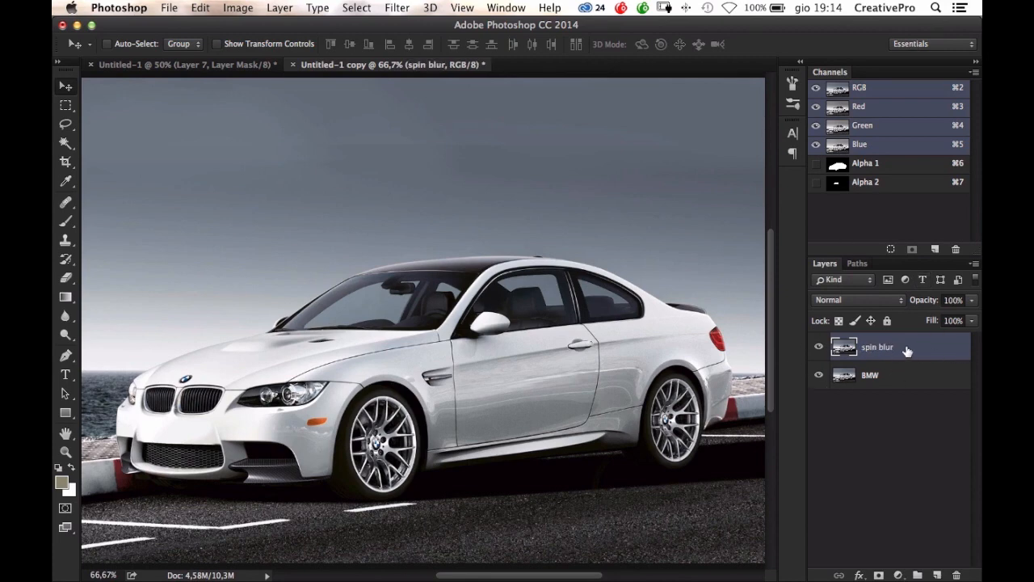
right_click(877, 347)
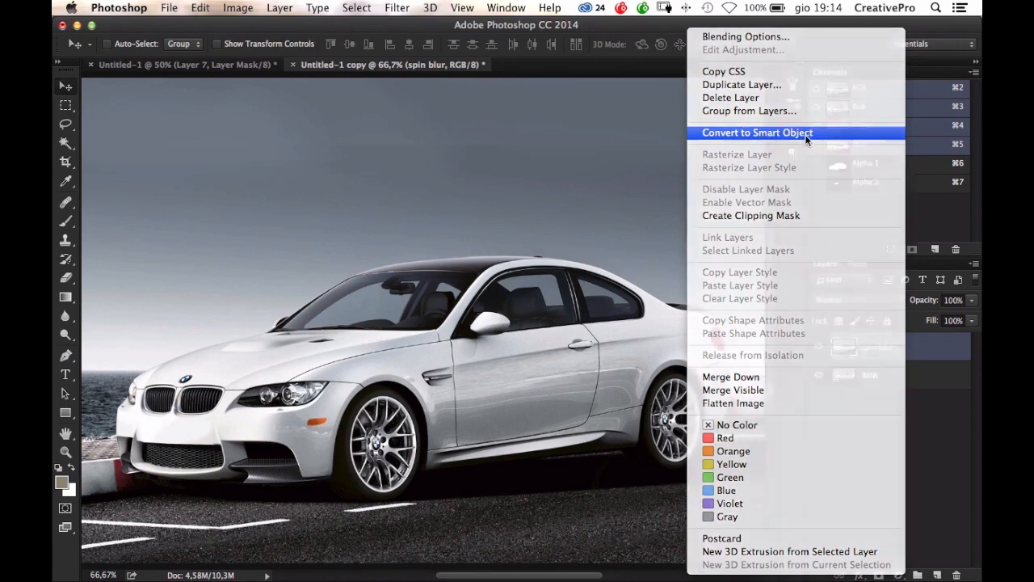
click(756, 132)
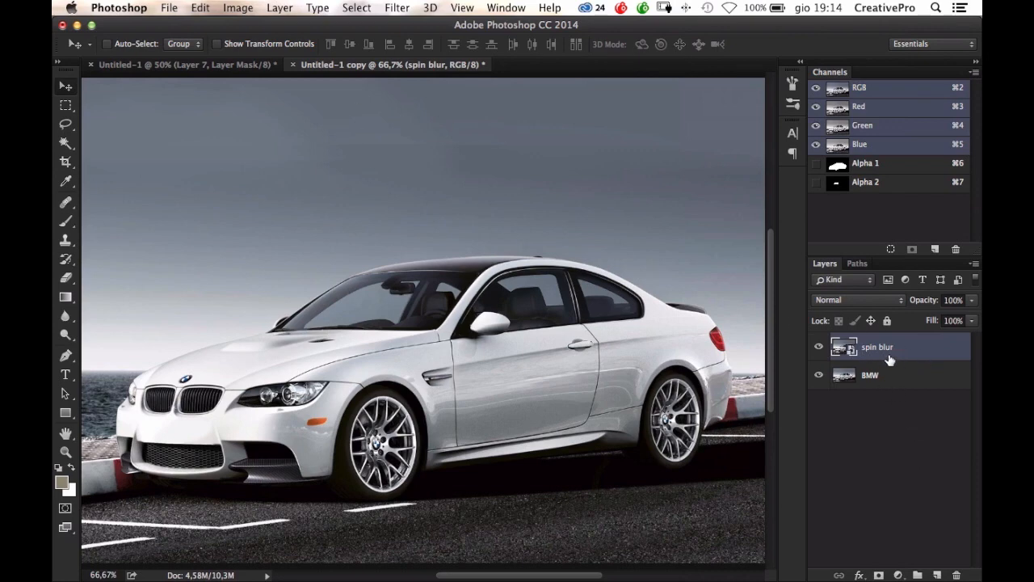
mouse_move(879, 361)
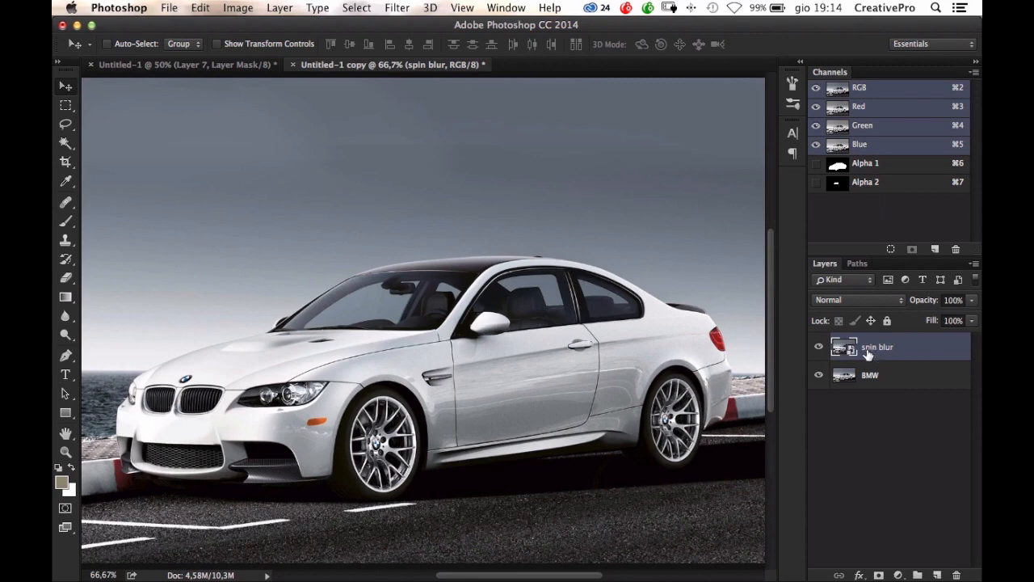
mouse_move(887, 364)
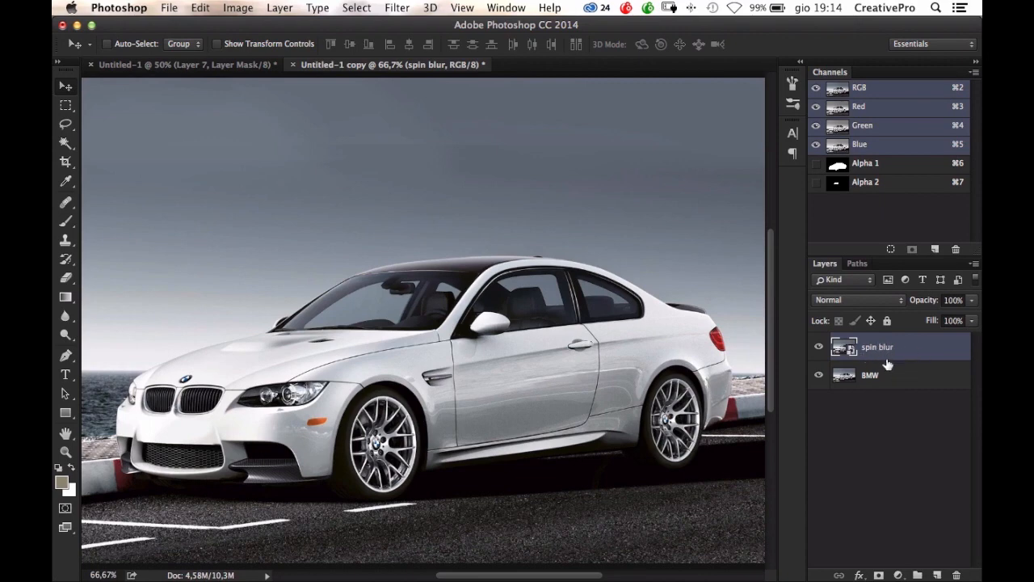
mouse_move(902, 383)
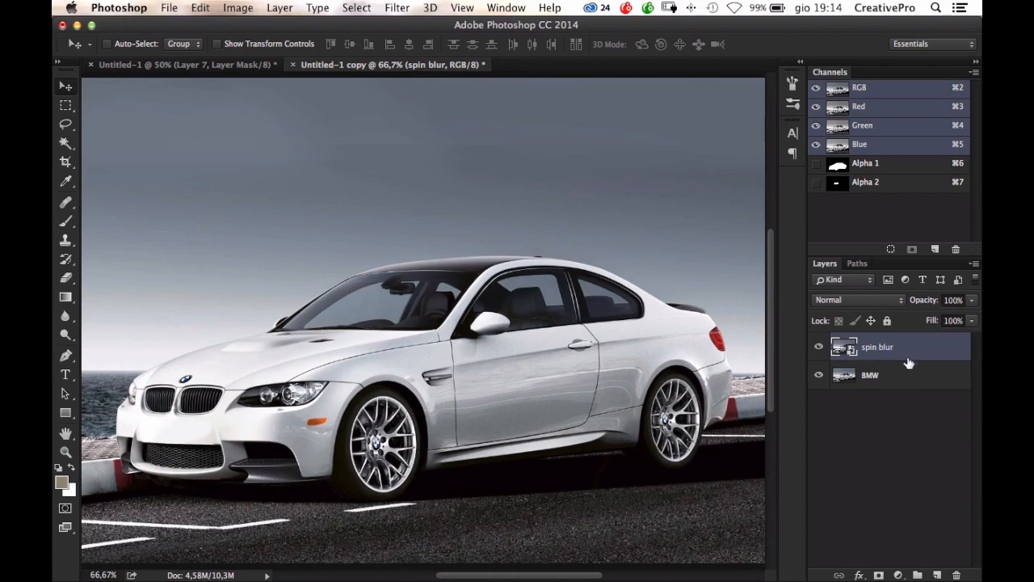
mouse_move(895, 366)
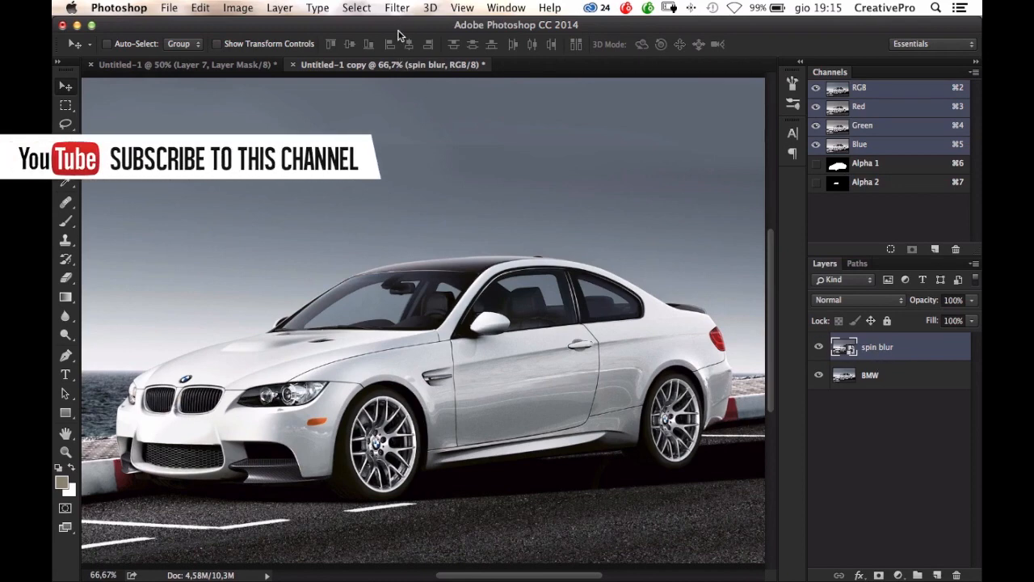
- Start Spin Blur and widen its ellipse over the front wheel, toggling Preview to check
click(396, 7)
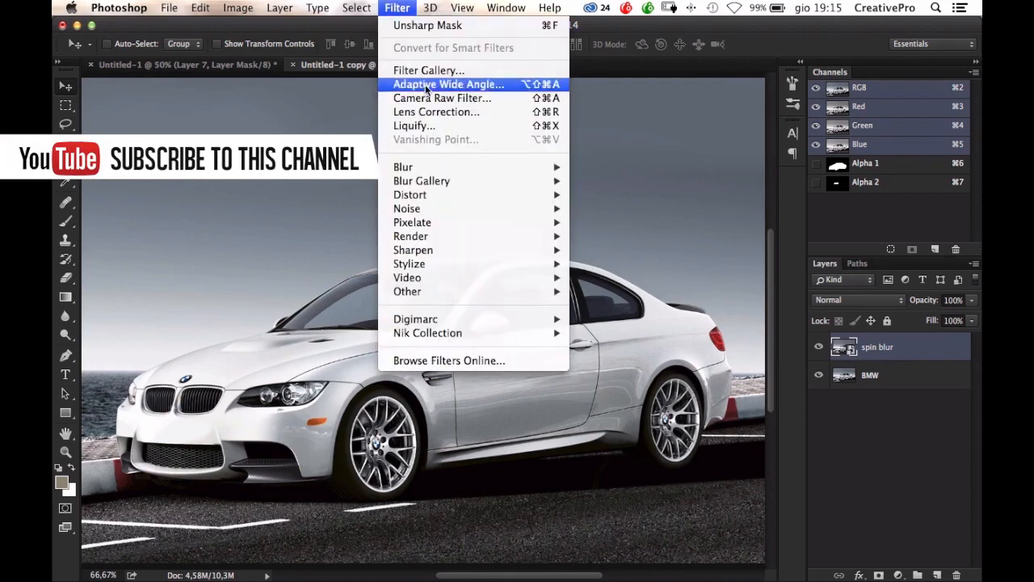
mouse_move(421, 180)
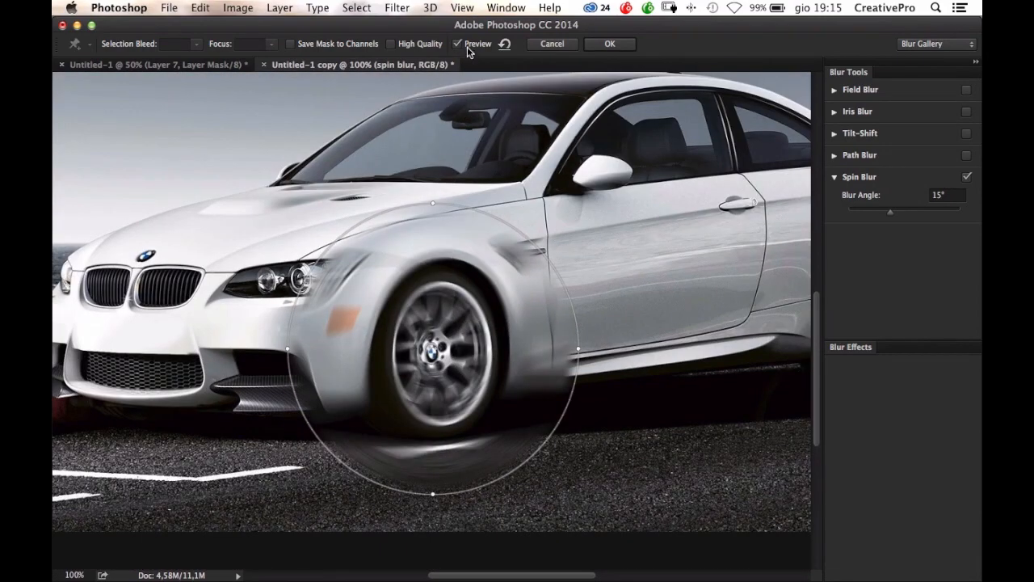
click(458, 44)
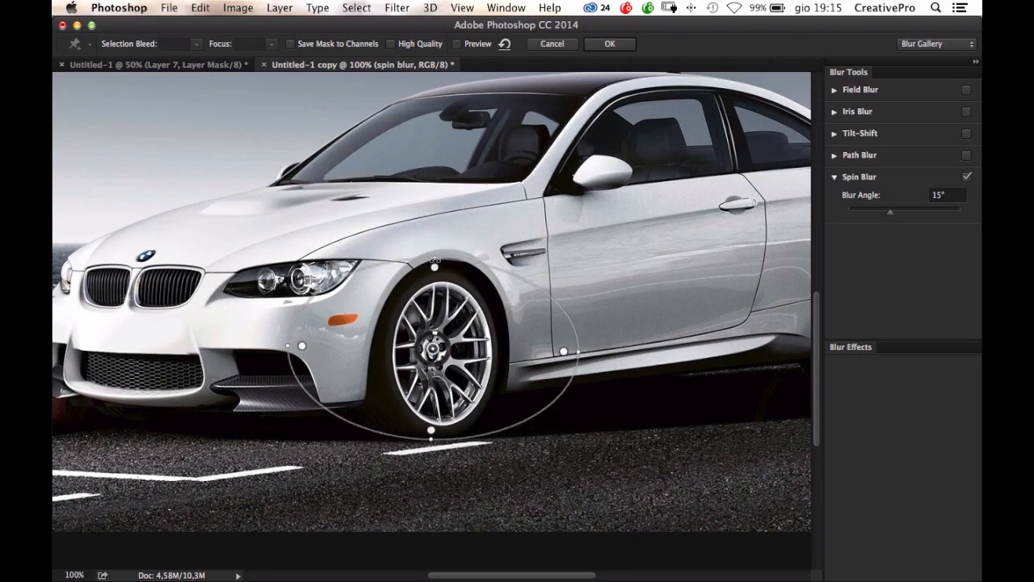
drag(571, 350, 602, 350)
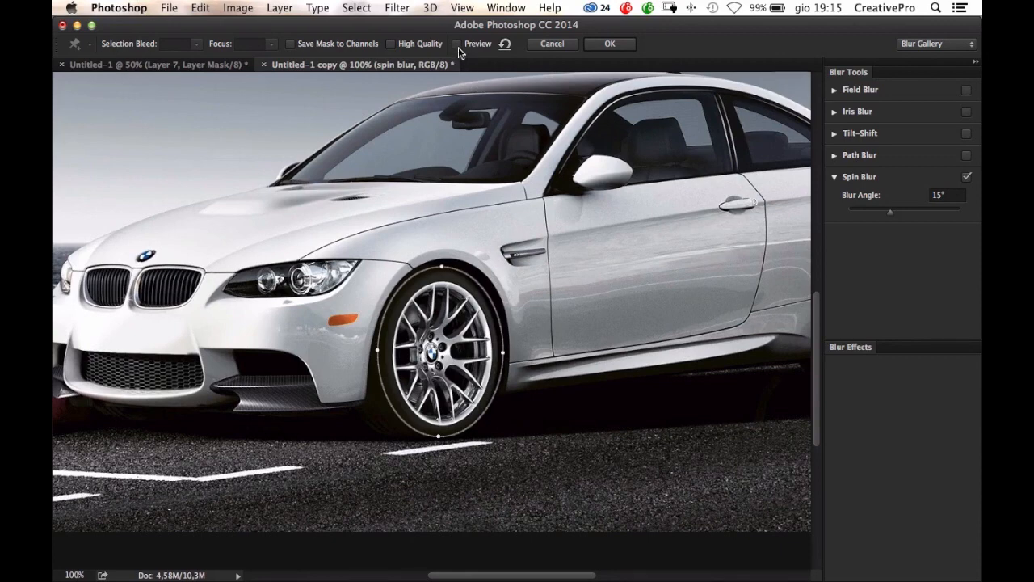
click(458, 44)
text(13)
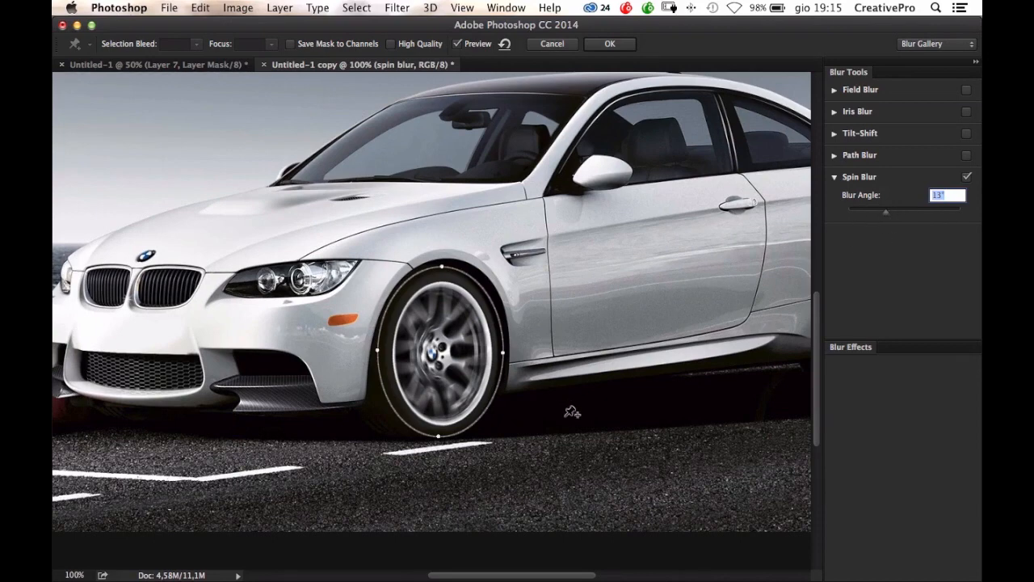
mouse_move(660, 327)
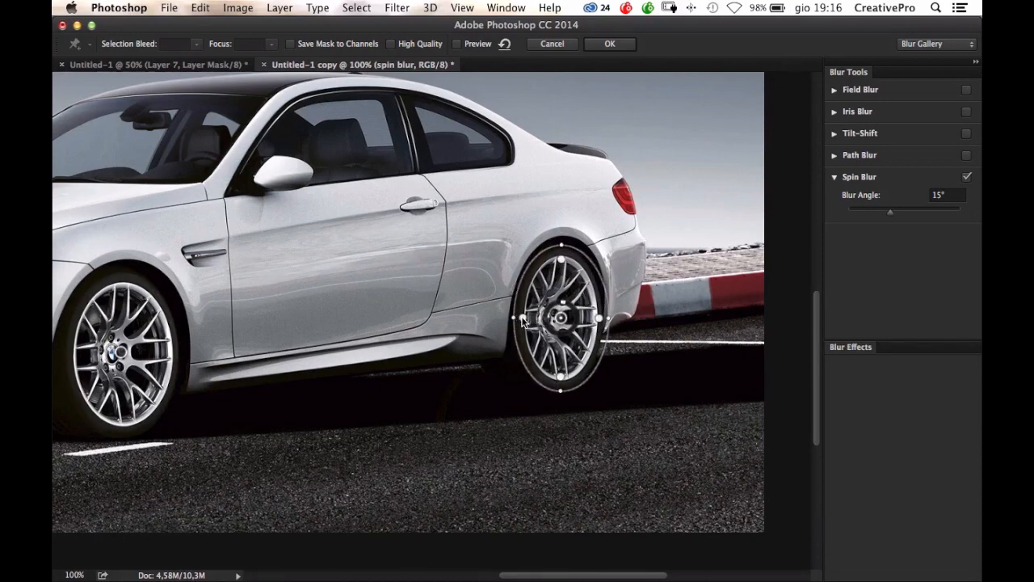
- Add a rear-wheel spin blur at a 12° angle with High Quality enabled
click(458, 44)
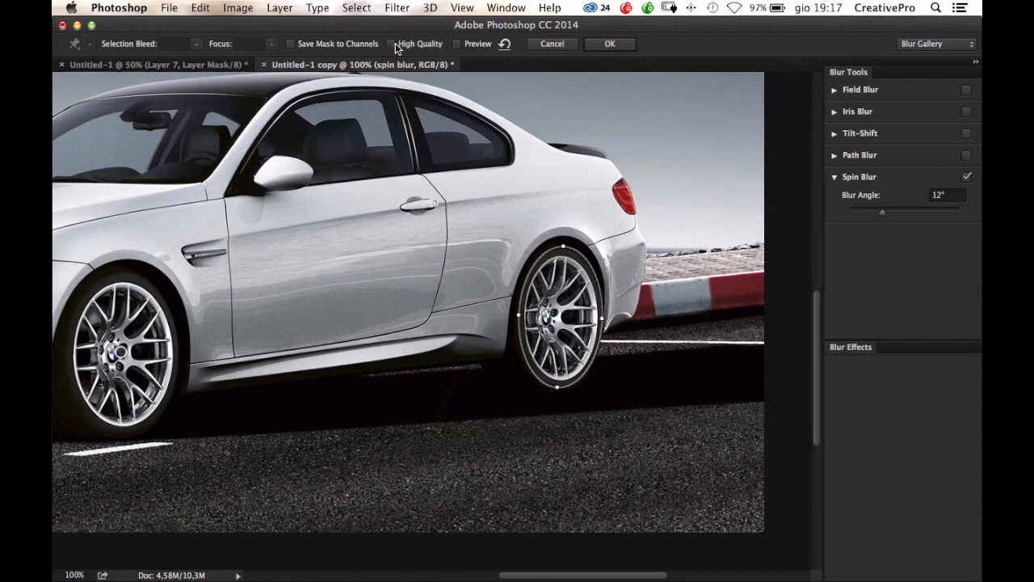
click(391, 44)
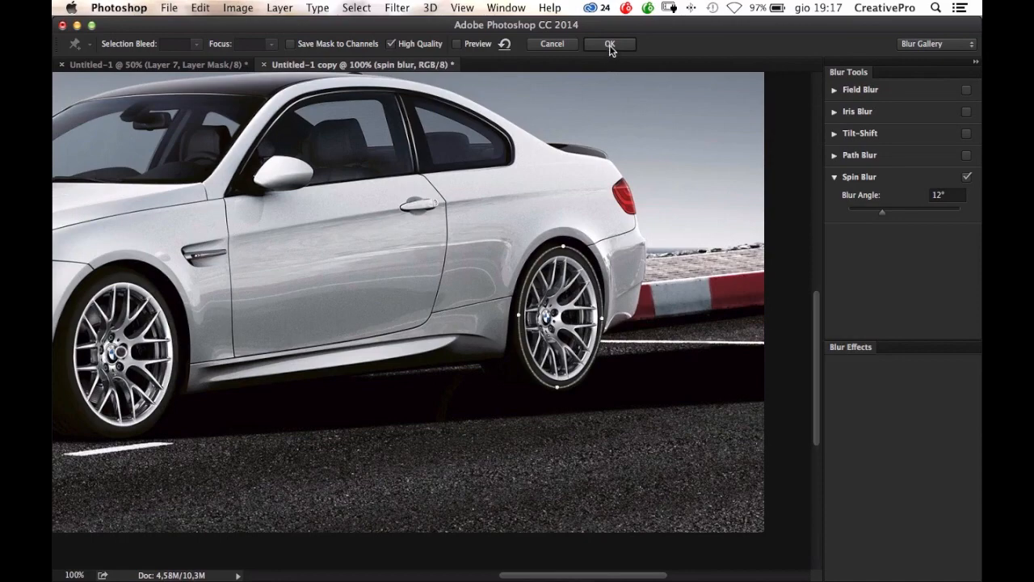
- Apply both wheel spin blurs, then convert the new 'main blur' layer to a smart object
click(610, 44)
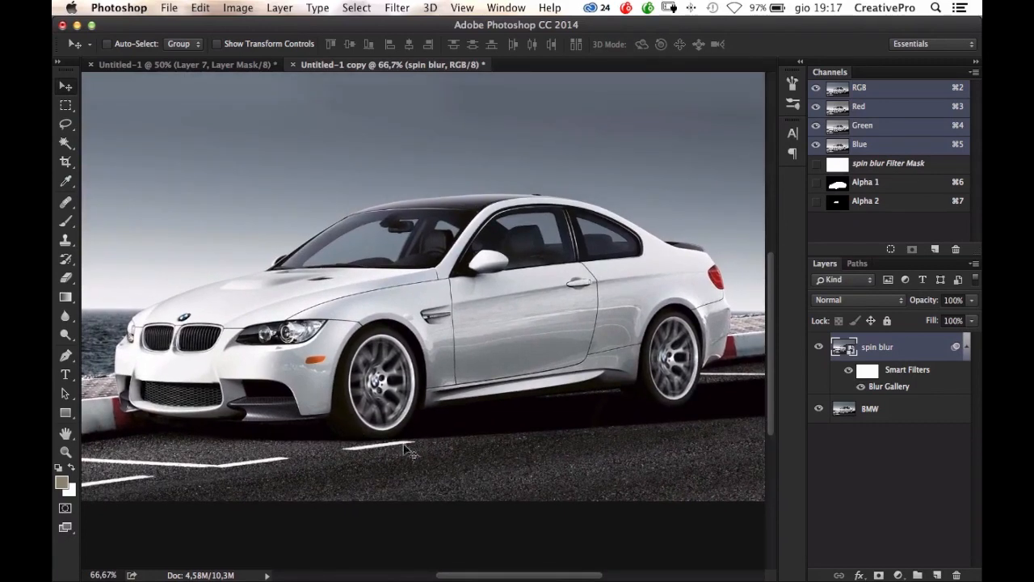
mouse_move(454, 460)
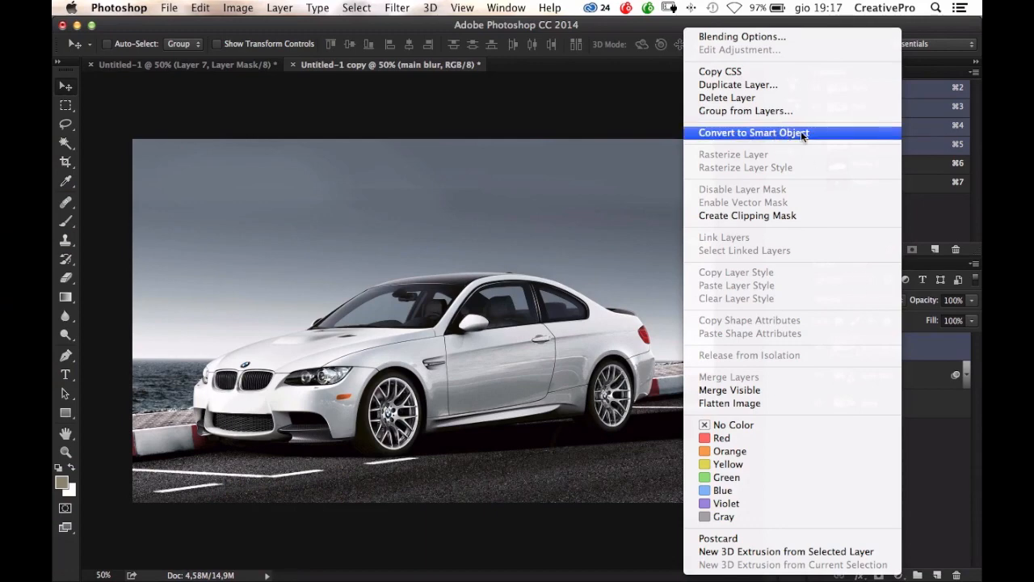
click(752, 132)
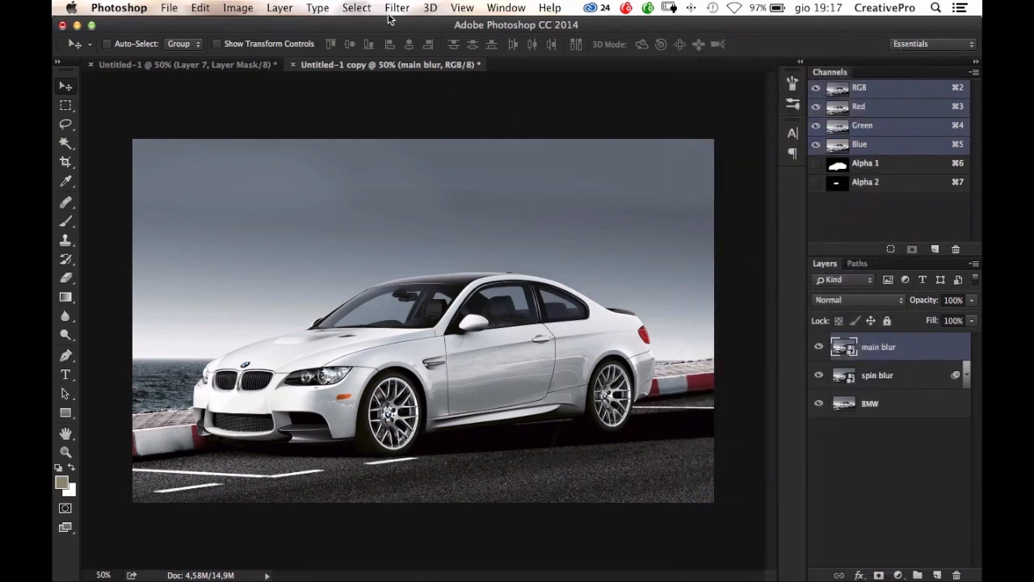
- Open Path Blur and lay a straight motion path along the road, bottom-left to right
click(397, 8)
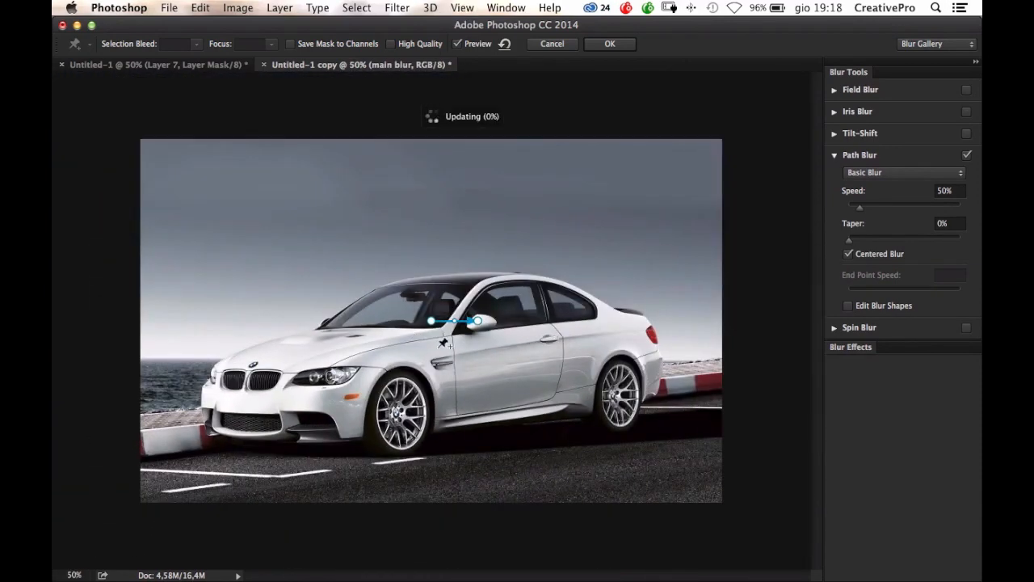
drag(432, 321, 192, 484)
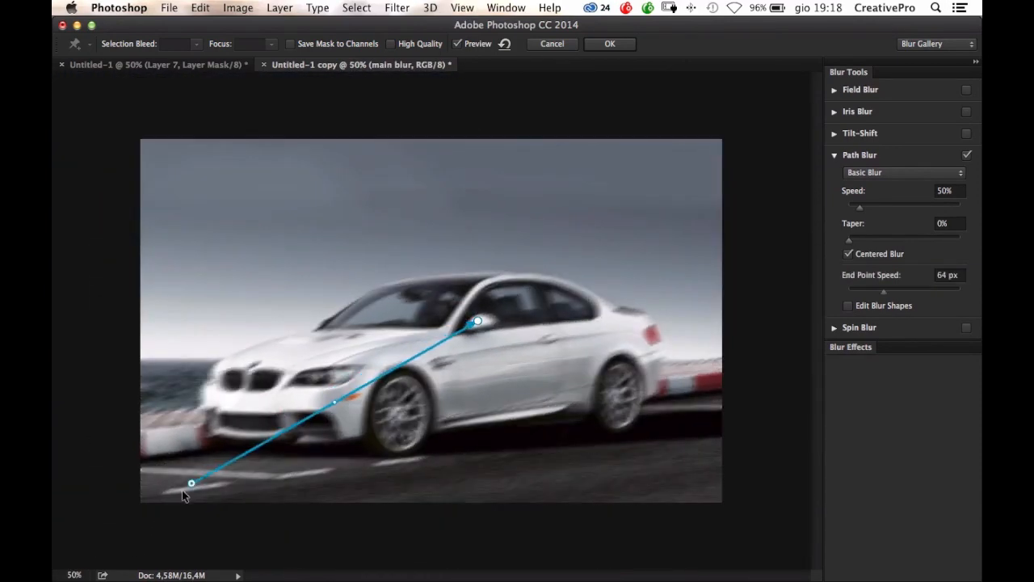
drag(191, 485, 155, 497)
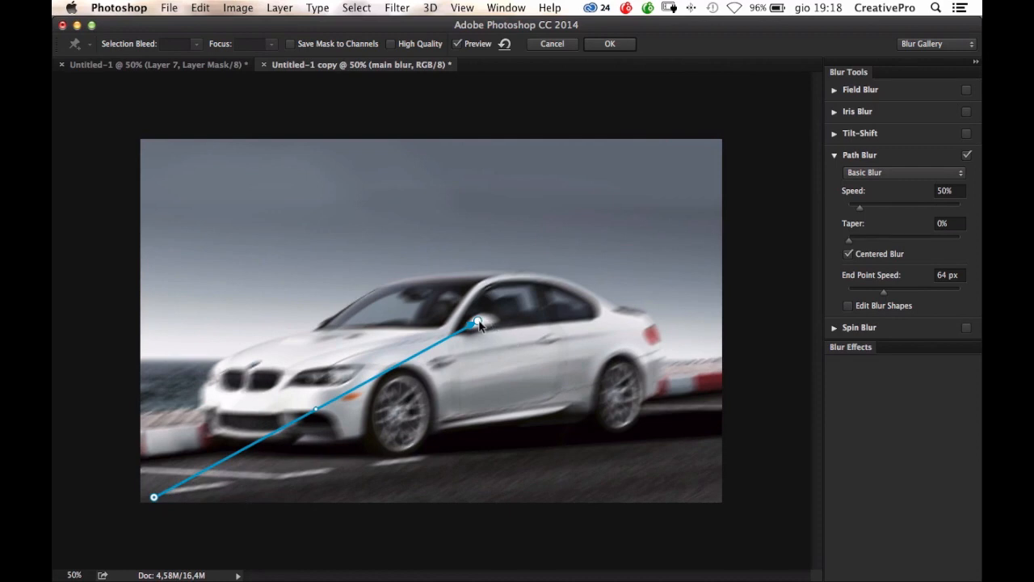
drag(480, 323, 703, 421)
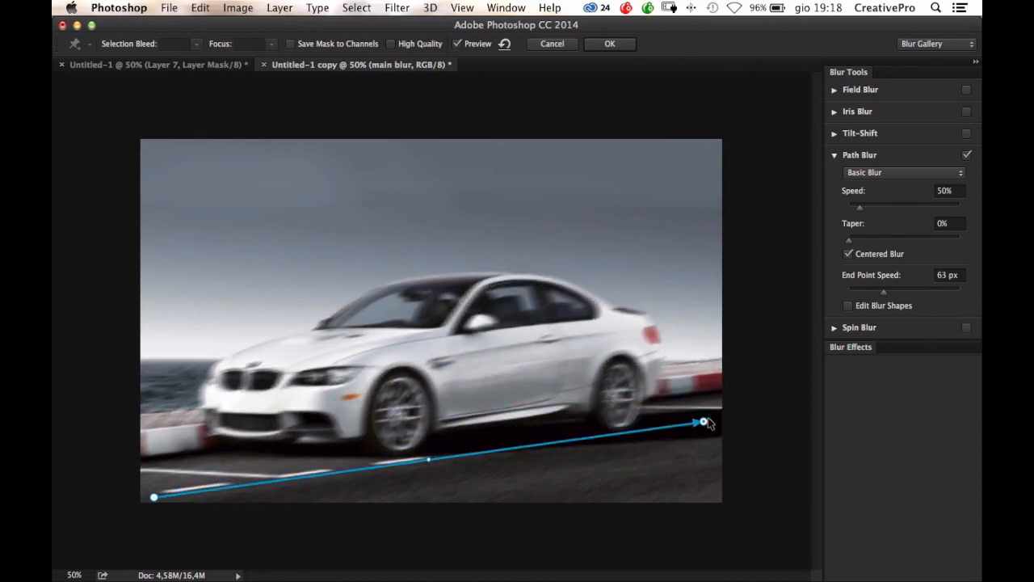
drag(703, 422, 719, 416)
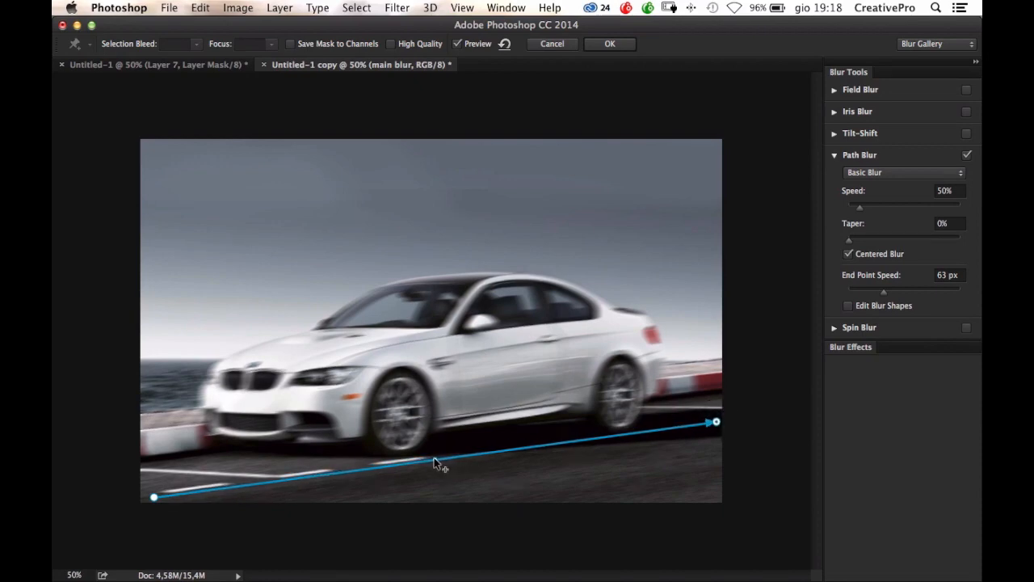
drag(437, 461, 428, 416)
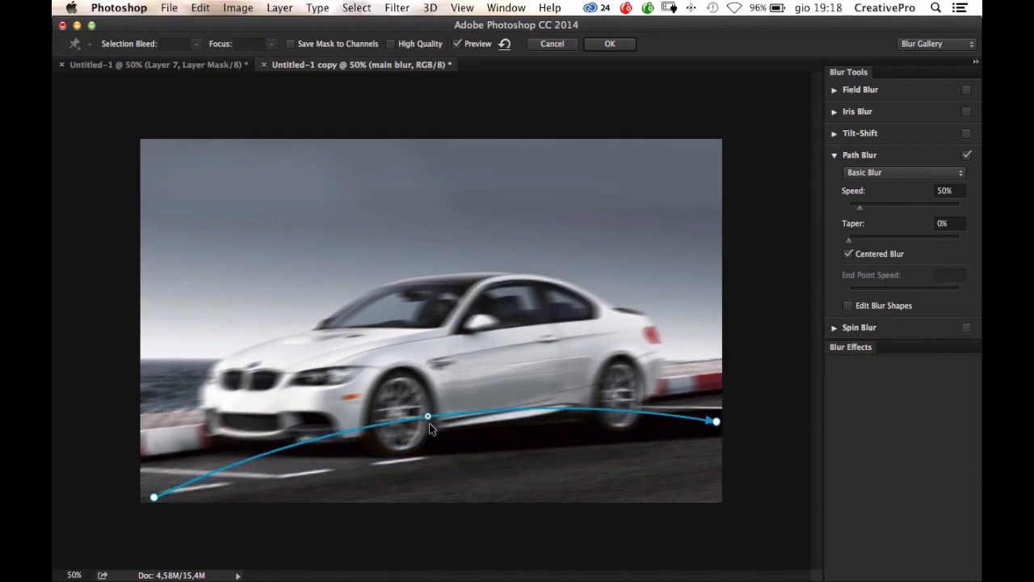
drag(428, 417, 436, 459)
text(88)
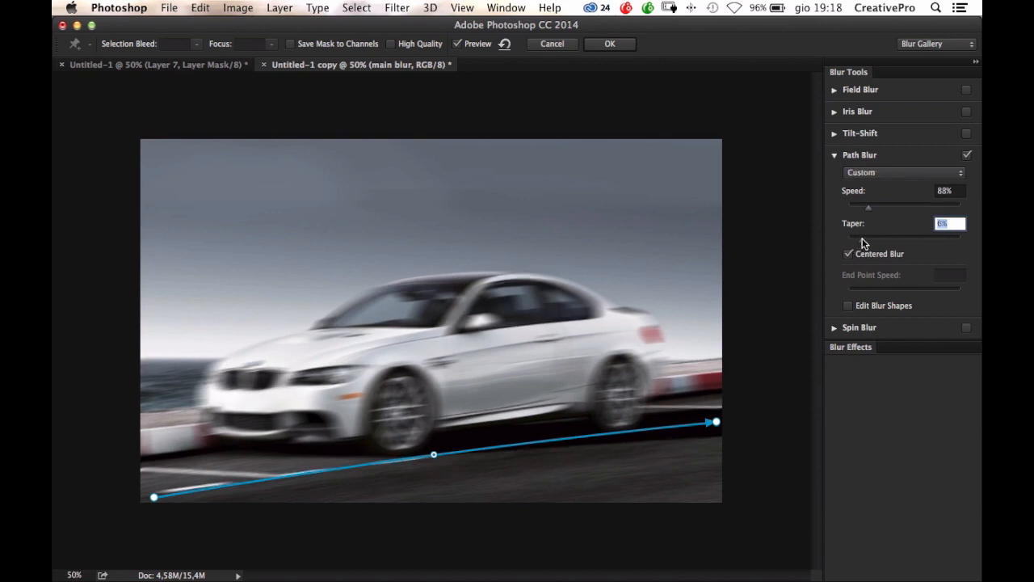
- Set Path Blur taper to 10% and turn Centered Blur off, comparing it briefly on
text(10%)
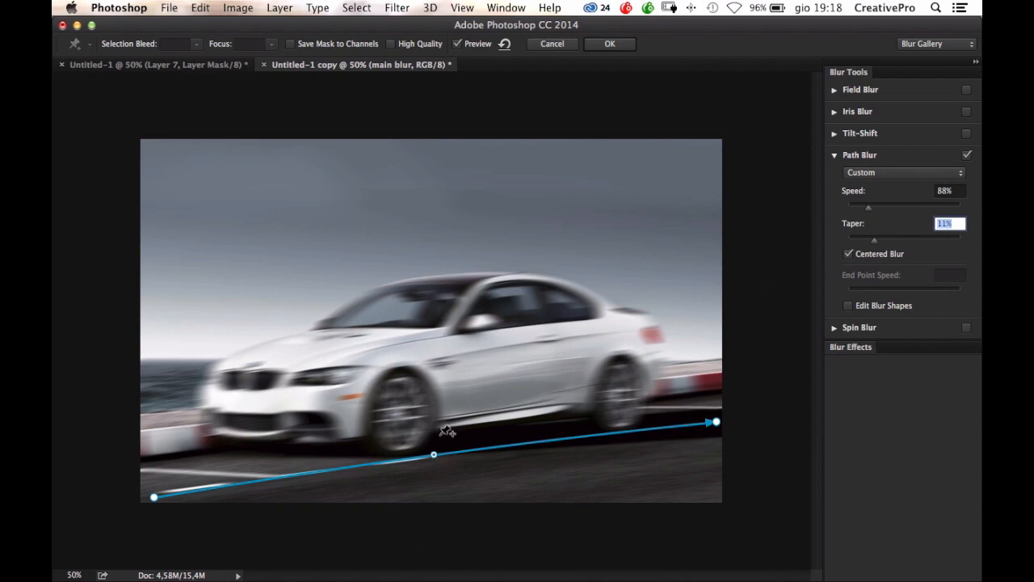
click(849, 254)
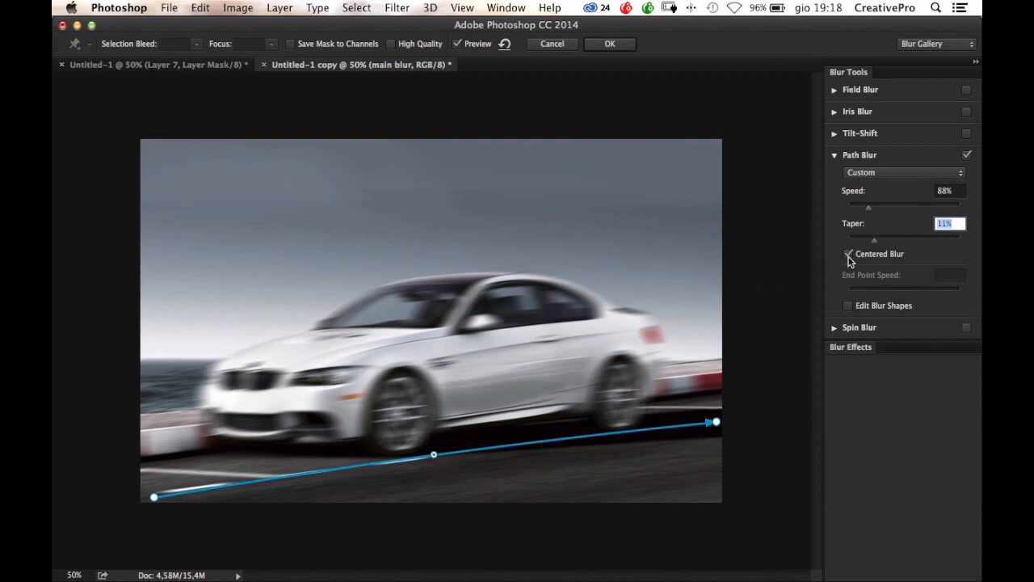
mouse_move(849, 261)
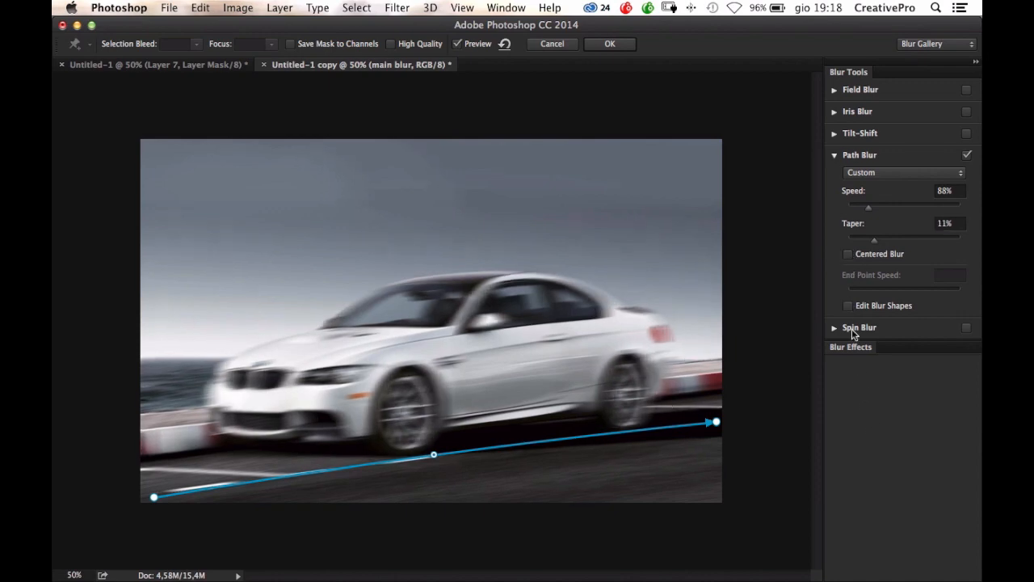
mouse_move(293, 389)
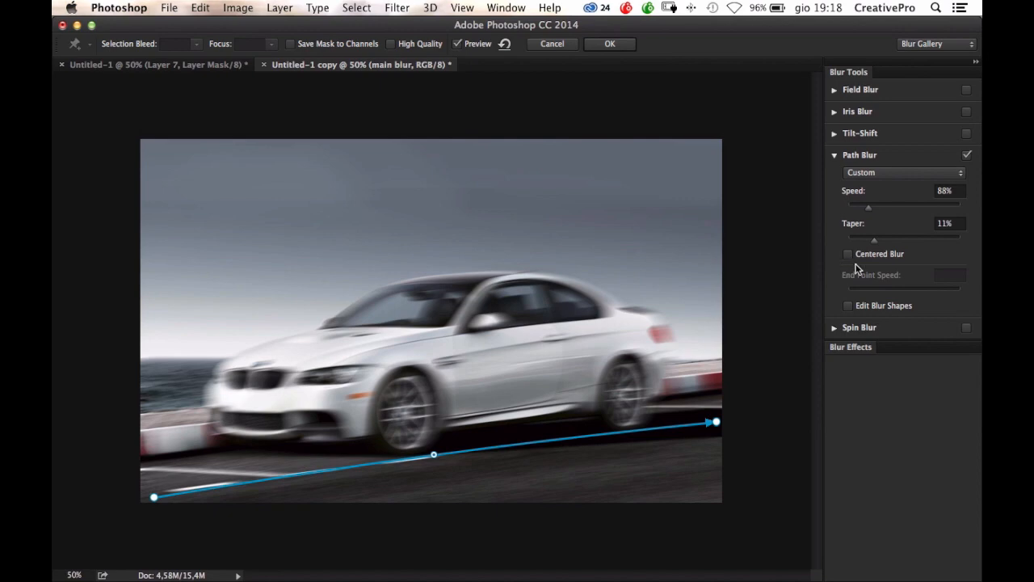
mouse_move(862, 268)
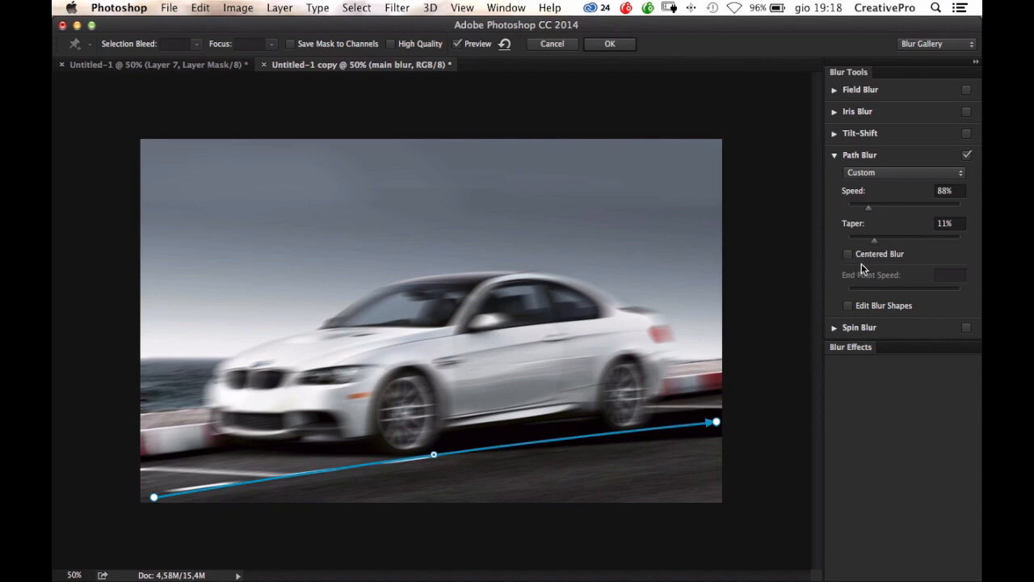
mouse_move(903, 339)
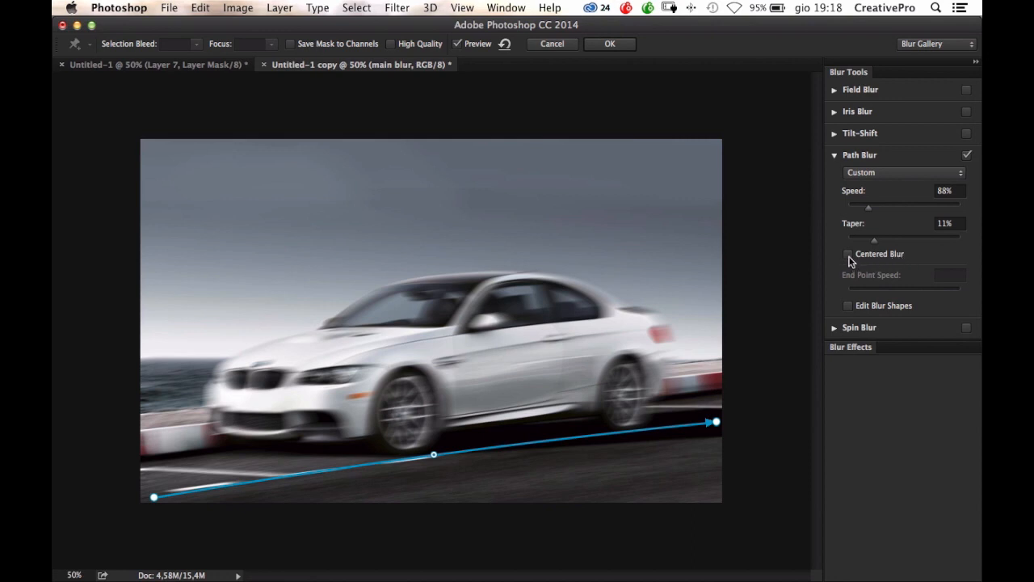
click(849, 253)
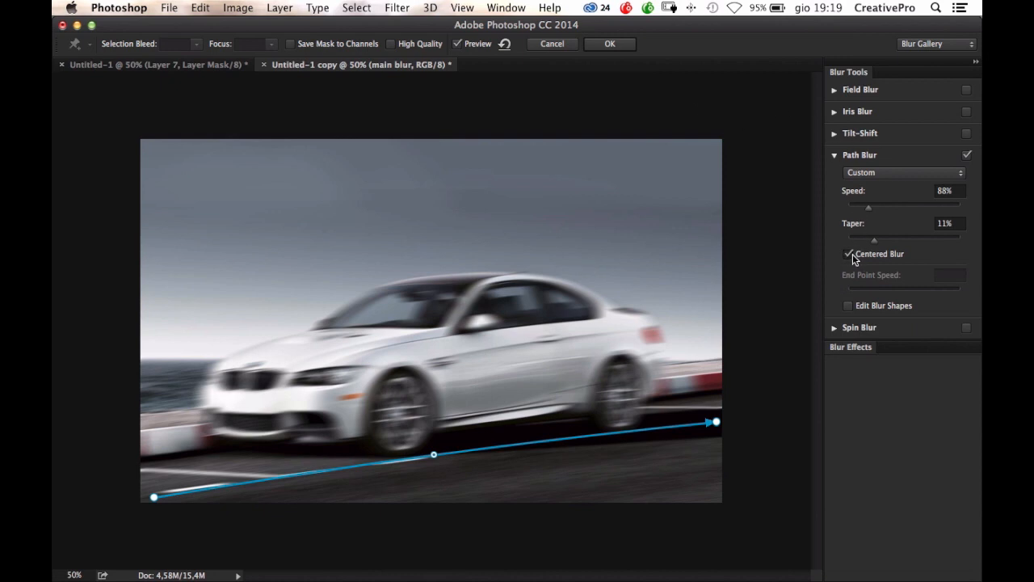
click(848, 253)
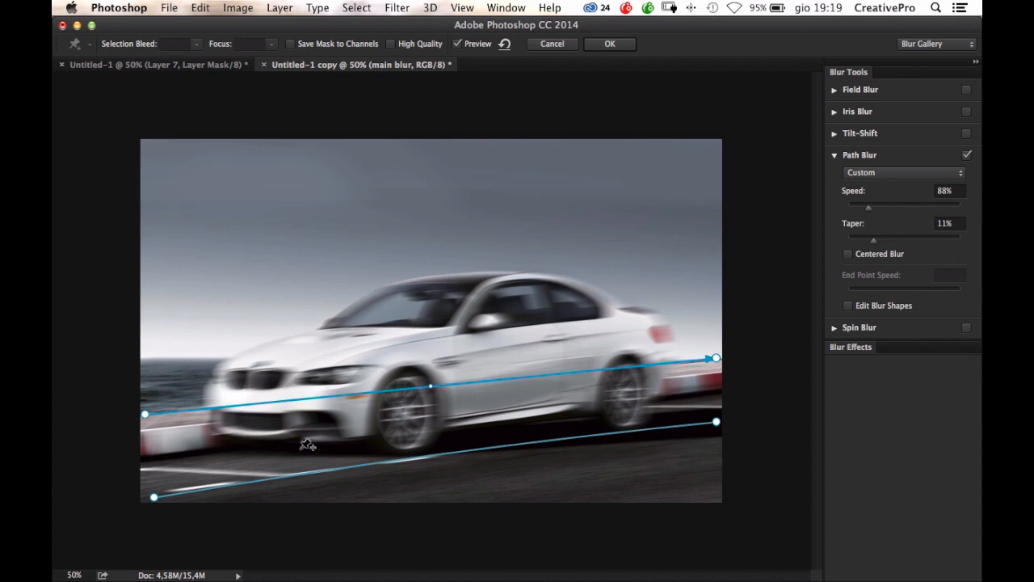
mouse_move(429, 392)
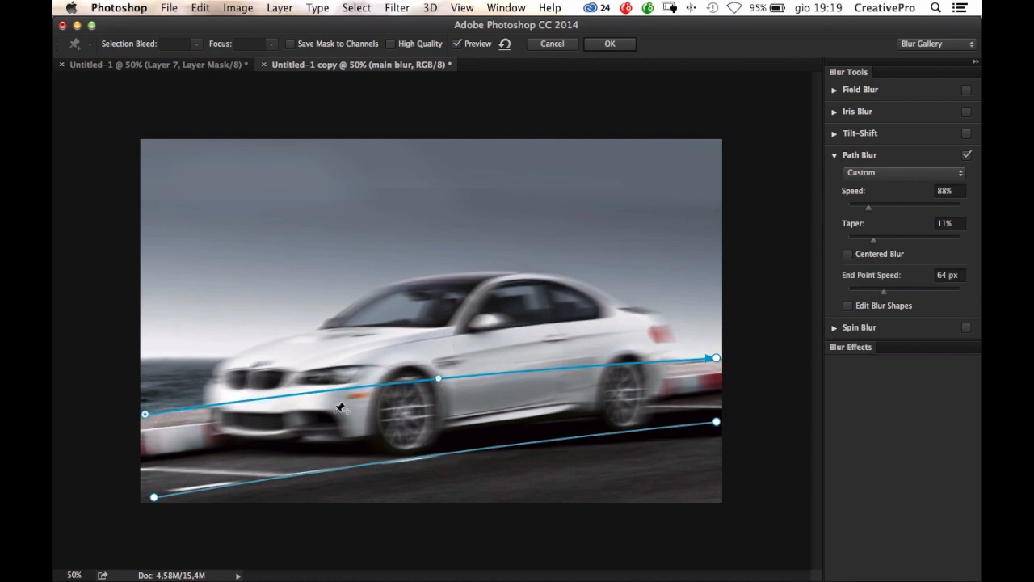
mouse_move(893, 311)
text(82)
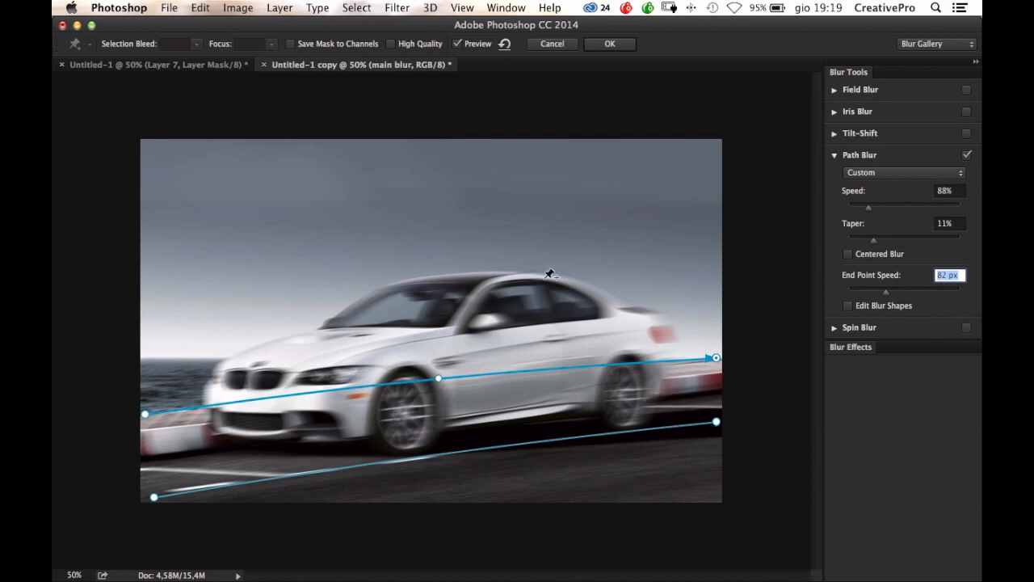
- Add a sky blur path, set its end-point speed, enable High Quality, and apply
drag(550, 273, 699, 202)
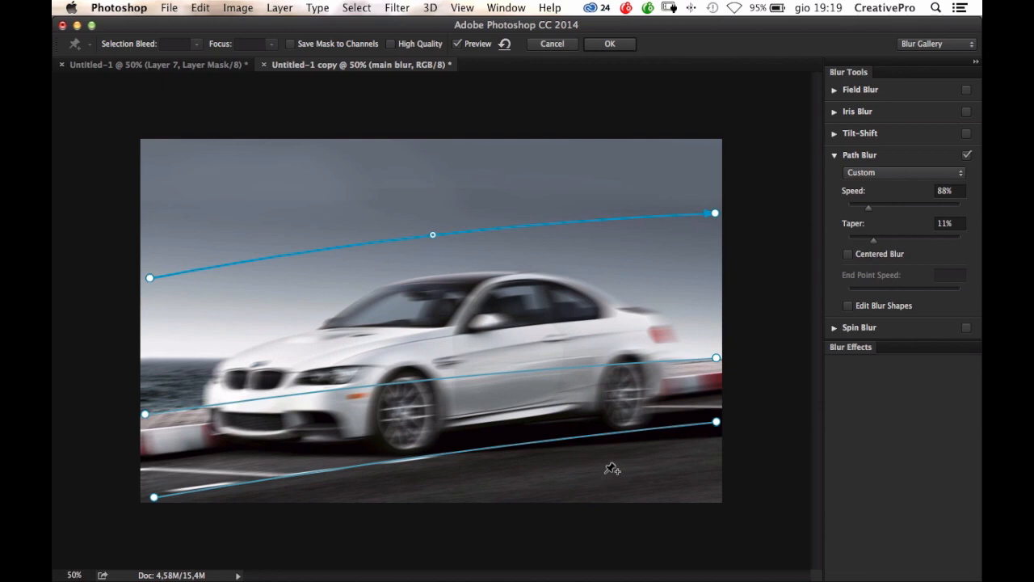
mouse_move(865, 220)
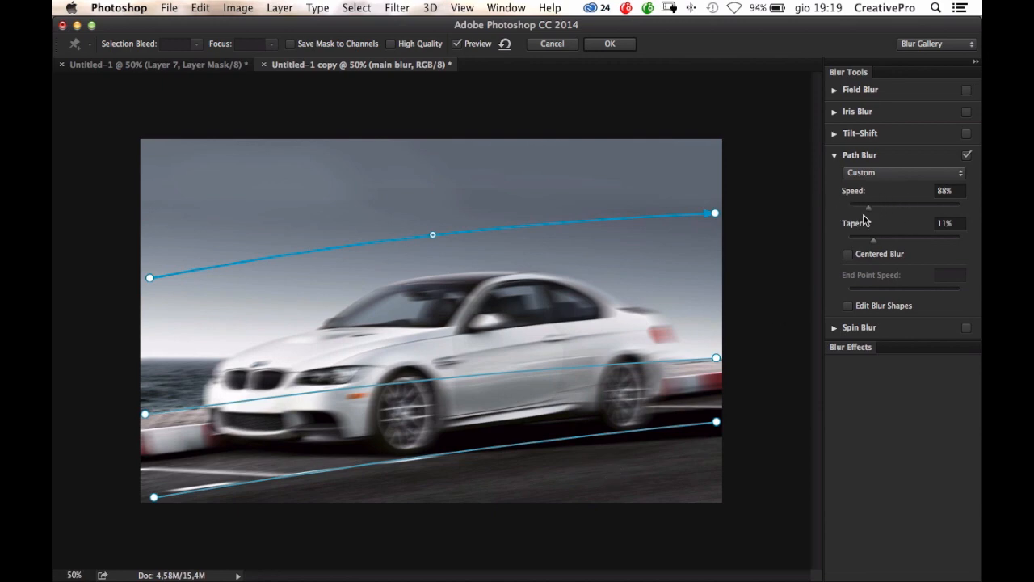
mouse_move(867, 215)
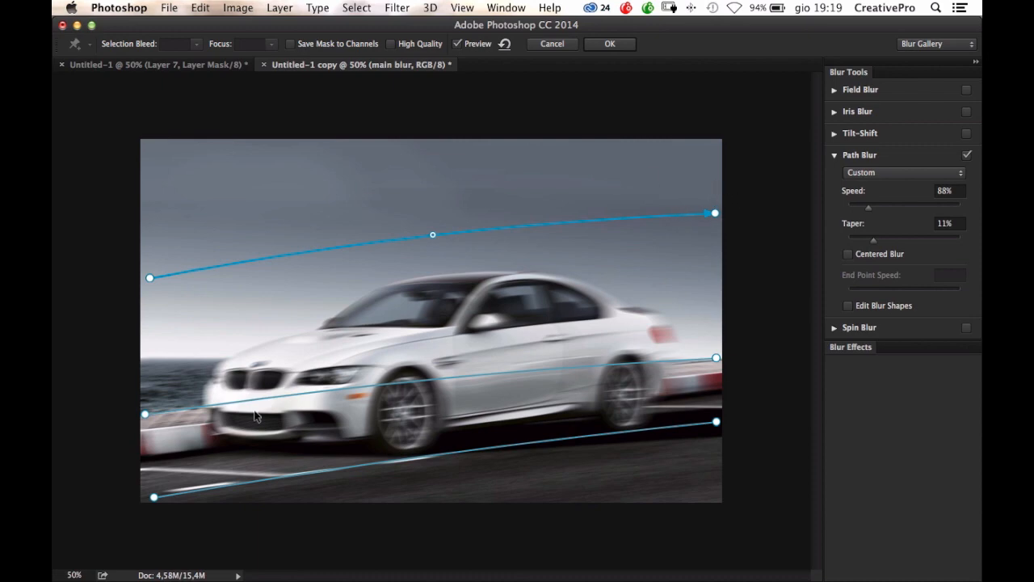
mouse_move(728, 414)
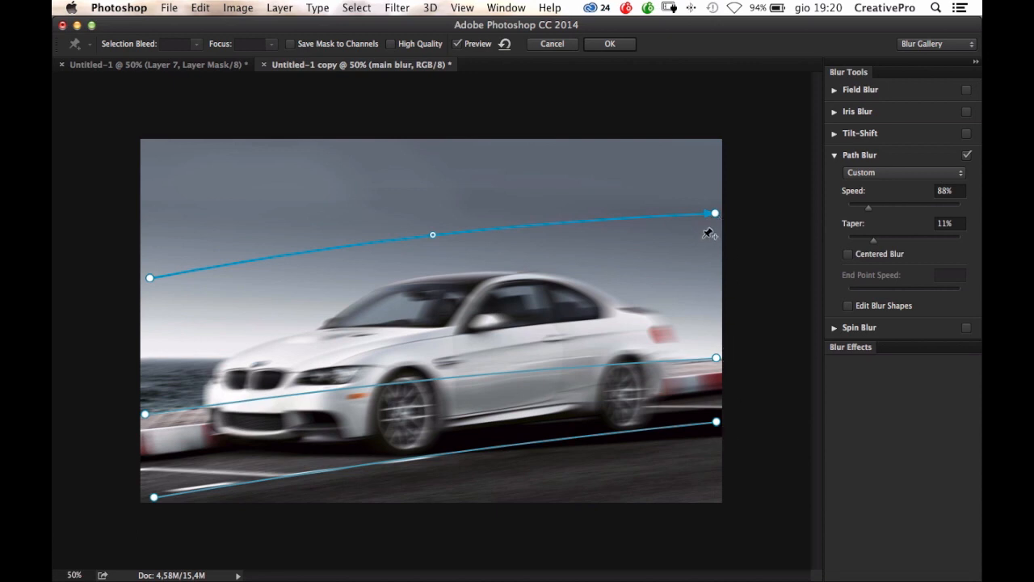
mouse_move(897, 215)
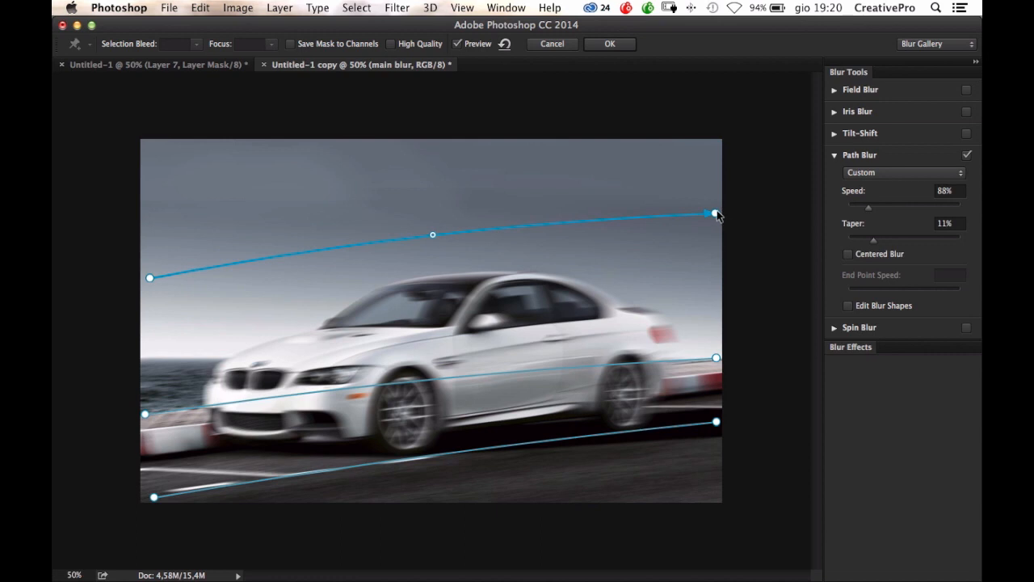
click(715, 212)
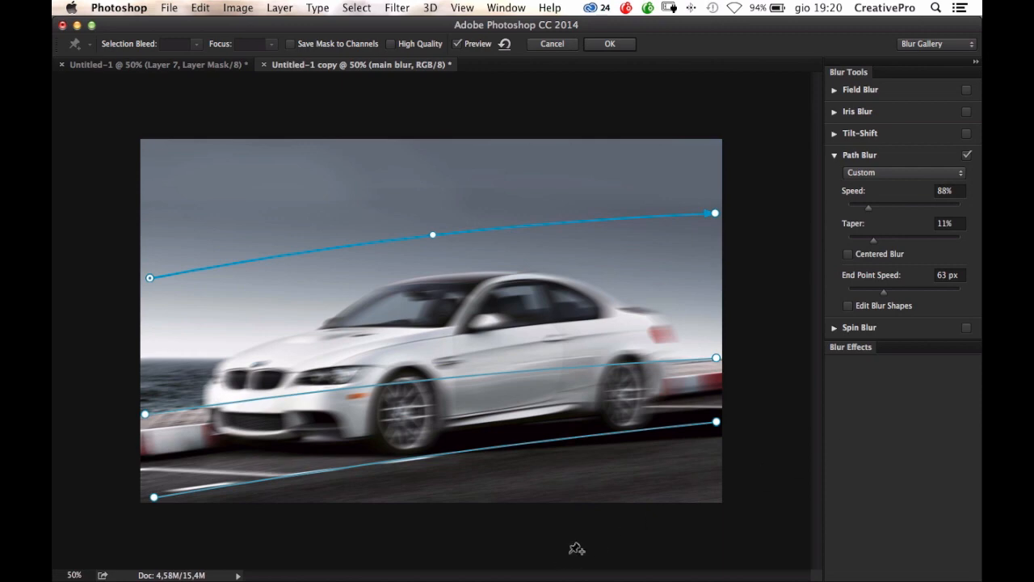
mouse_move(458, 50)
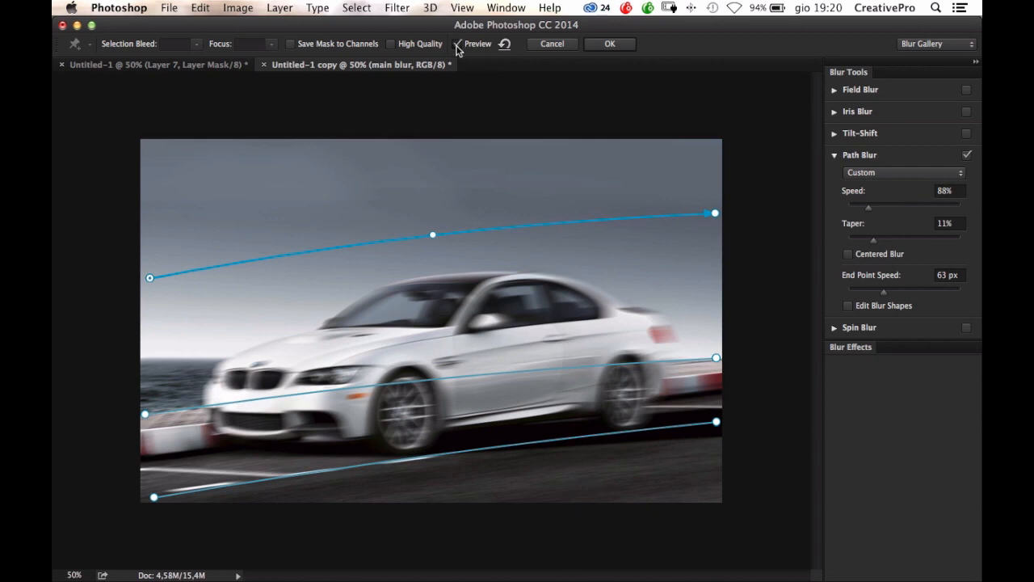
click(457, 44)
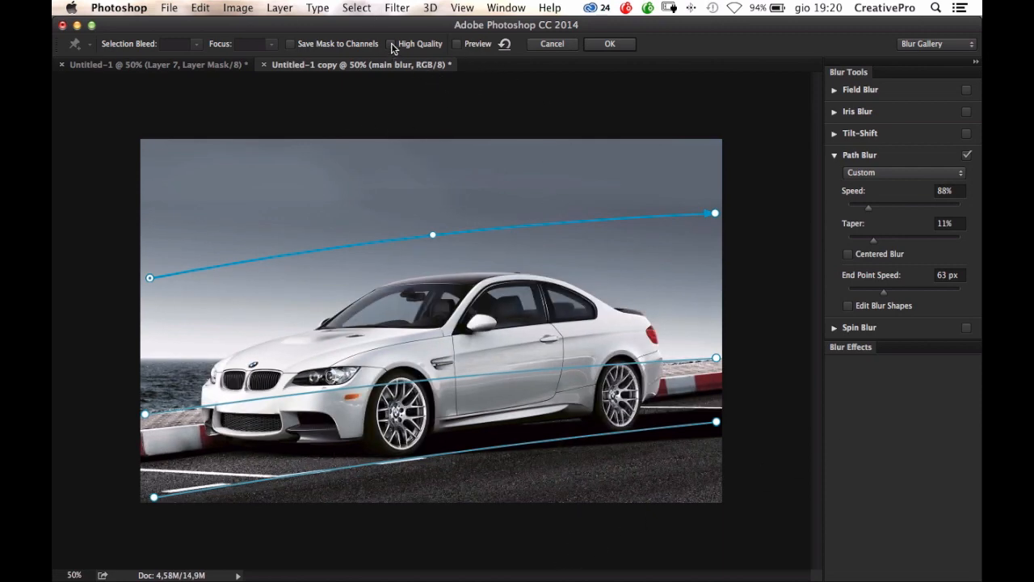
click(391, 43)
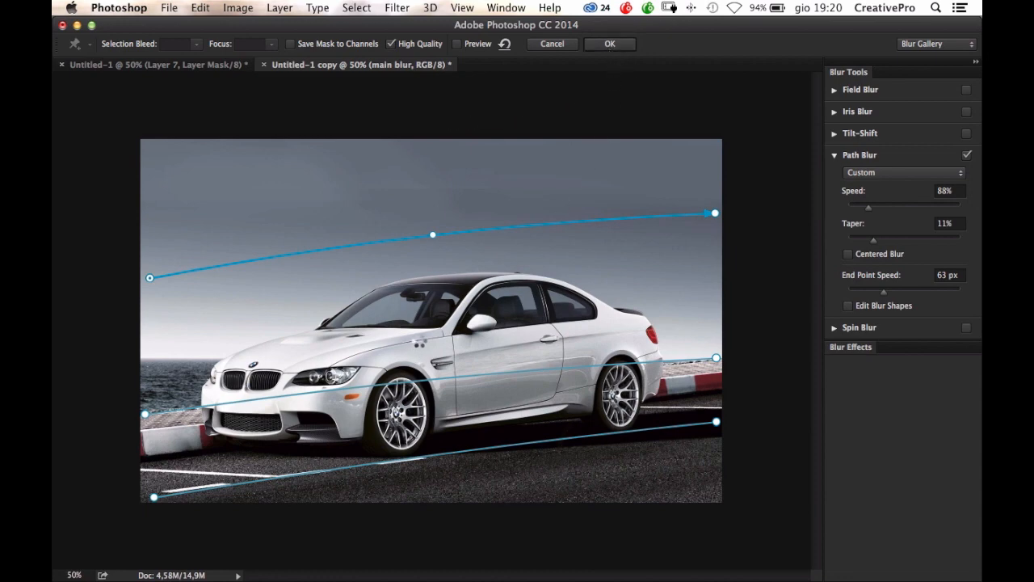
click(609, 44)
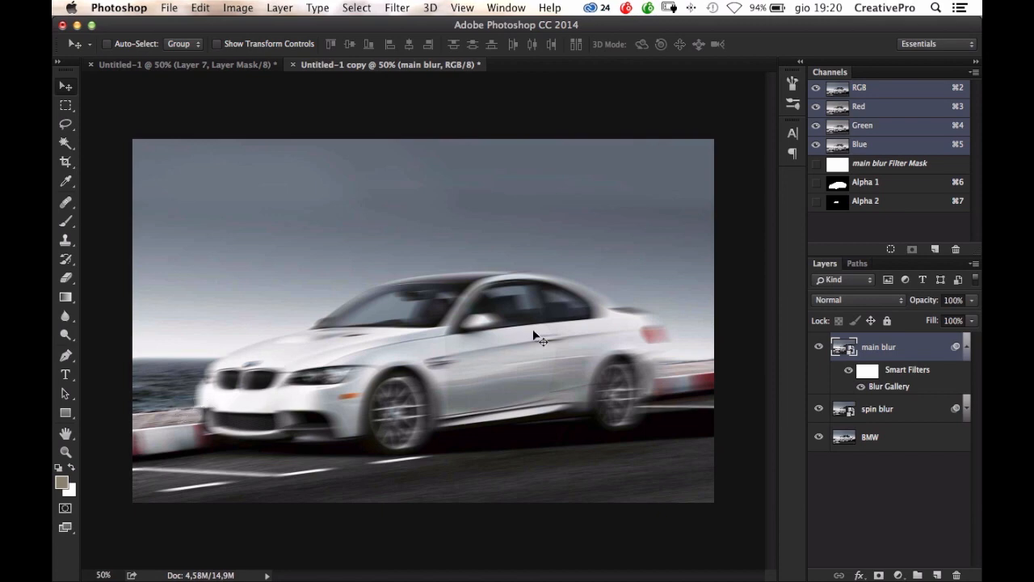
mouse_move(436, 450)
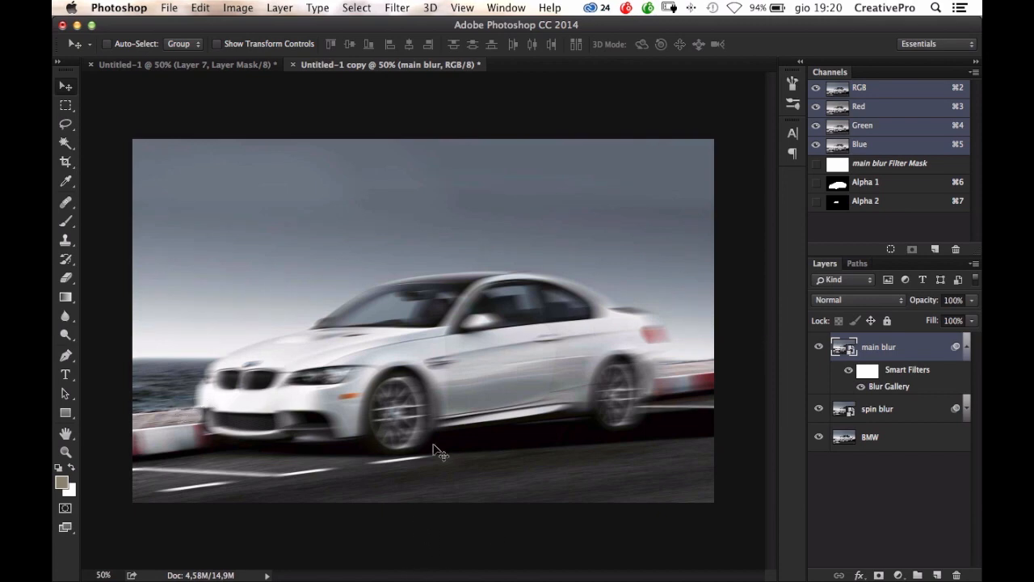
mouse_move(667, 413)
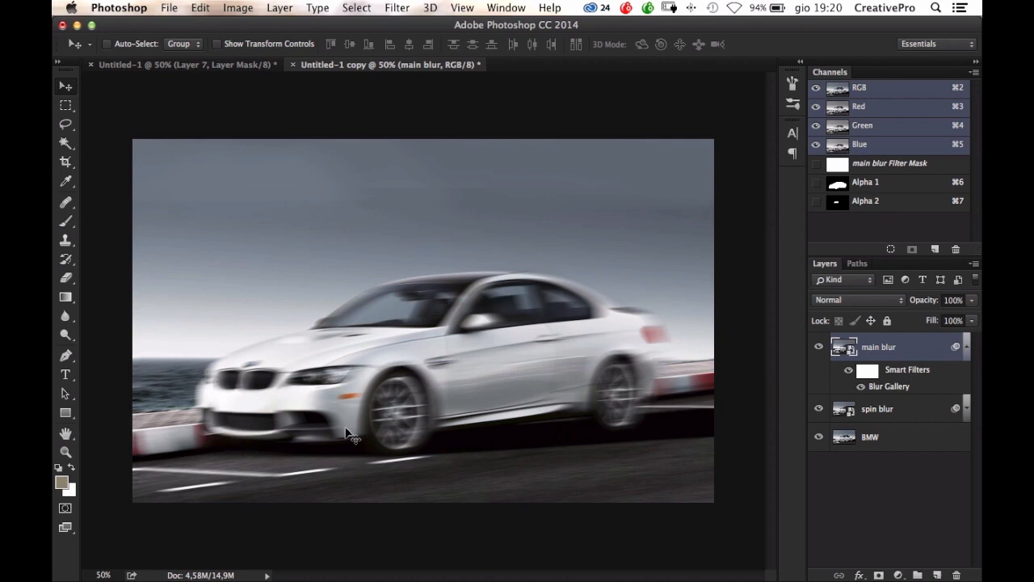
mouse_move(652, 355)
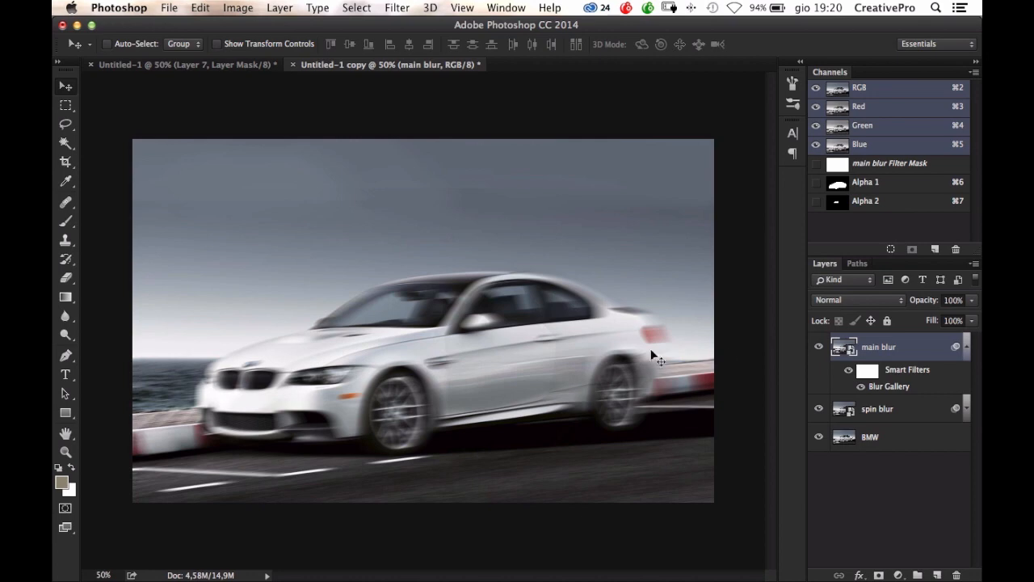
mouse_move(686, 408)
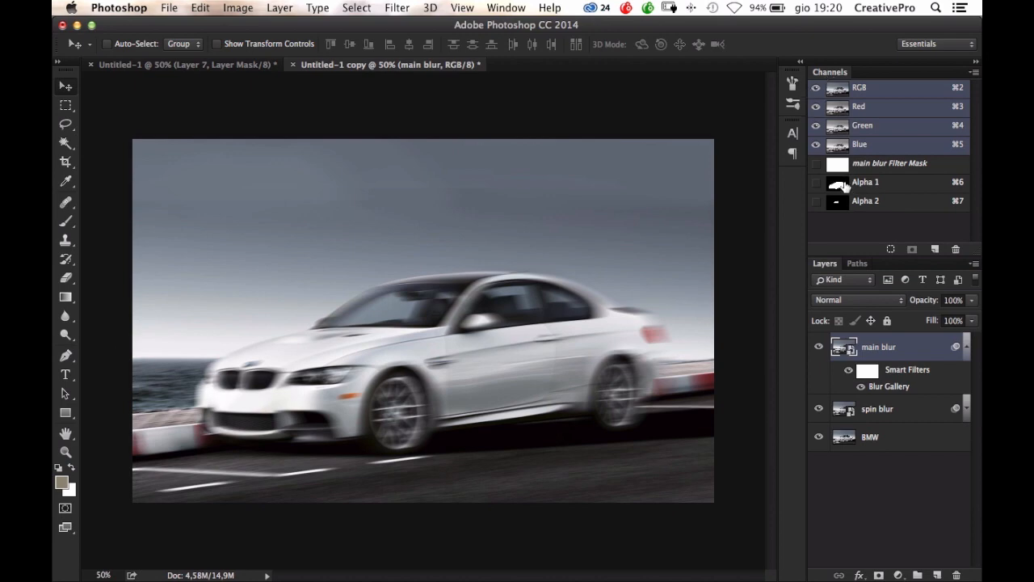
- Load the Alpha 1 car silhouette into the main blur filter mask, then return to RGB
click(850, 349)
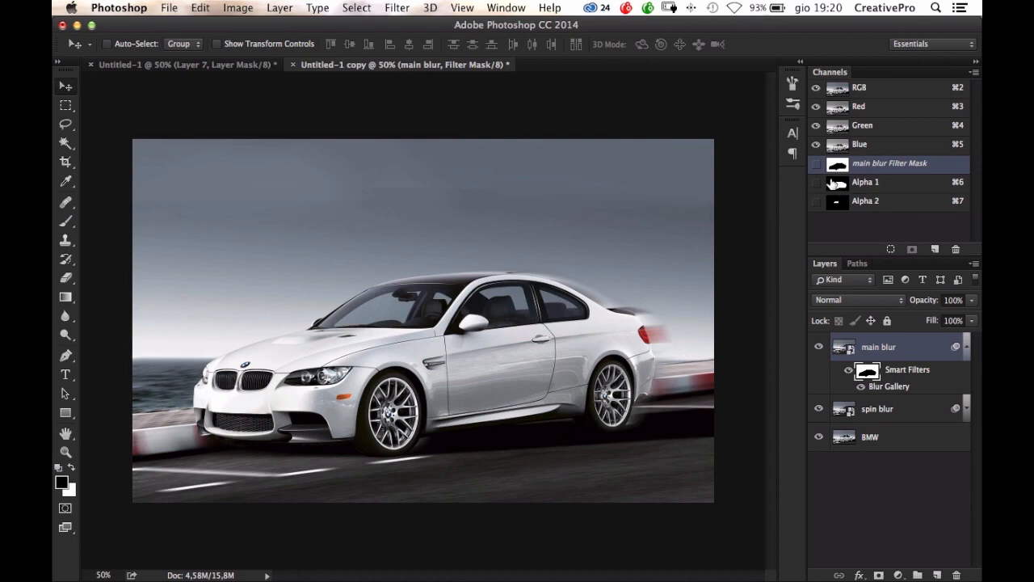
click(865, 181)
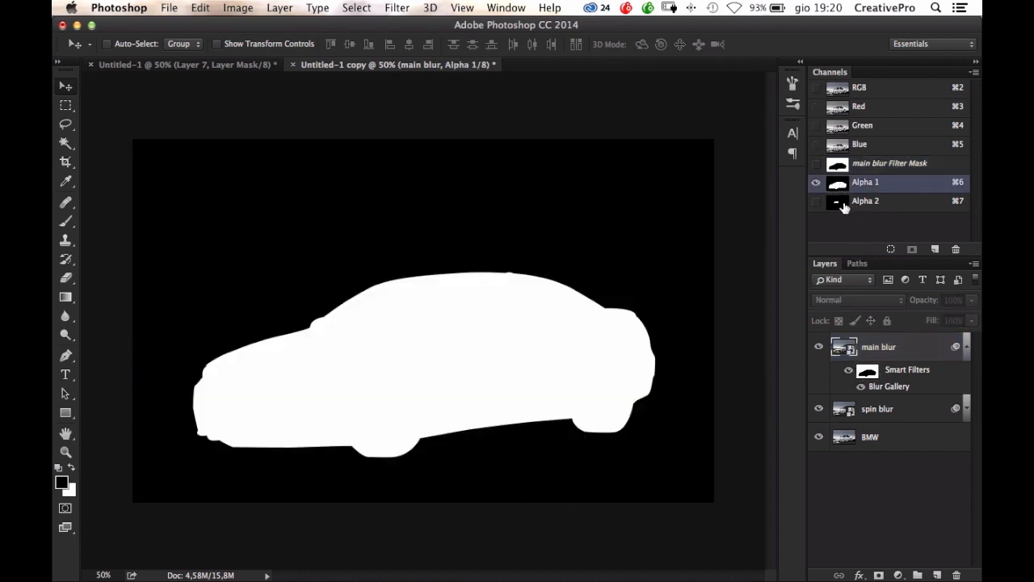
click(858, 87)
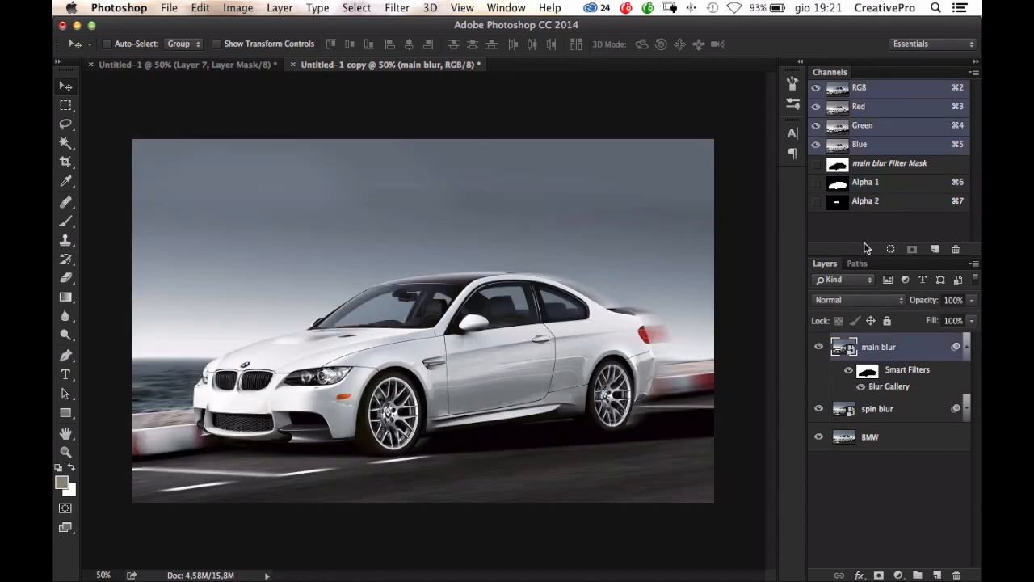
mouse_move(839, 194)
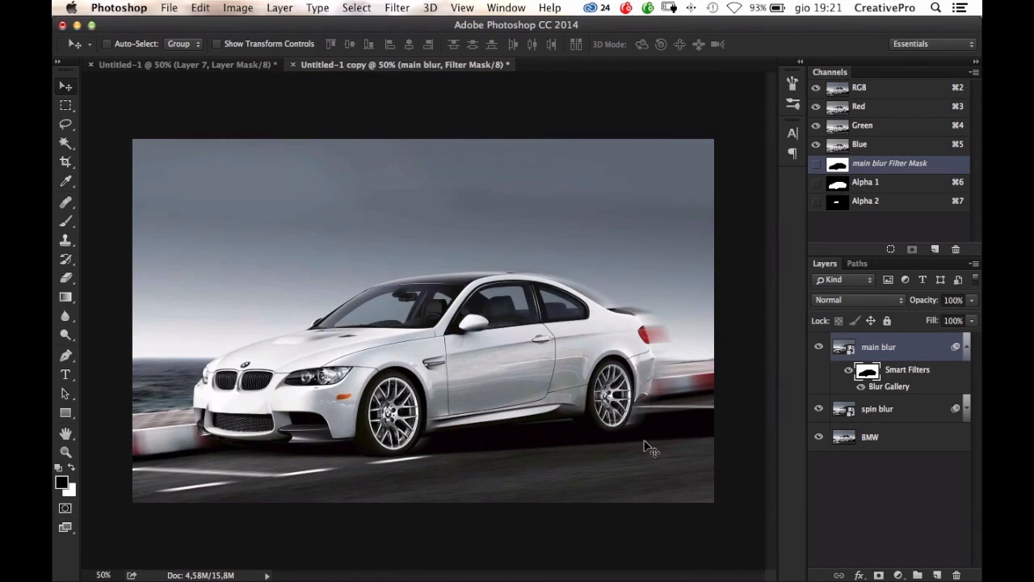
mouse_move(674, 396)
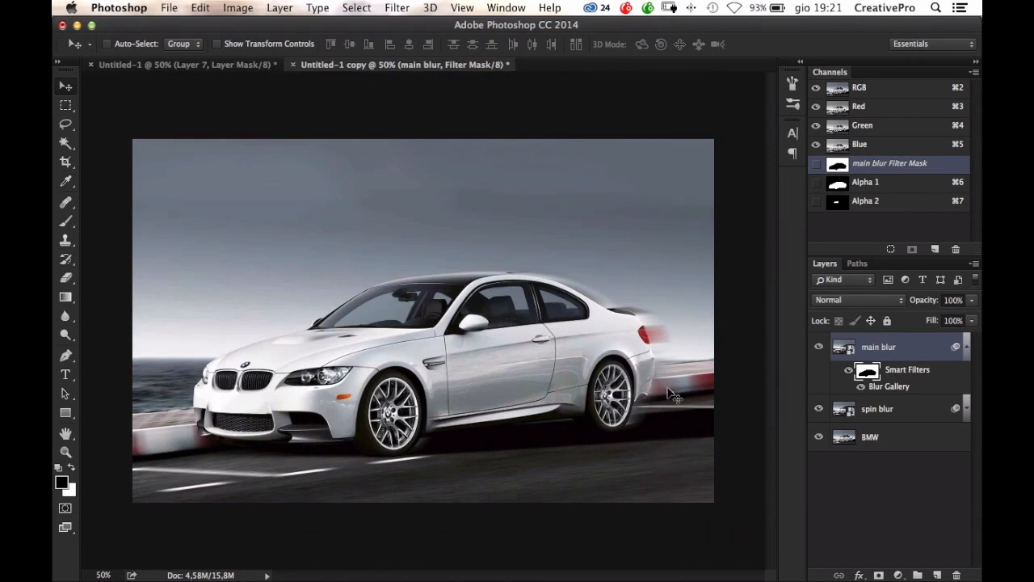
mouse_move(663, 412)
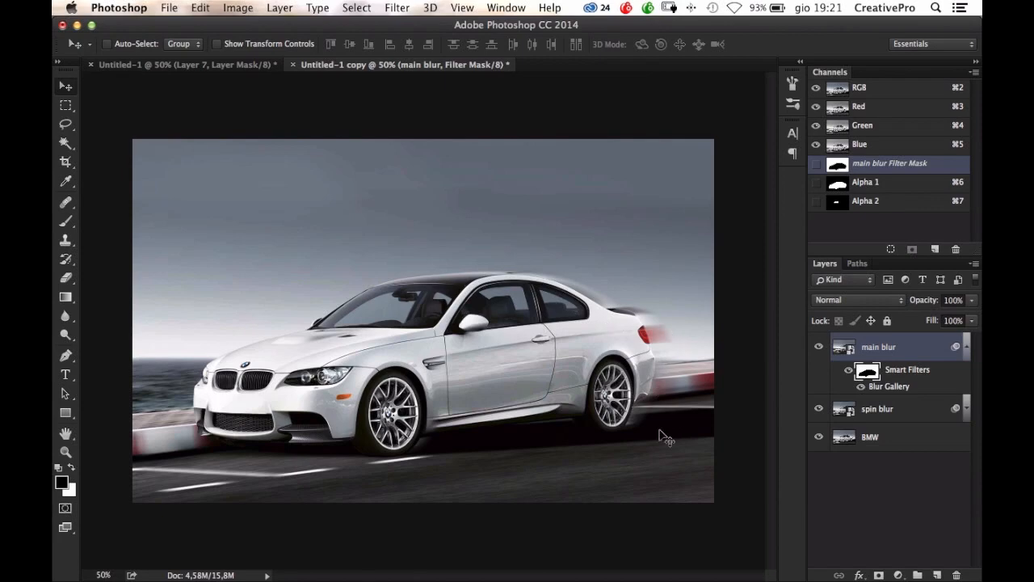
mouse_move(661, 450)
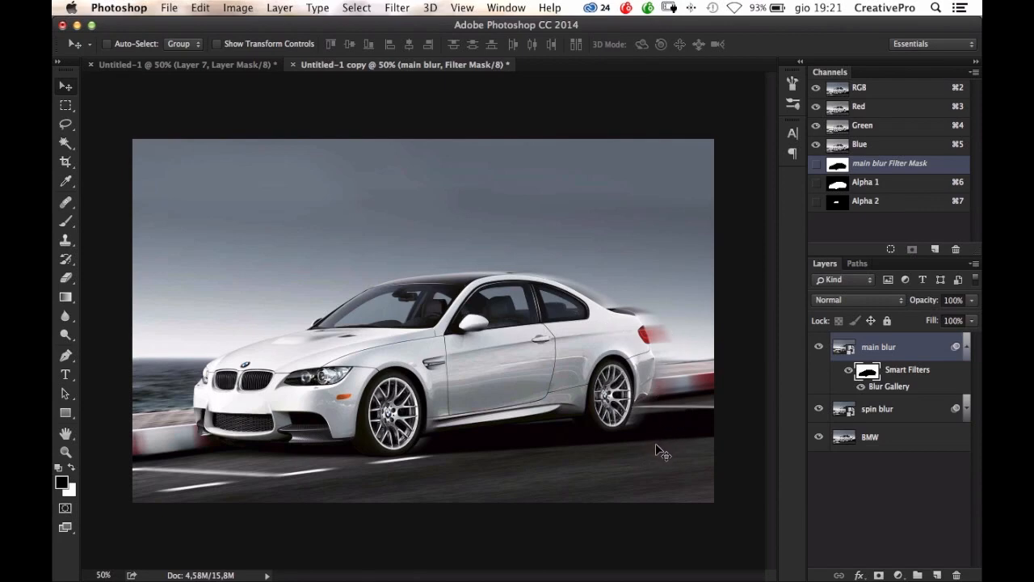
mouse_move(626, 442)
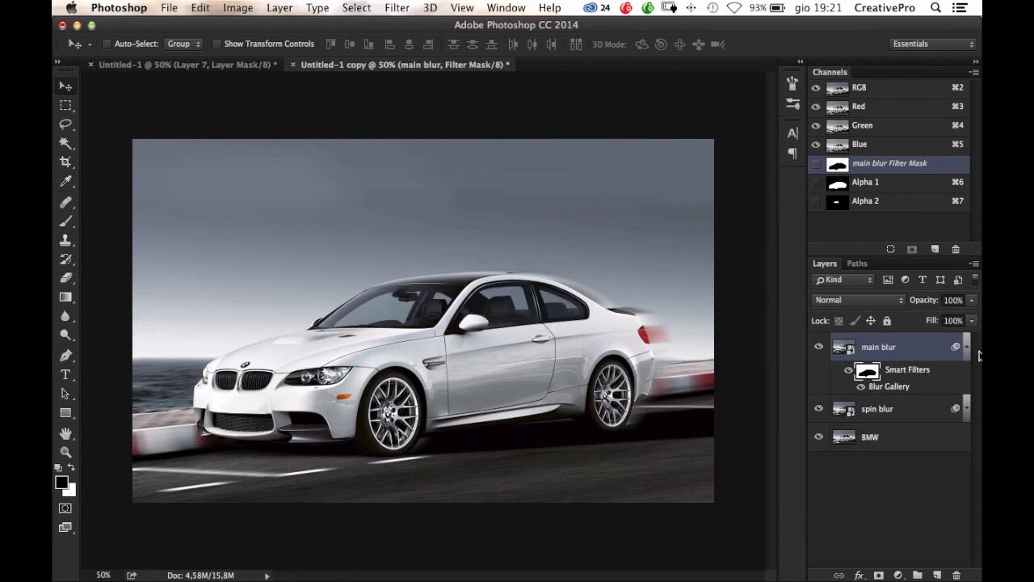
mouse_move(532, 204)
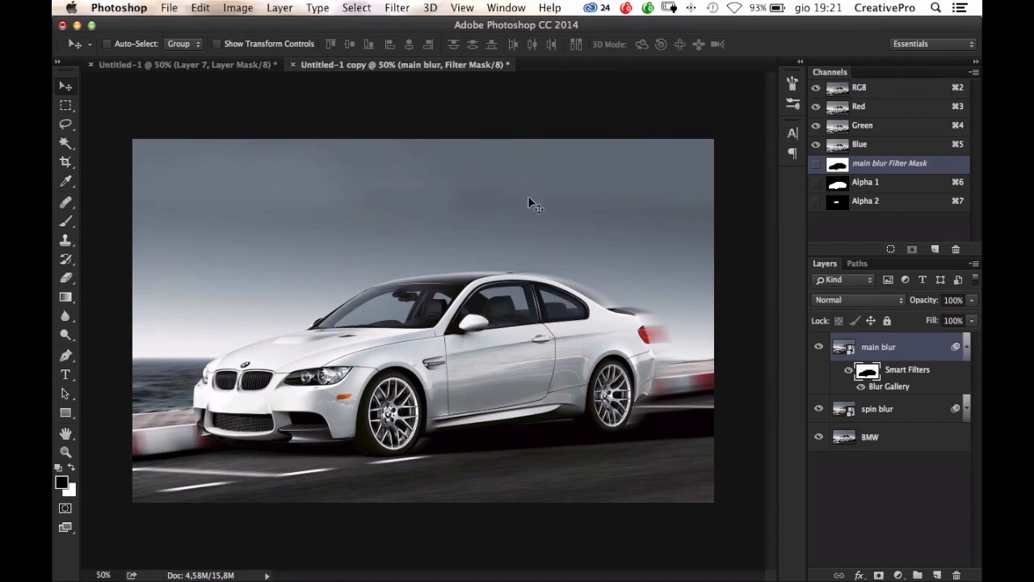
mouse_move(586, 250)
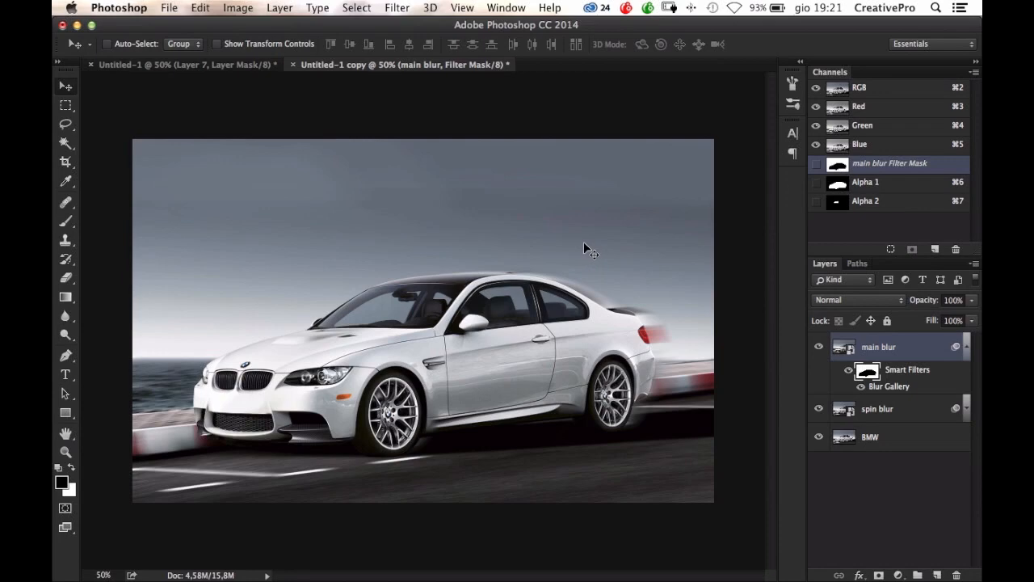
mouse_move(958, 364)
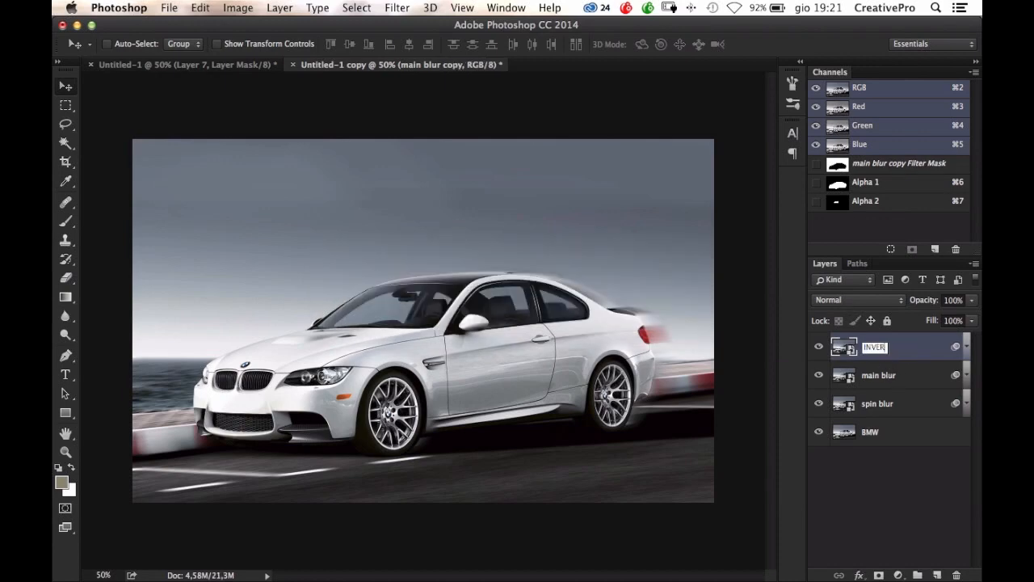
- Name the duplicate 'INVERSE BLUR' below main blur and hide the main blur layer
text(INVERSE BLUR)
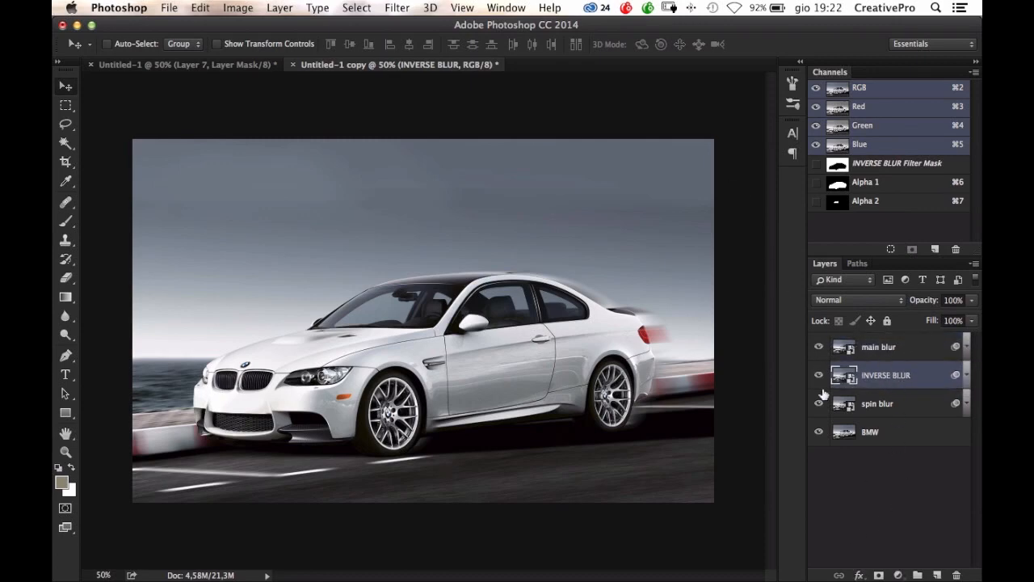
click(818, 346)
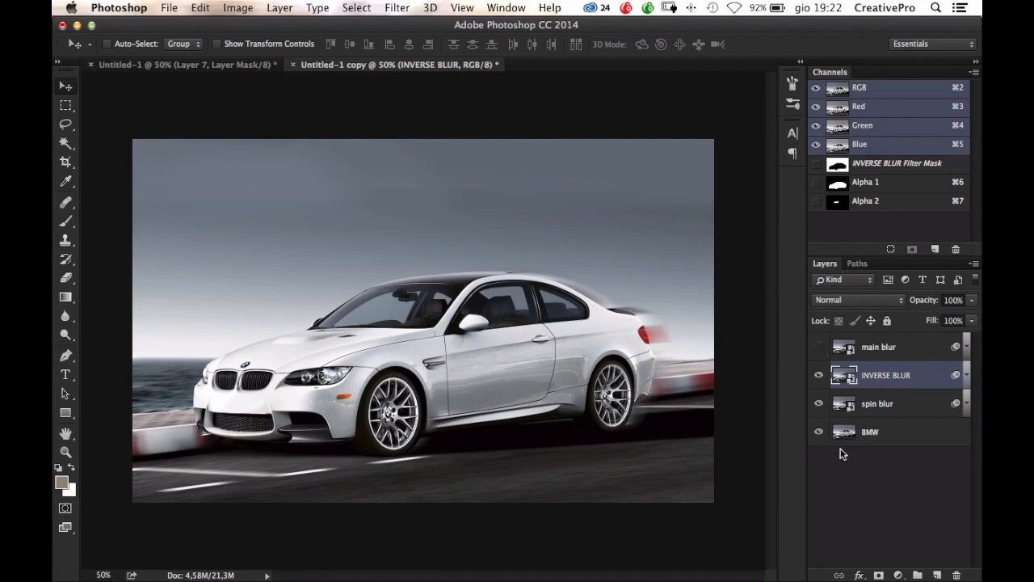
click(967, 374)
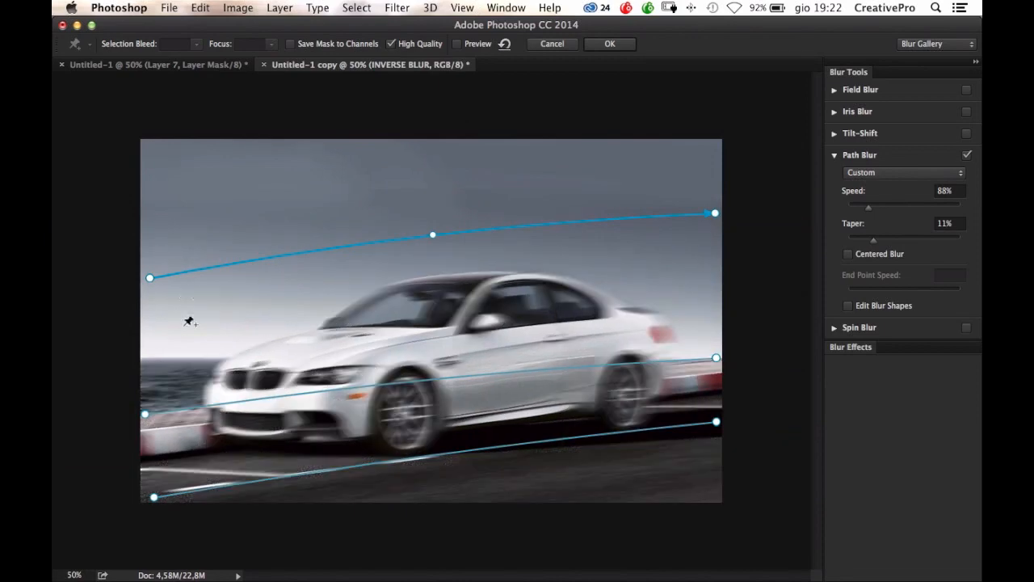
mouse_move(574, 229)
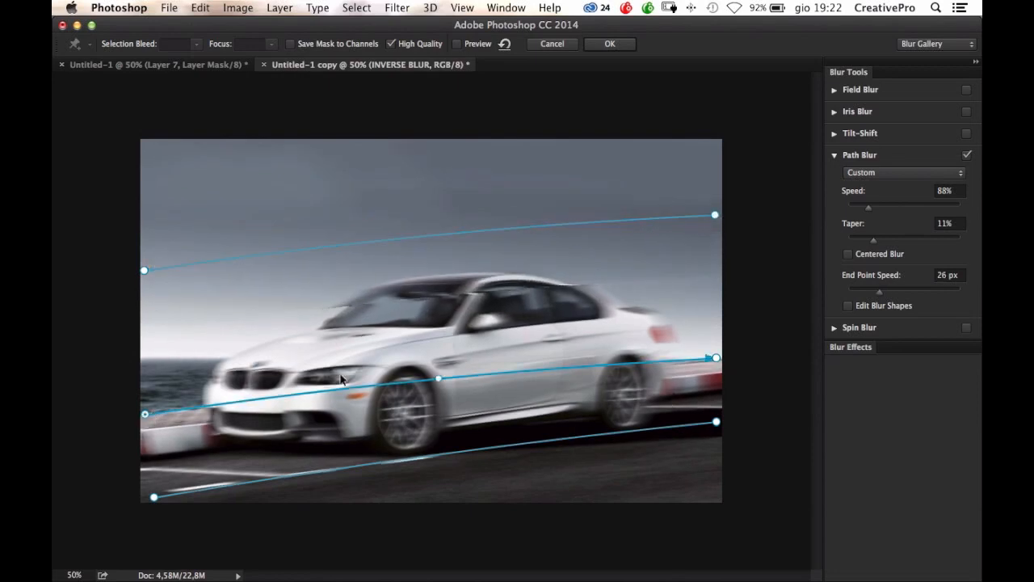
- Reshape the INVERSE BLUR middle and lower blur paths along the car and road, then apply
drag(714, 357, 723, 349)
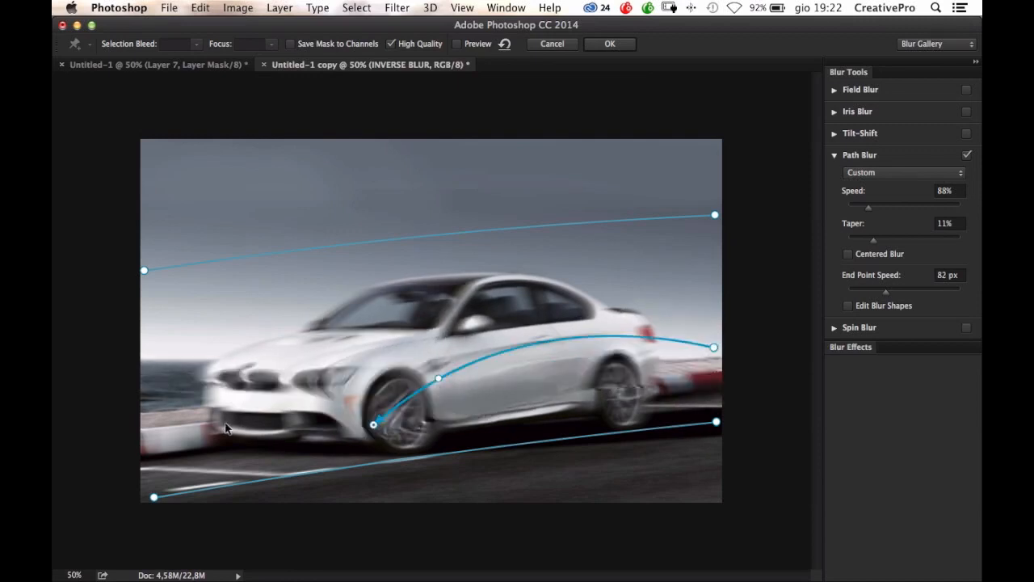
drag(374, 423, 154, 414)
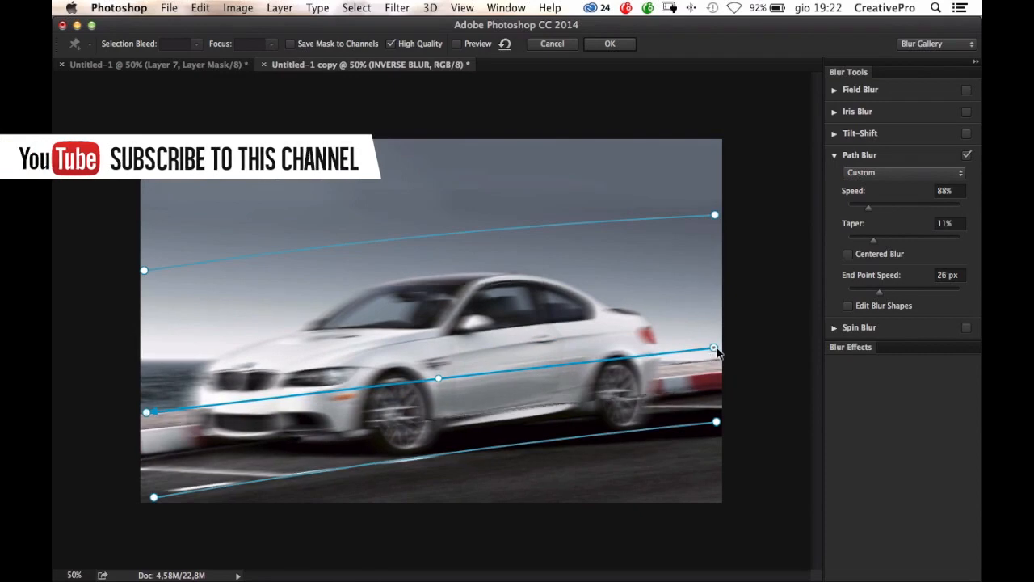
drag(713, 350, 717, 354)
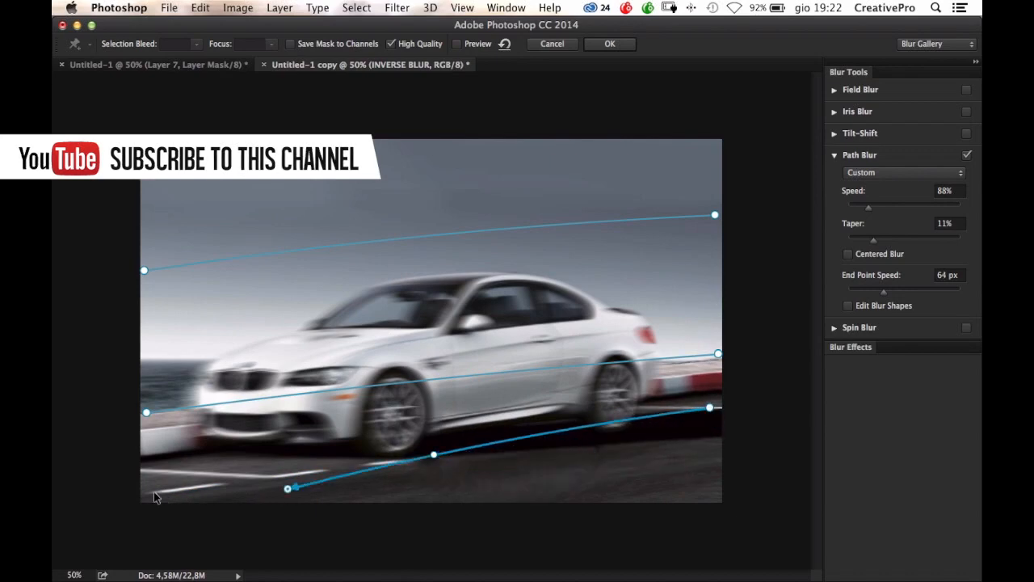
drag(291, 487, 146, 494)
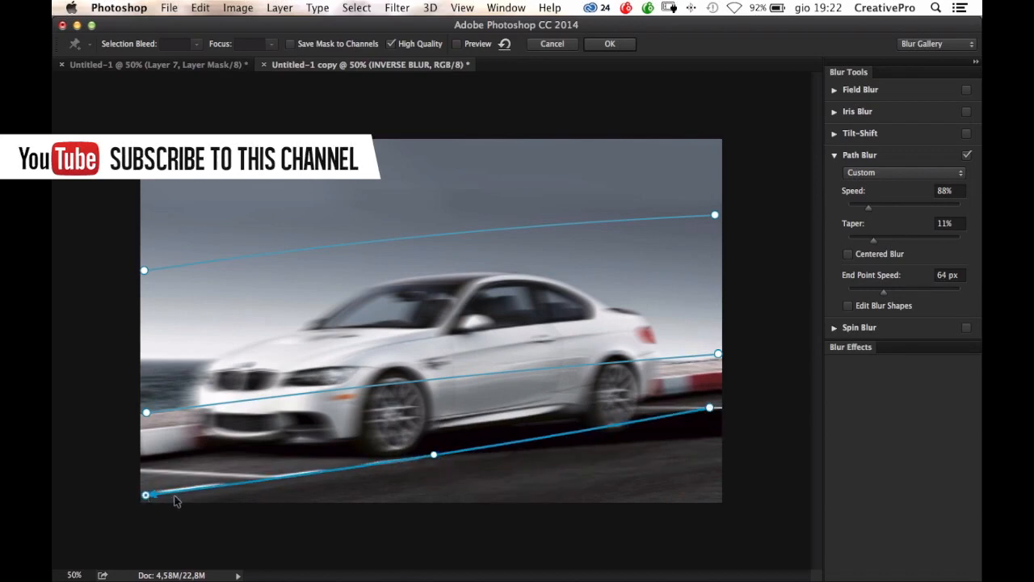
drag(709, 408, 718, 415)
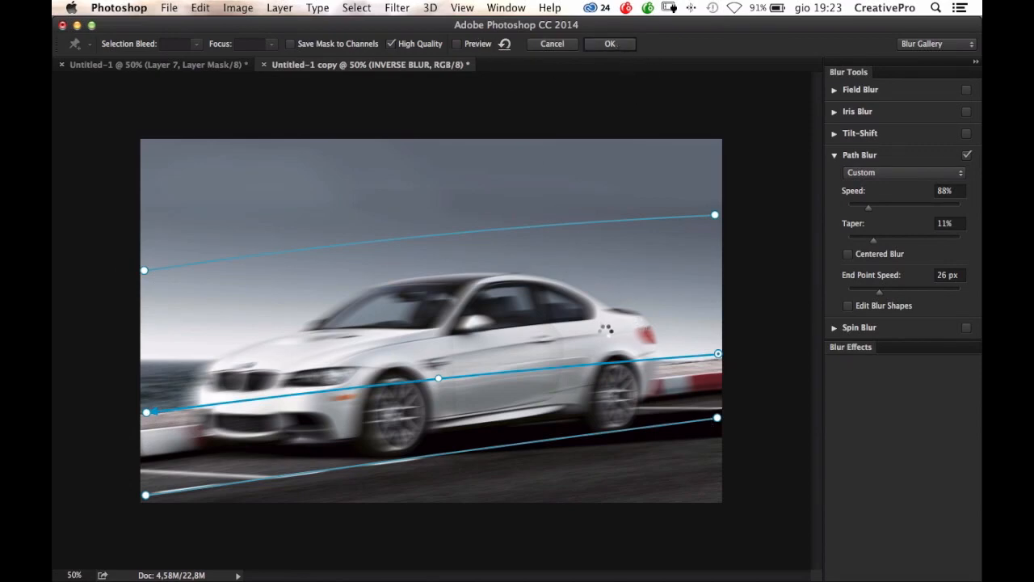
click(609, 43)
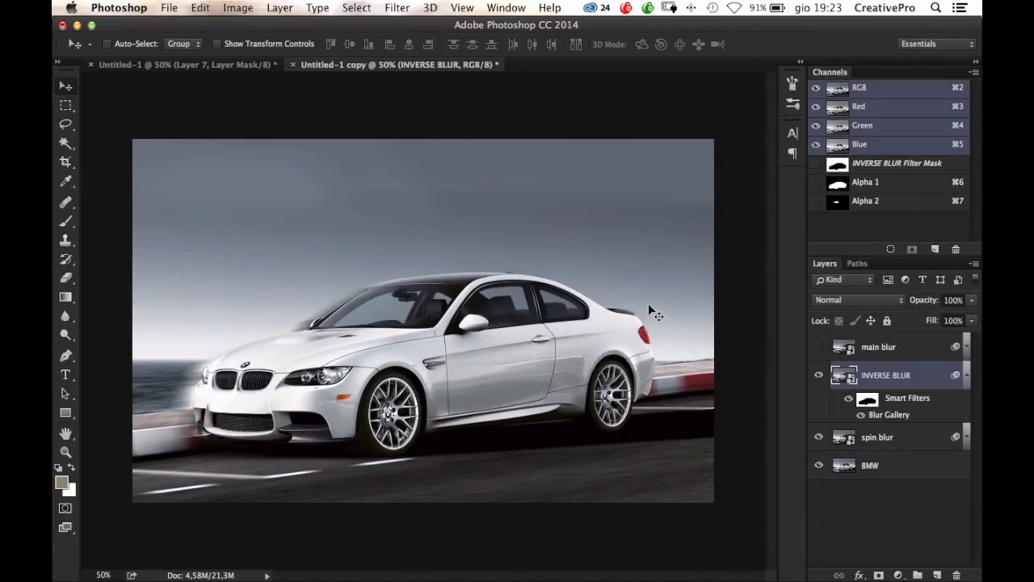
mouse_move(291, 352)
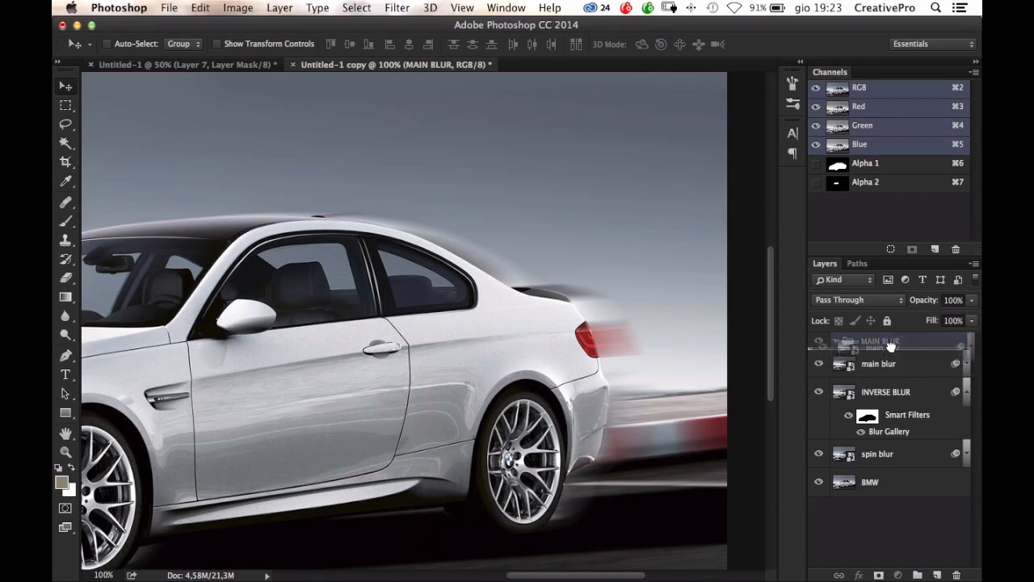
- Place the visible 'main blur' layer inside a new group named MAIN BLUR
click(889, 363)
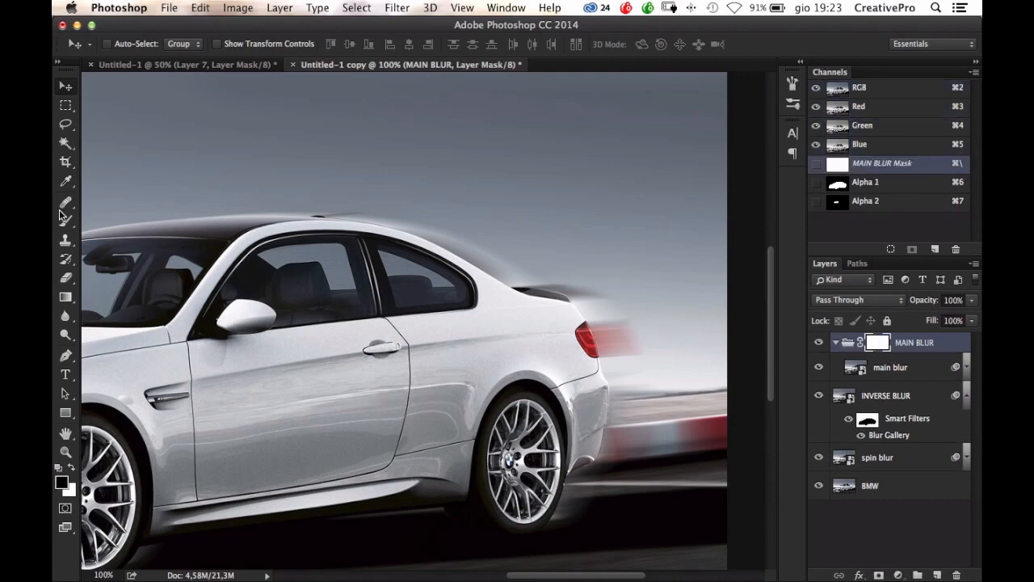
- Mask the MAIN BLUR group and paint away the blur over the car's rear at 43% flow
click(65, 219)
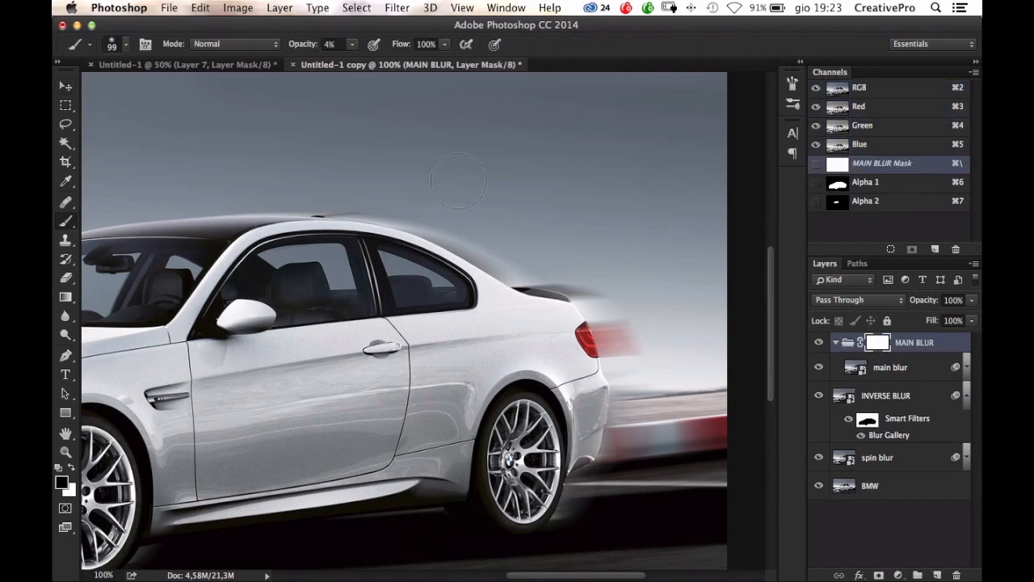
click(128, 43)
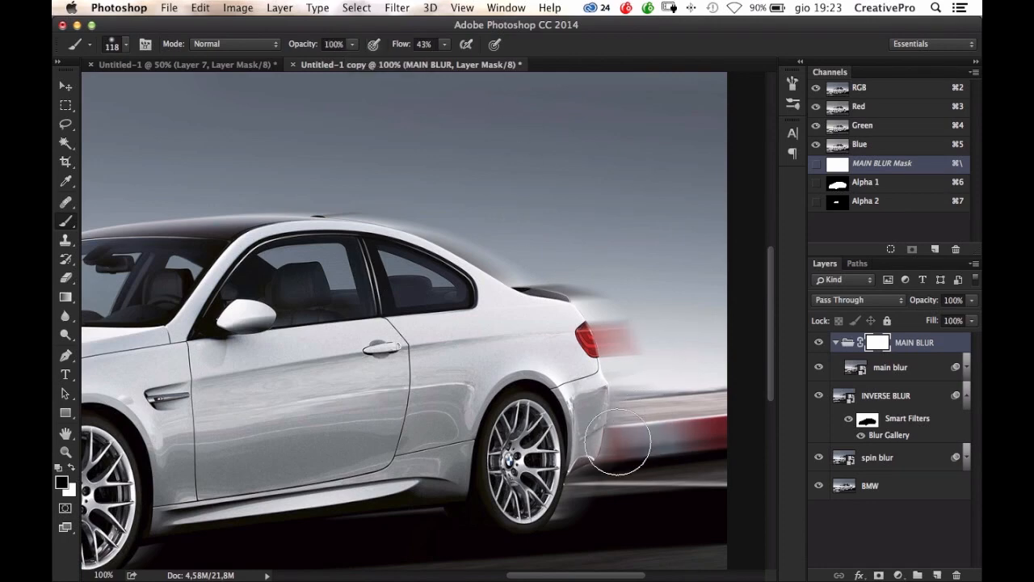
drag(618, 443, 618, 244)
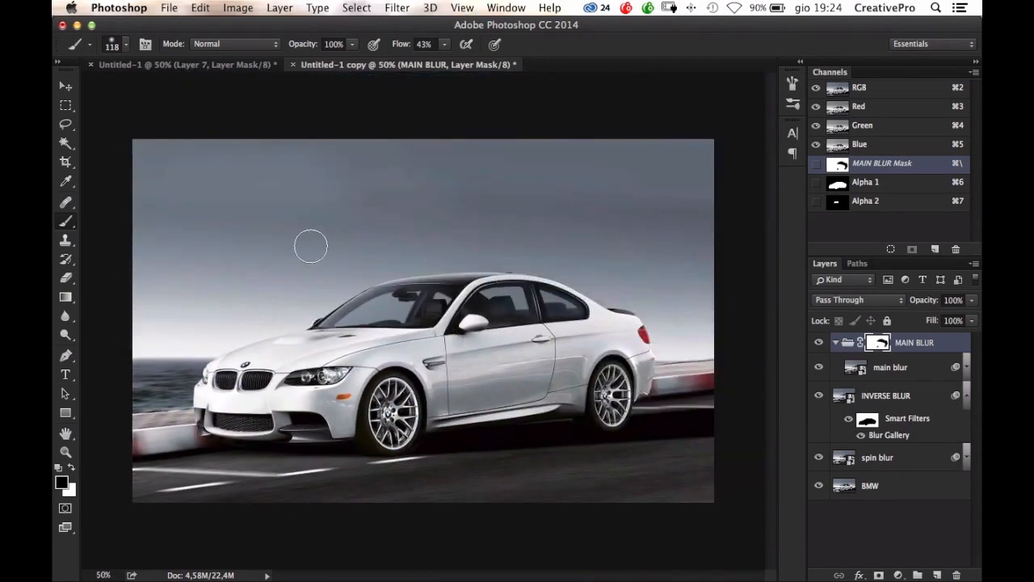
click(66, 85)
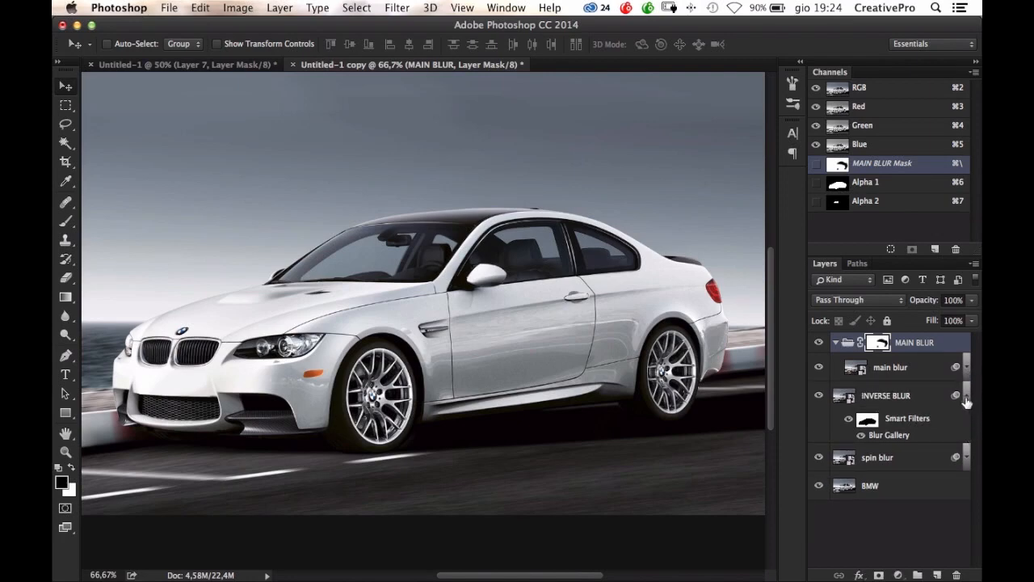
- Collapse the INVERSE BLUR filters and hide, then show, the layer to compare
click(944, 396)
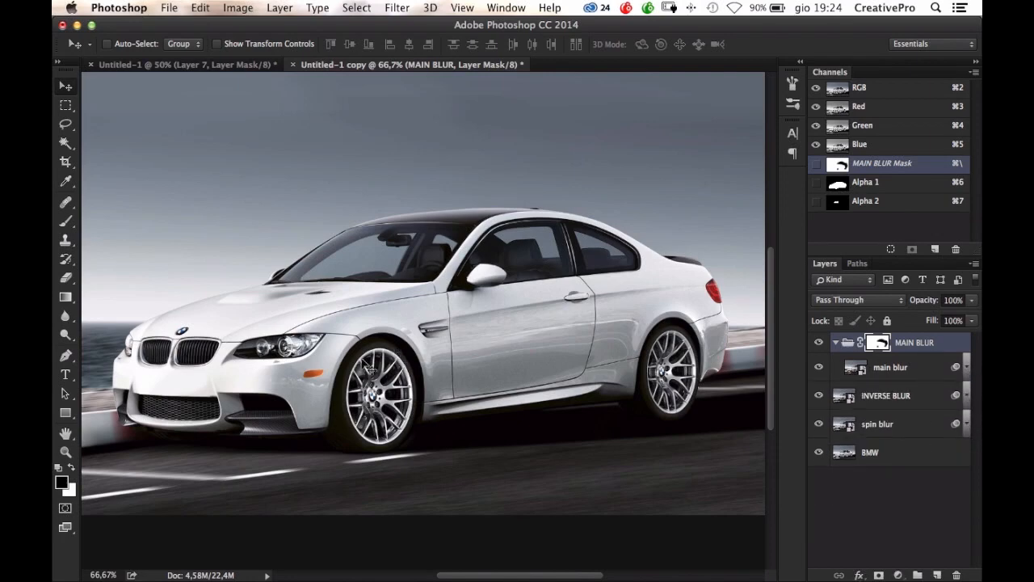
mouse_move(616, 466)
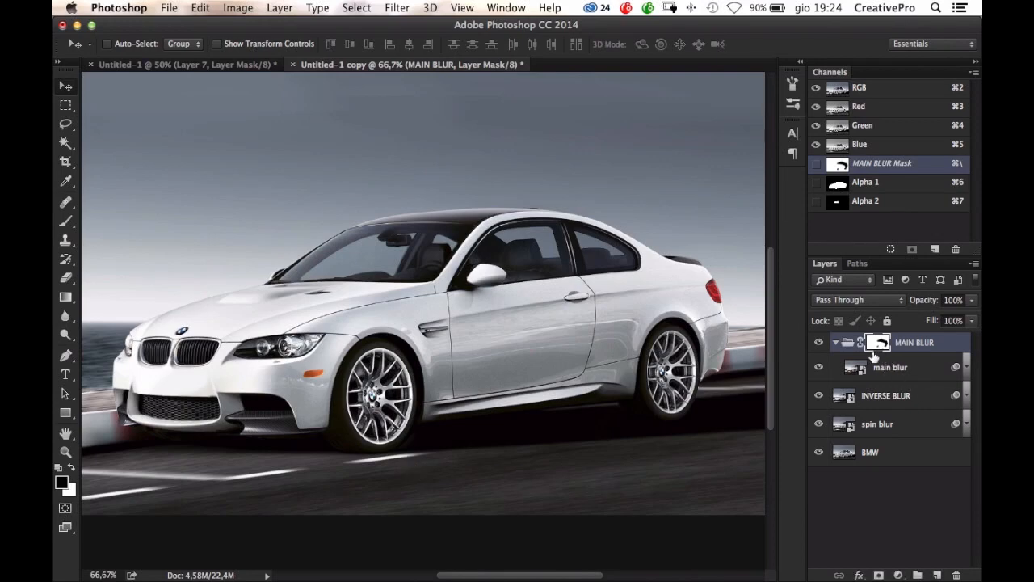
mouse_move(879, 348)
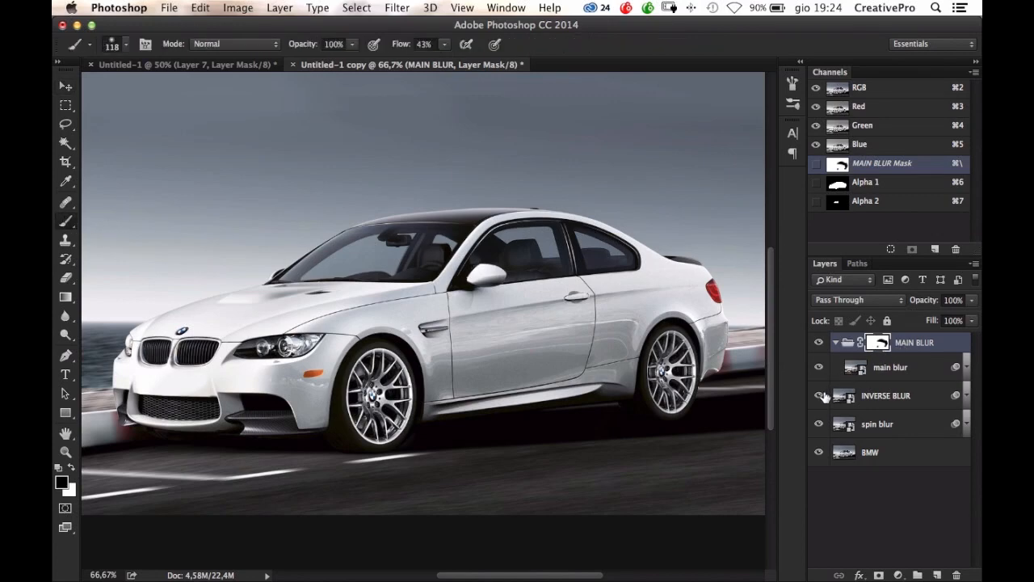
click(127, 44)
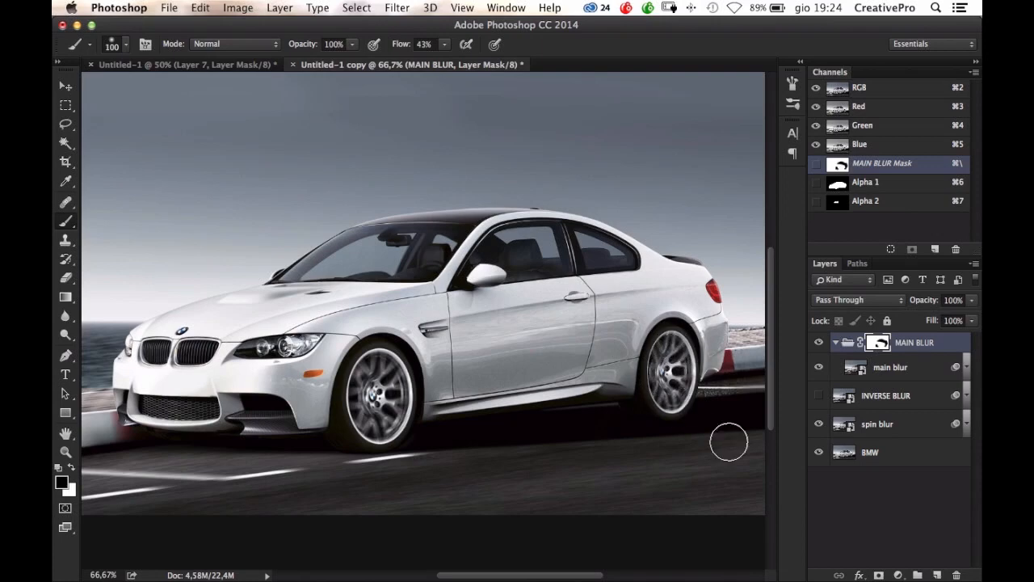
click(818, 395)
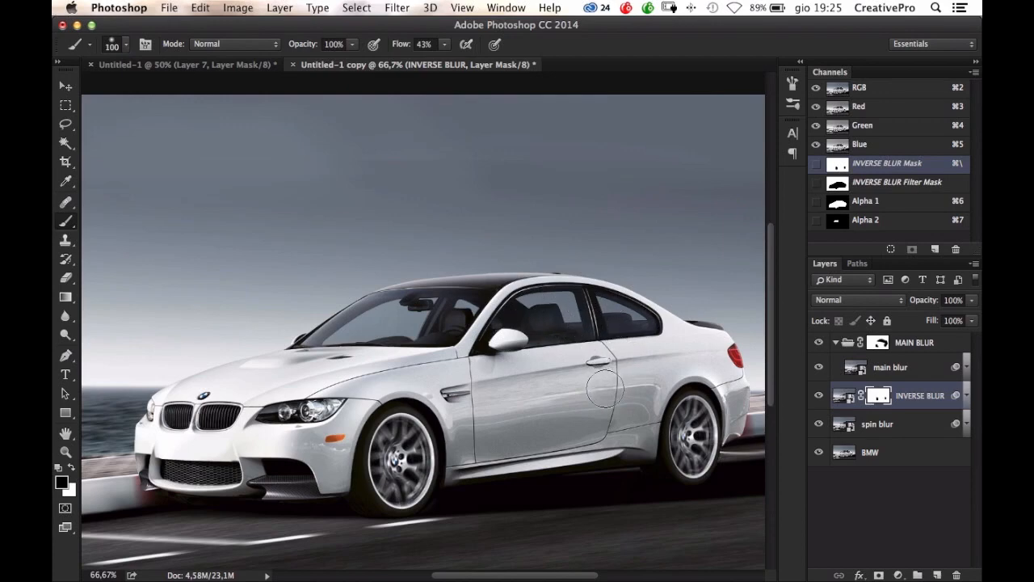
mouse_move(604, 416)
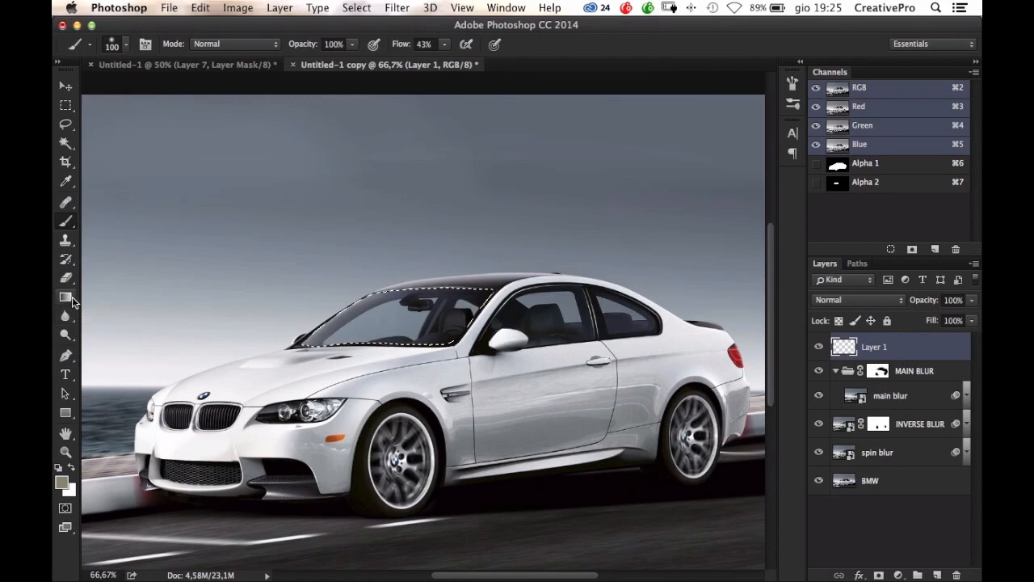
- Pick black as the foreground colour to fill the windshield on Layer 1
click(60, 482)
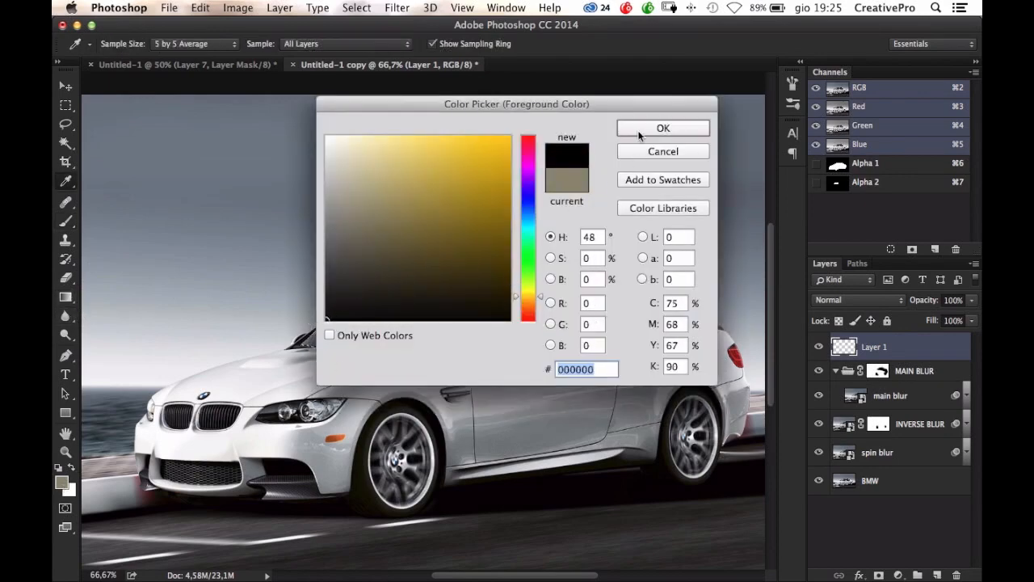
click(663, 128)
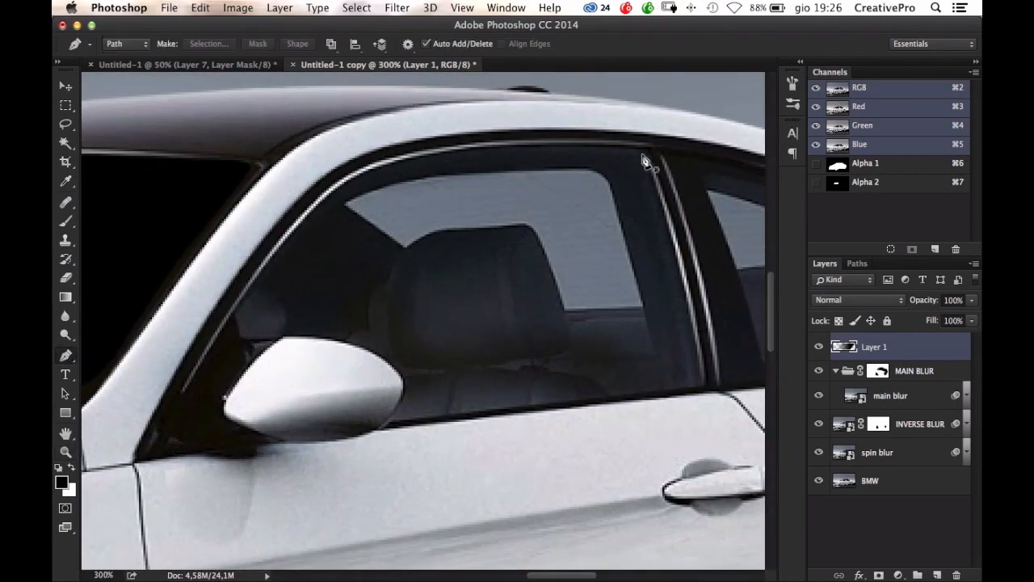
- Pen-trace the front side window outline, curving along its top edge
click(639, 149)
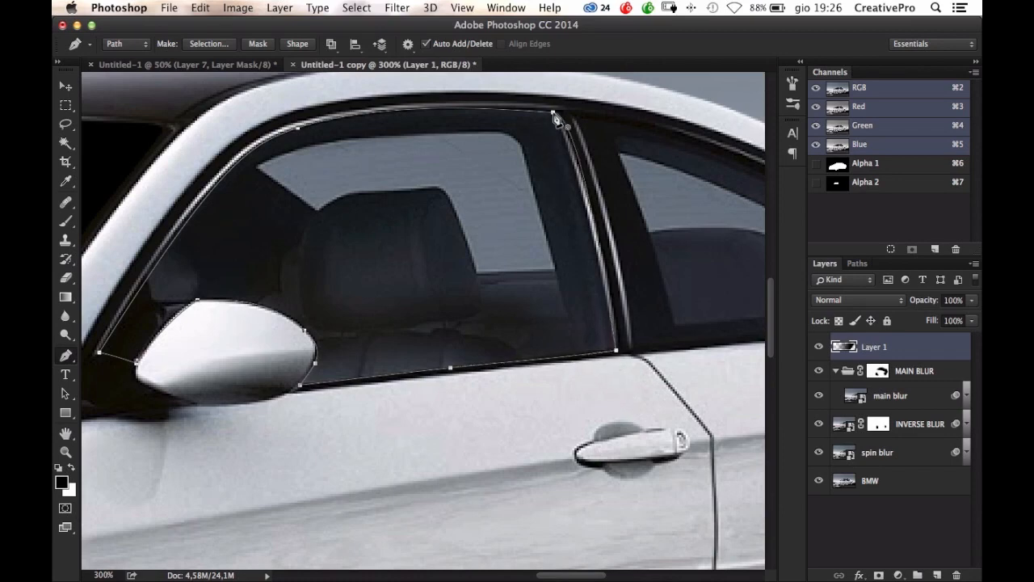
drag(555, 115, 554, 111)
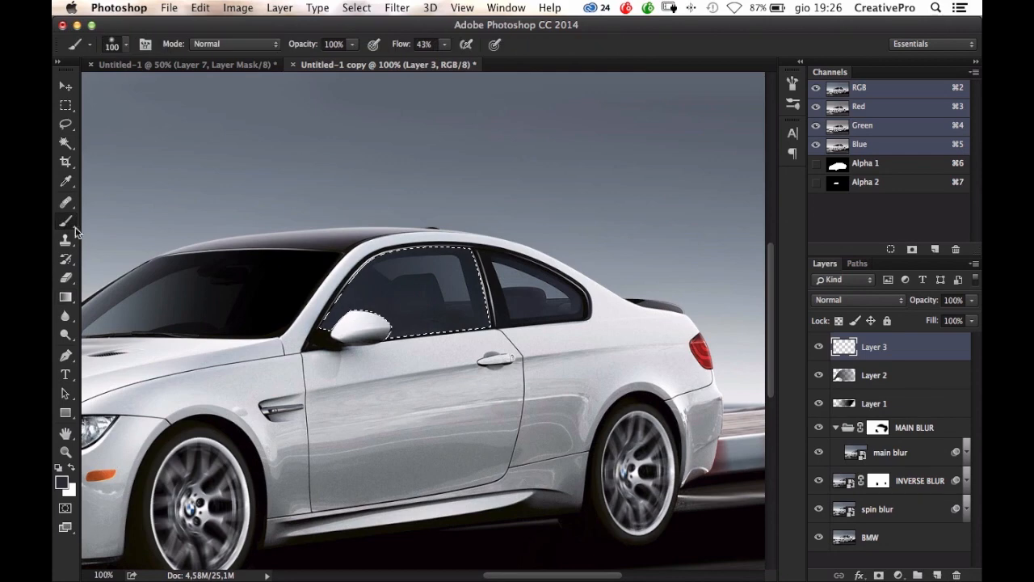
- Choose black in the Color Picker to fill the front side window on Layer 3
click(60, 482)
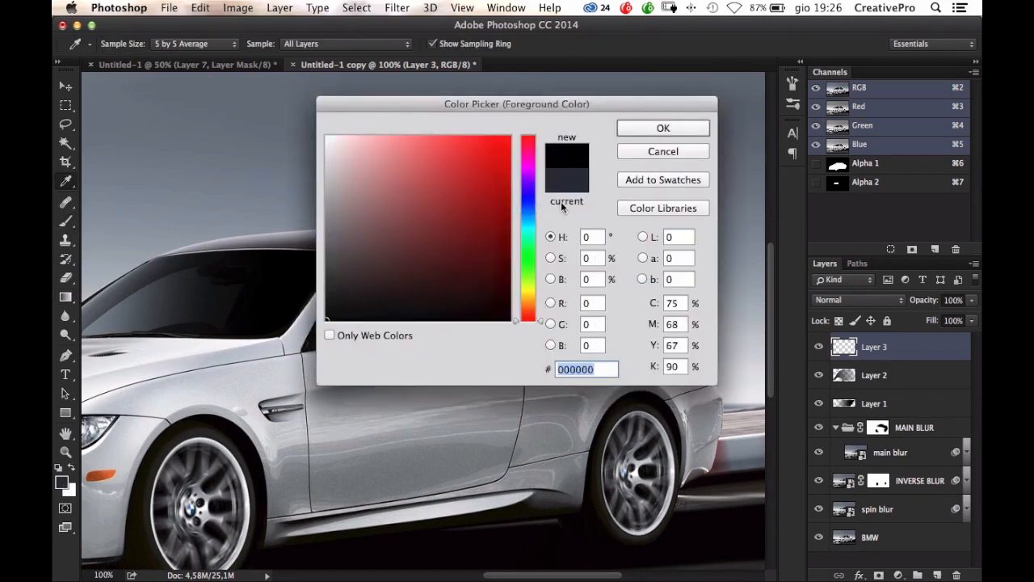
click(662, 128)
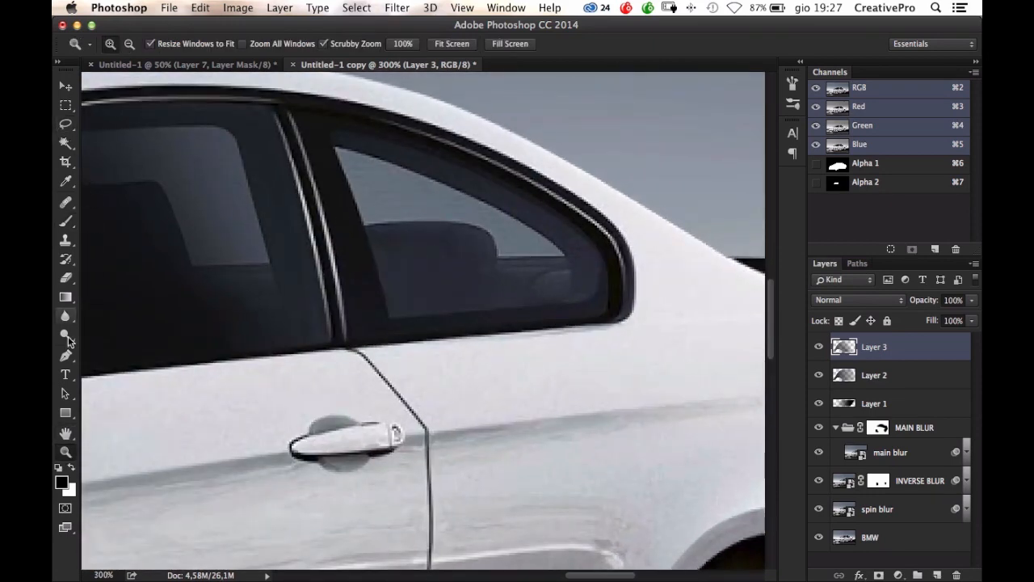
- Pen-trace the rear quarter window and convert the path into a selection
click(66, 357)
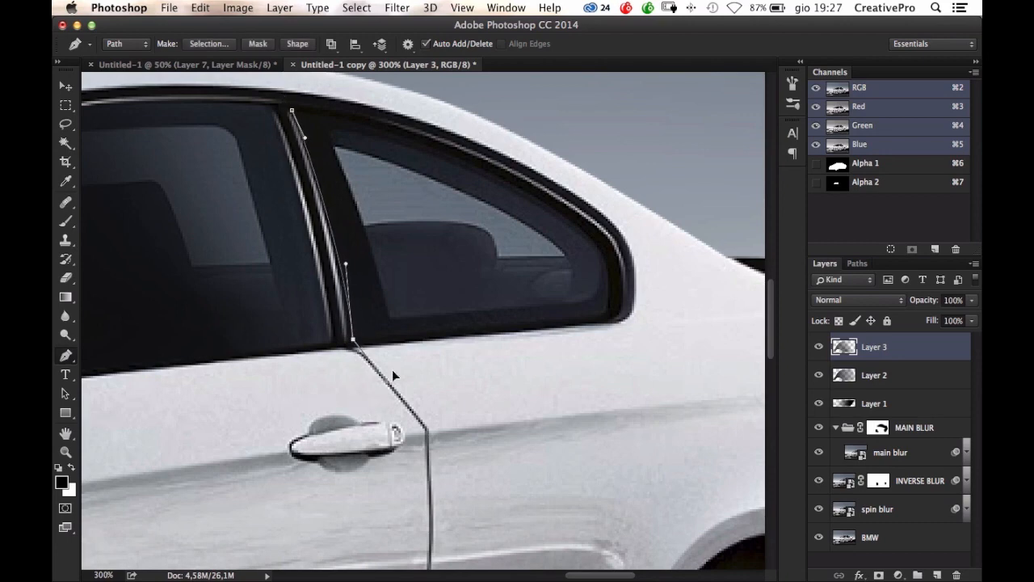
click(610, 320)
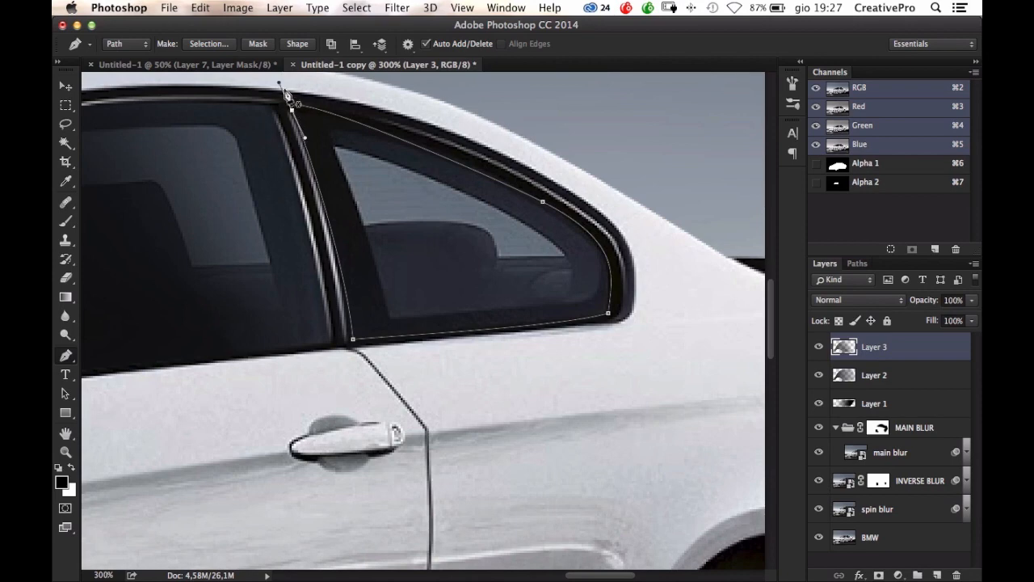
right_click(444, 206)
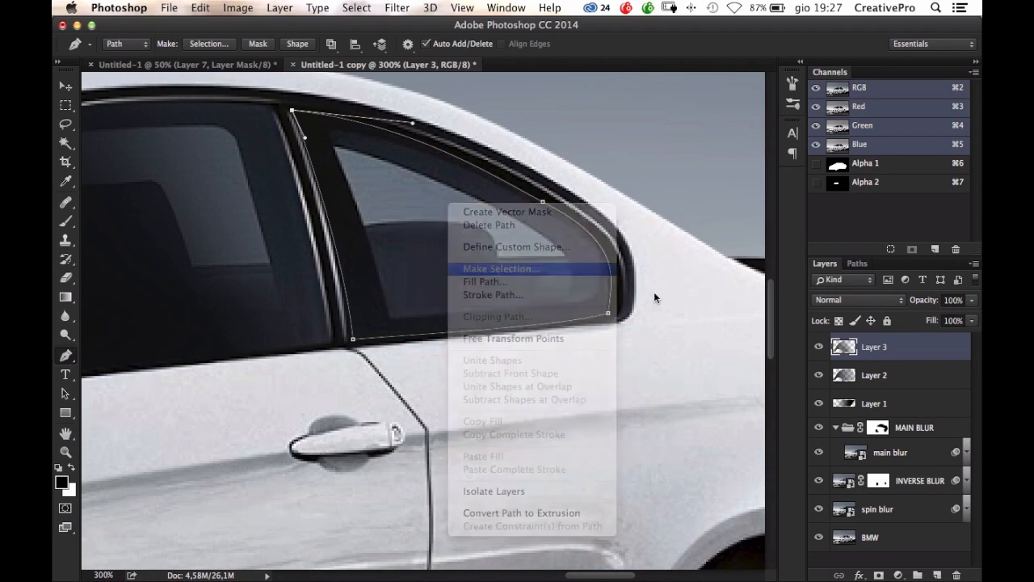
click(500, 268)
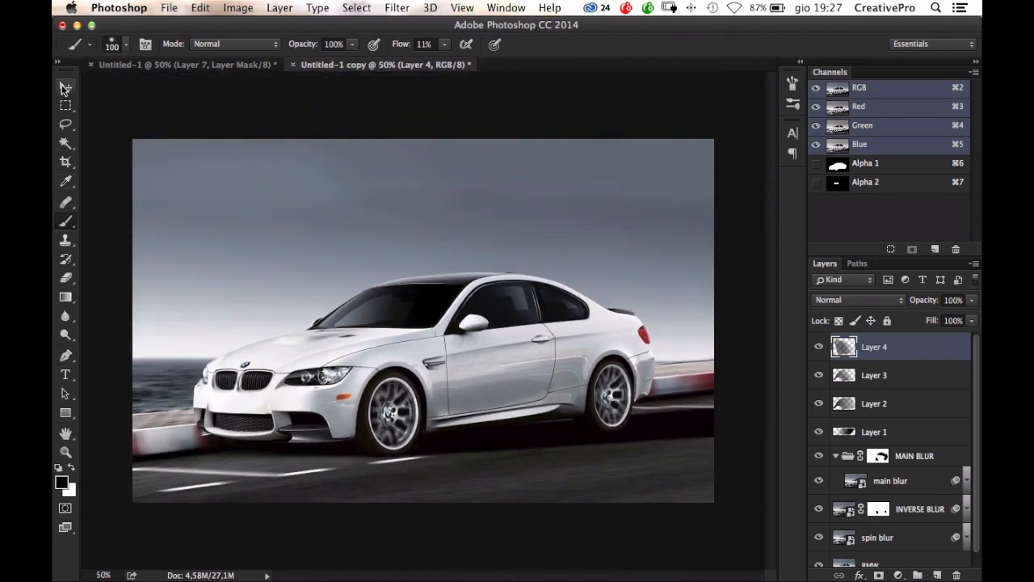
- Add a Gradient fill layer from the Layers panel's adjustment menu
click(66, 87)
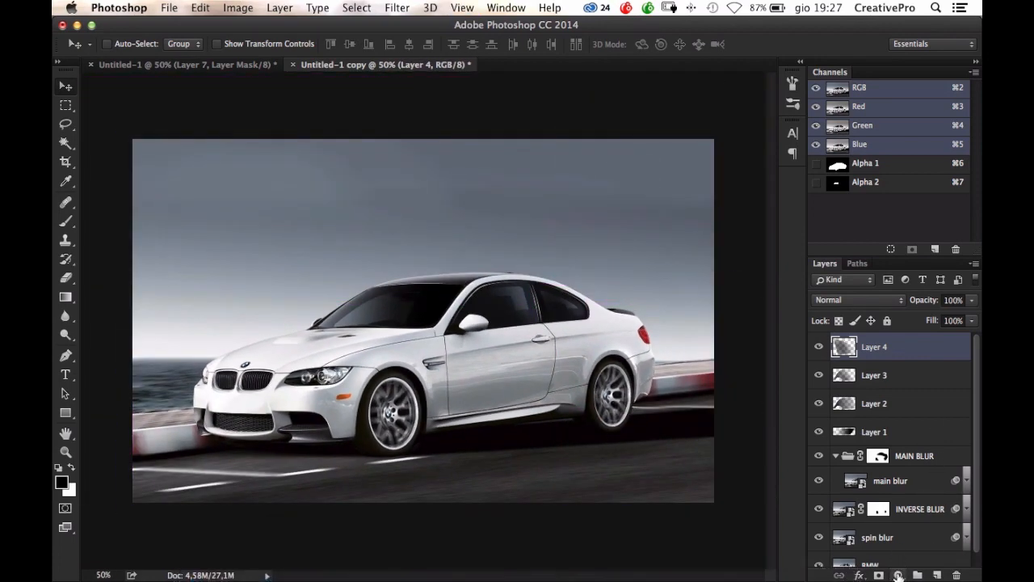
click(898, 574)
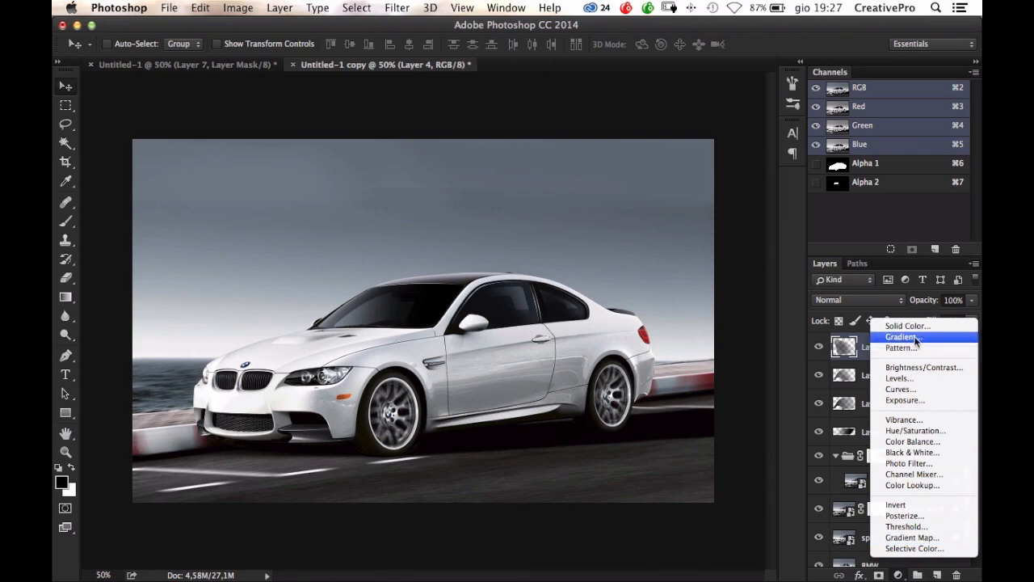
click(901, 337)
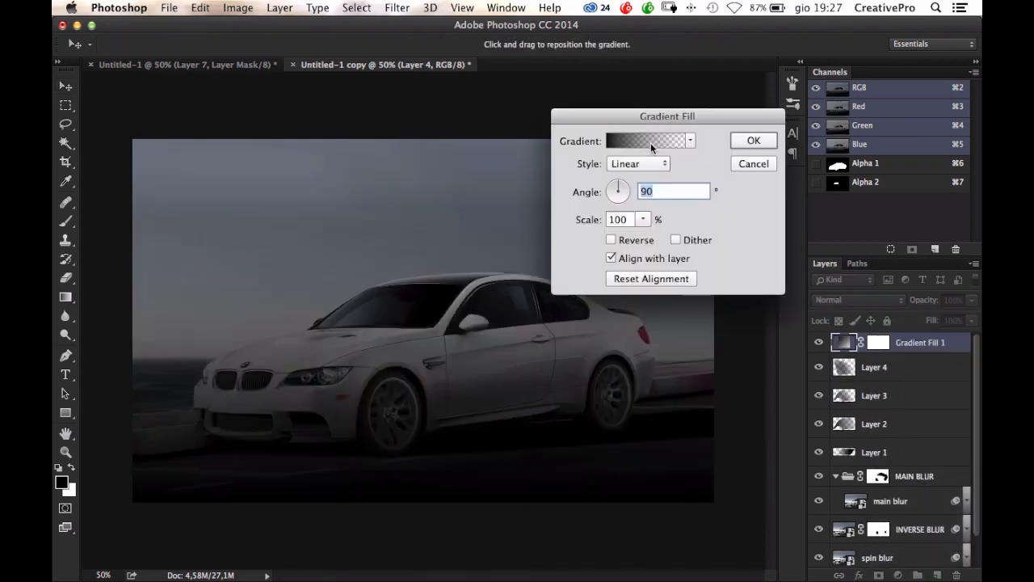
mouse_move(677, 152)
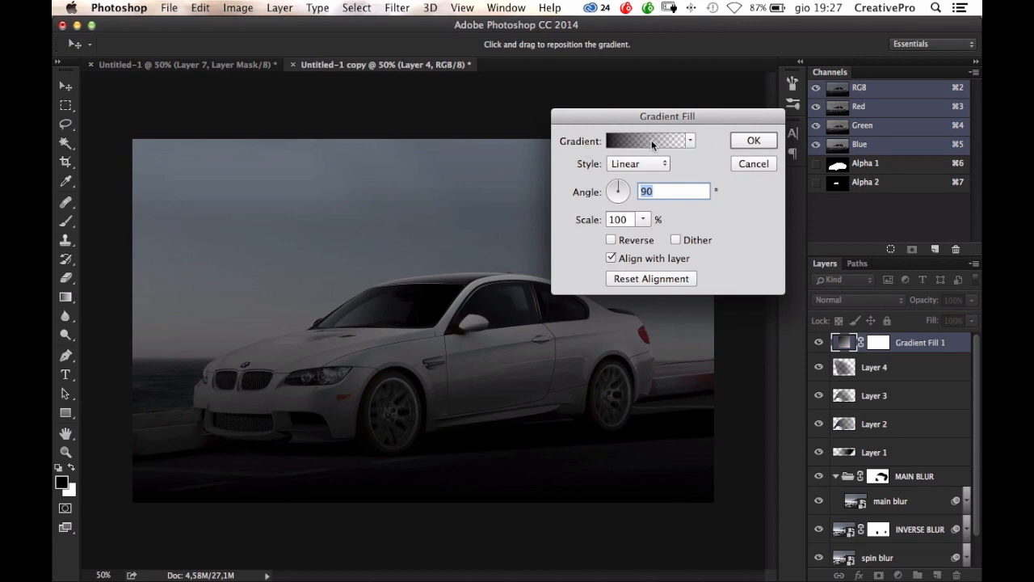
click(646, 140)
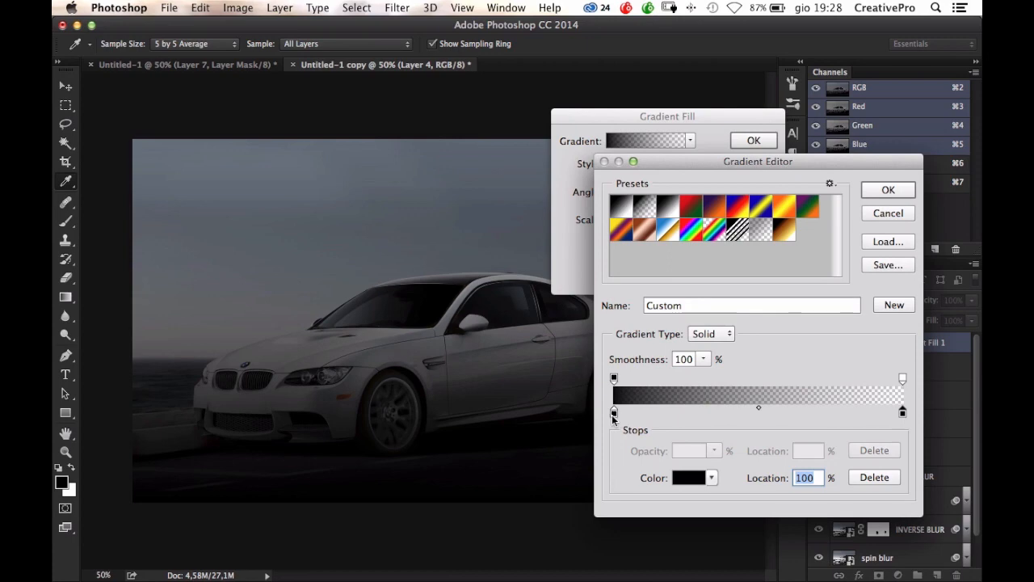
- Set the gradient stops to deep blue and light blue at full opacity
click(614, 412)
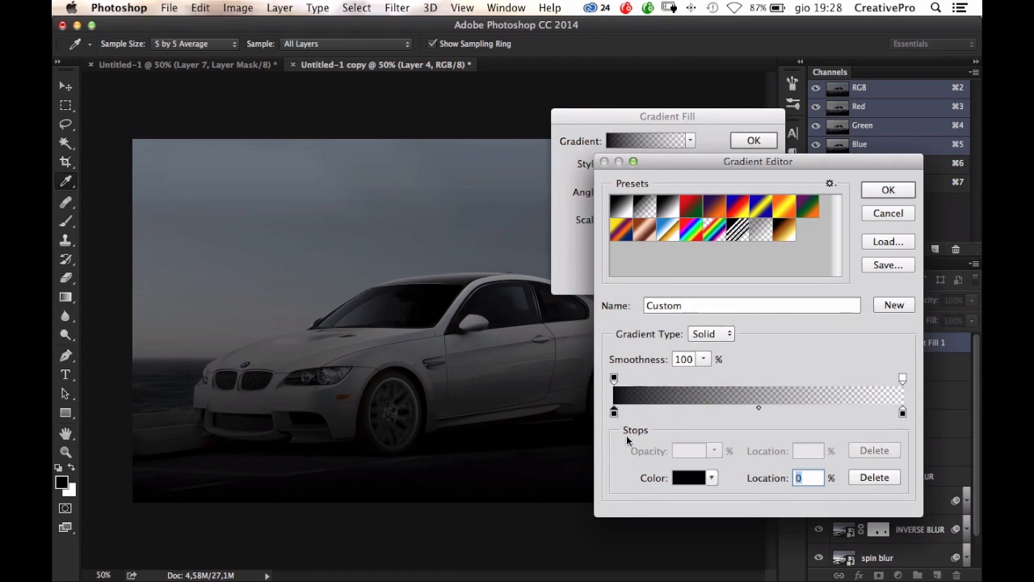
click(689, 477)
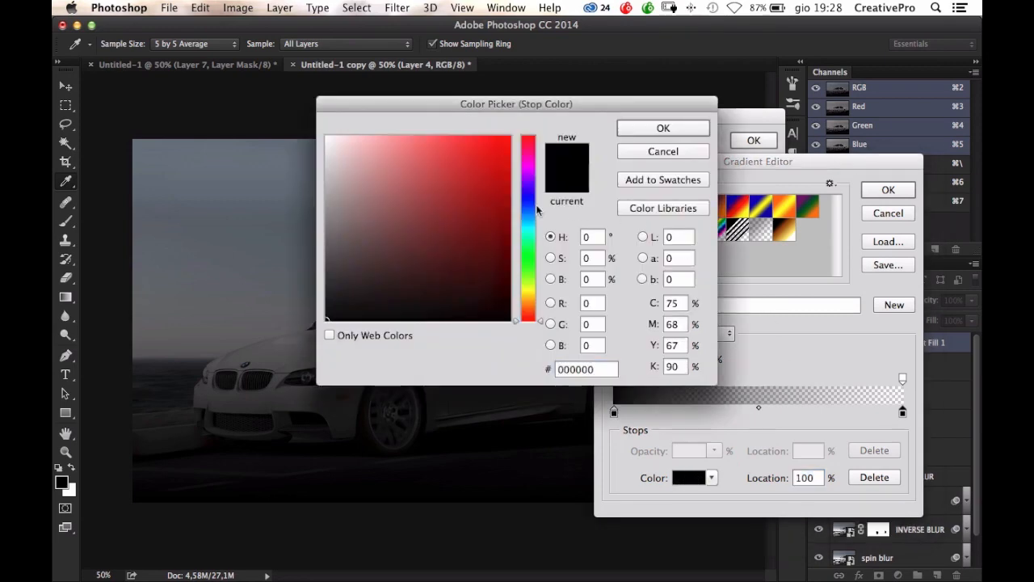
click(463, 165)
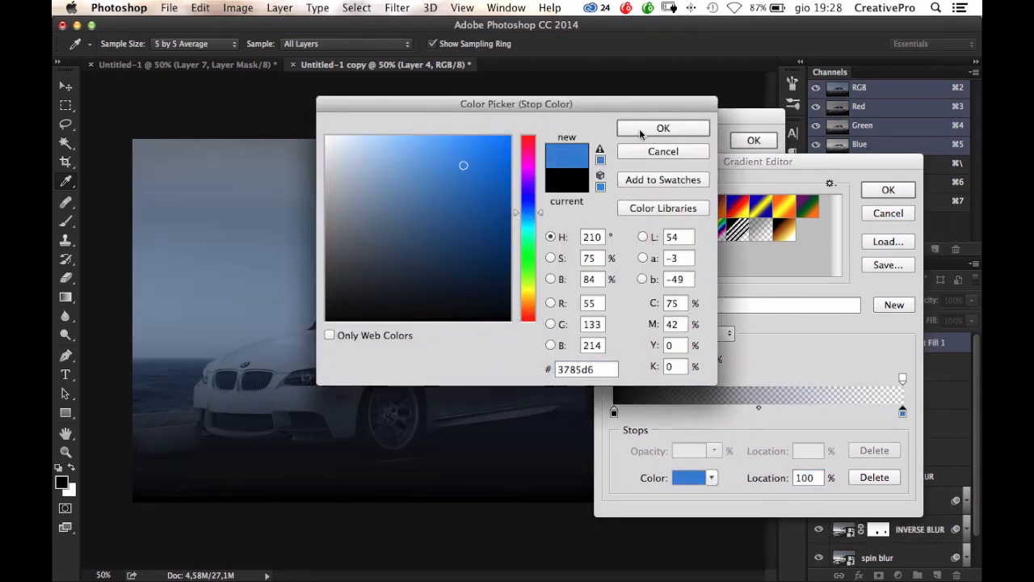
click(662, 128)
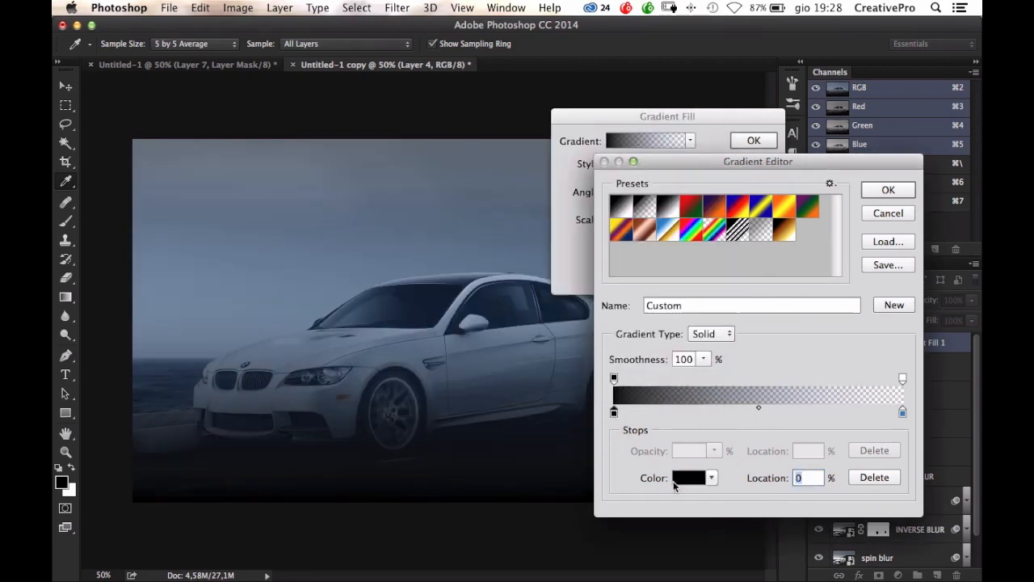
click(689, 478)
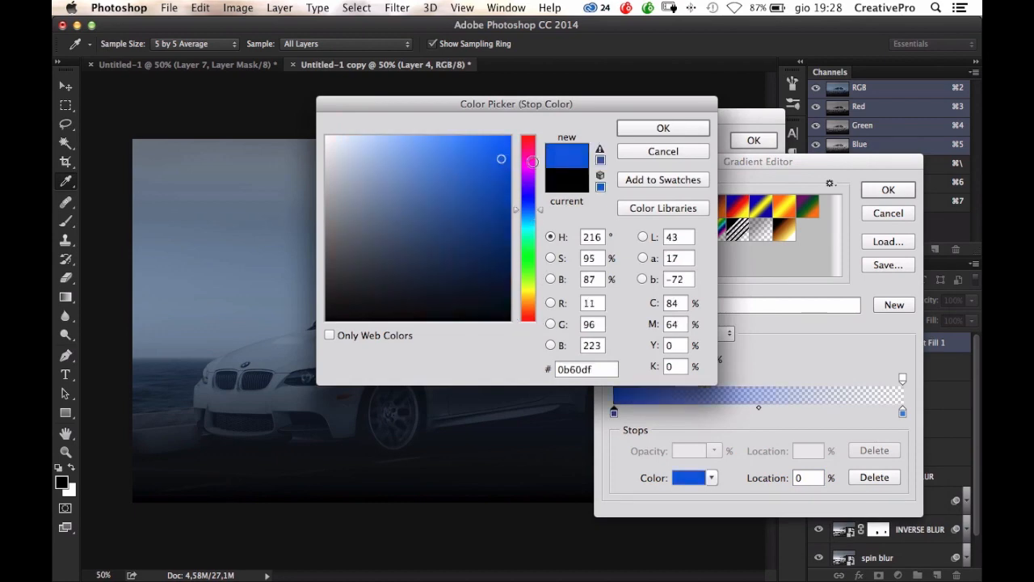
click(663, 127)
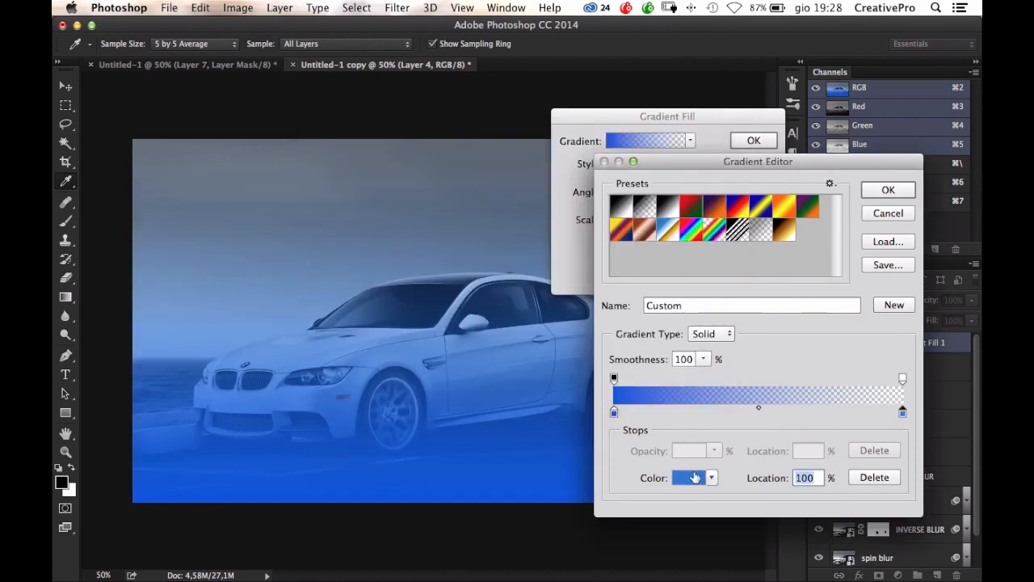
click(689, 476)
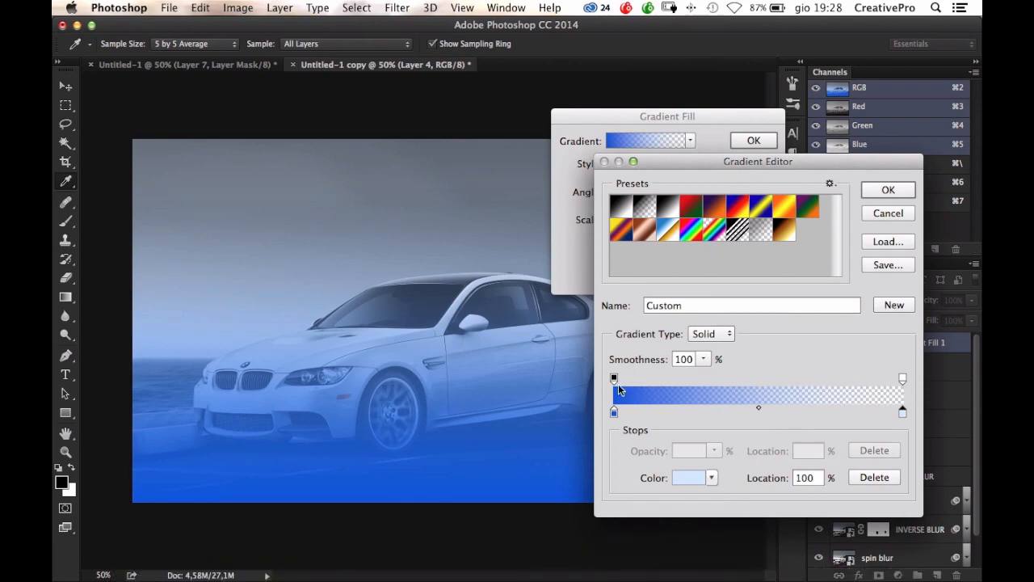
click(615, 378)
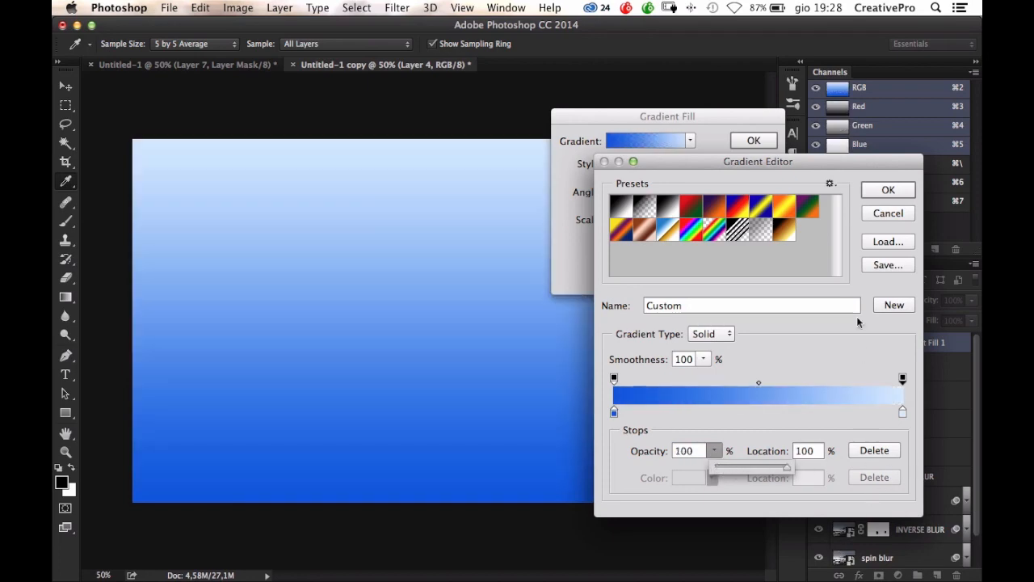
click(888, 189)
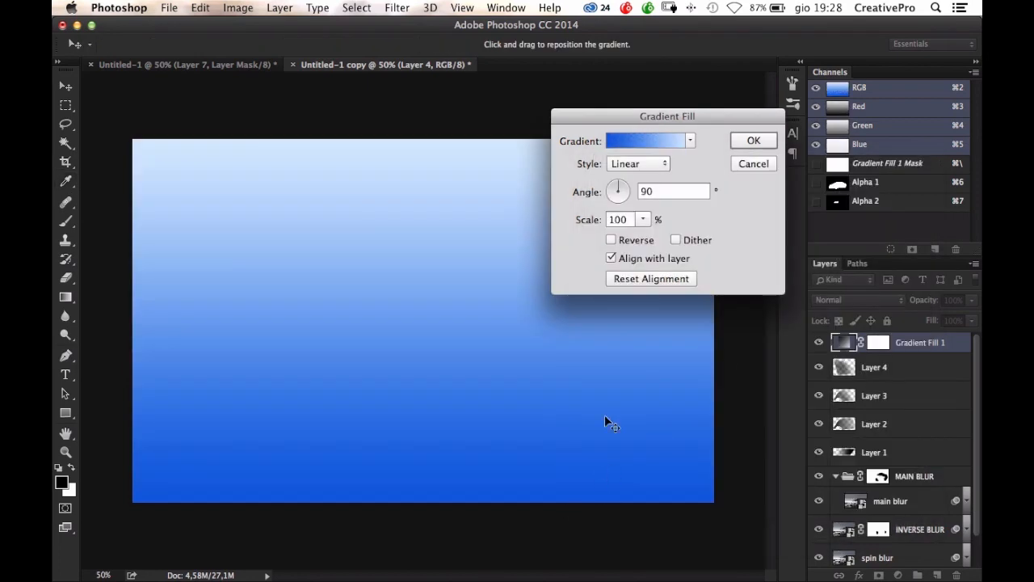
- Set the gradient fill style to Radial with Reverse ticked
click(645, 141)
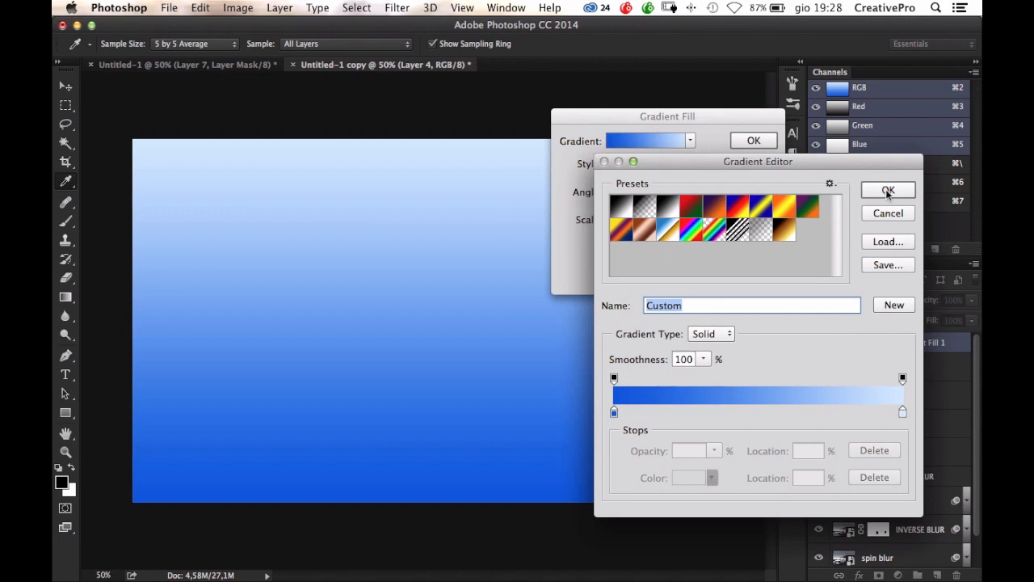
click(888, 189)
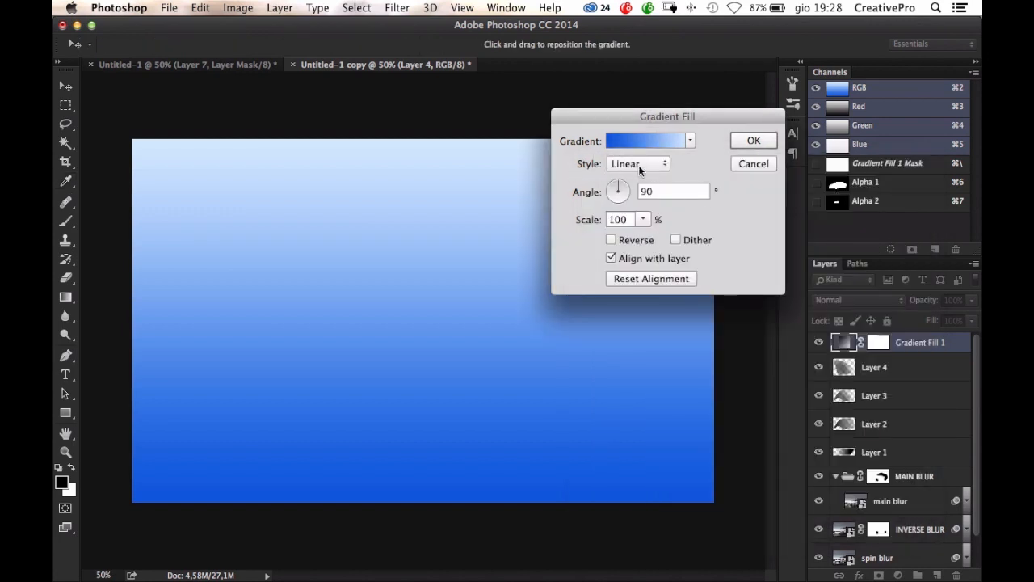
click(637, 163)
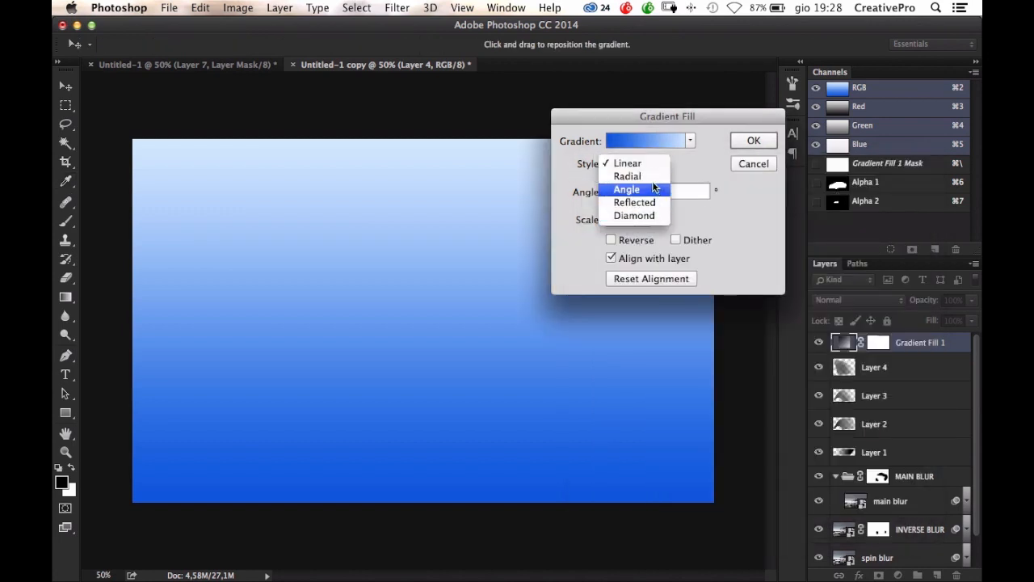
click(627, 175)
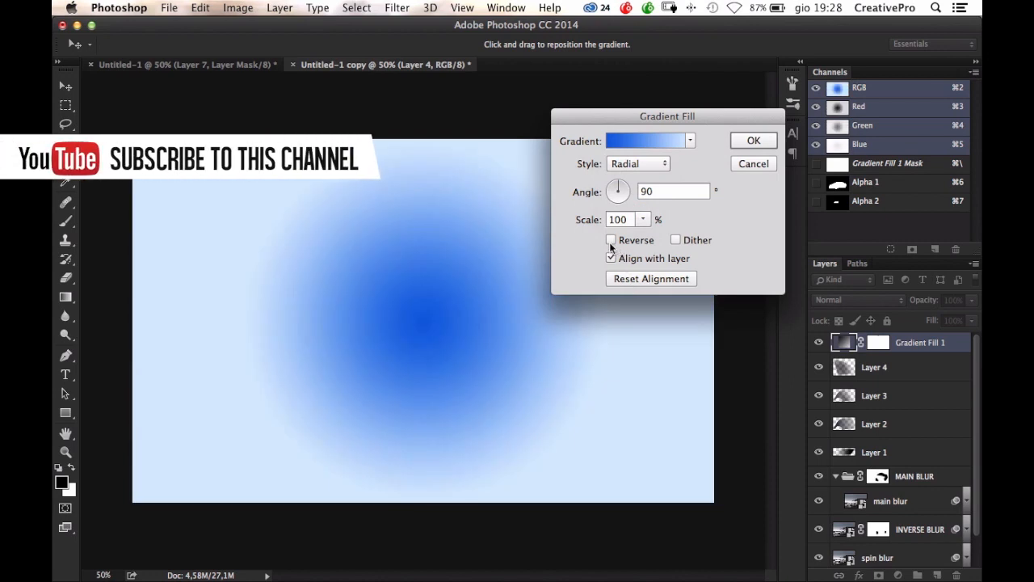
click(612, 240)
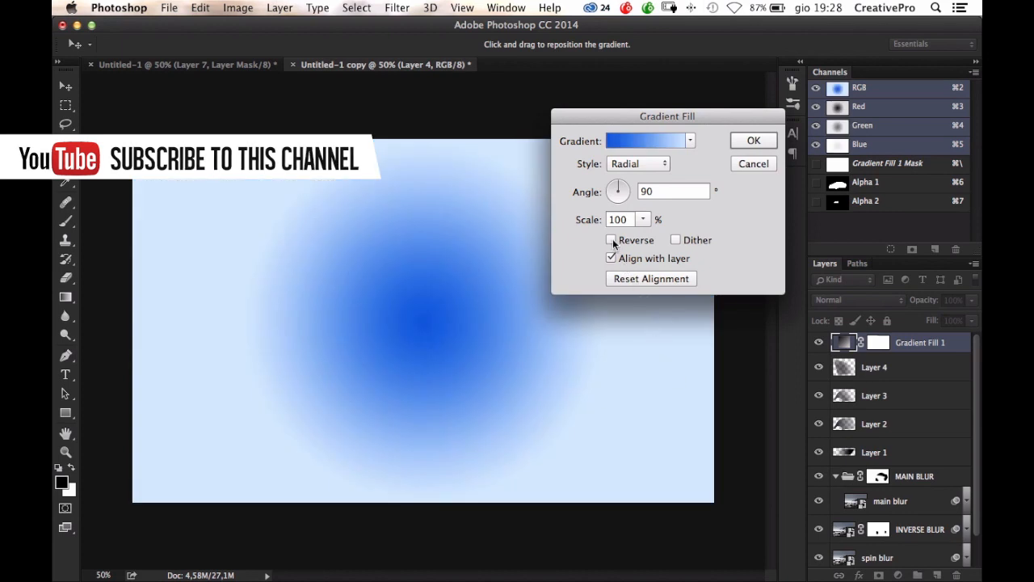
click(611, 240)
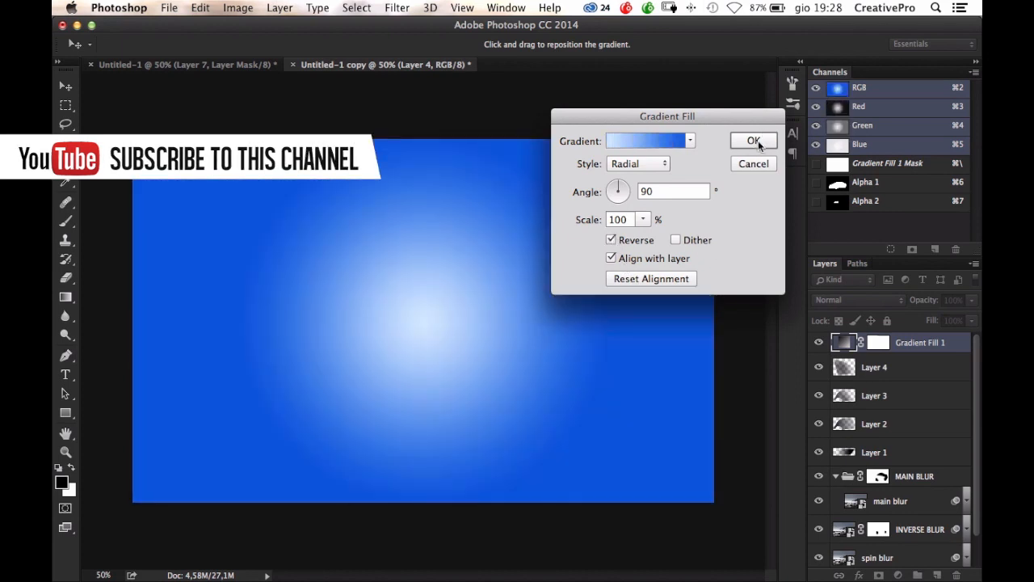
- Edit the gradient to black, blue and light stops and apply the fill
click(644, 139)
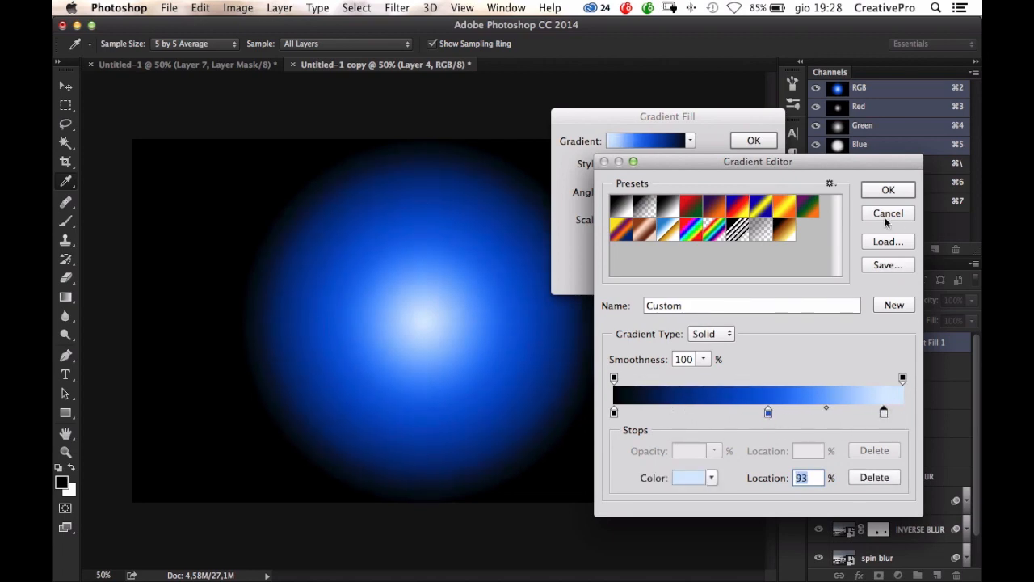
click(887, 189)
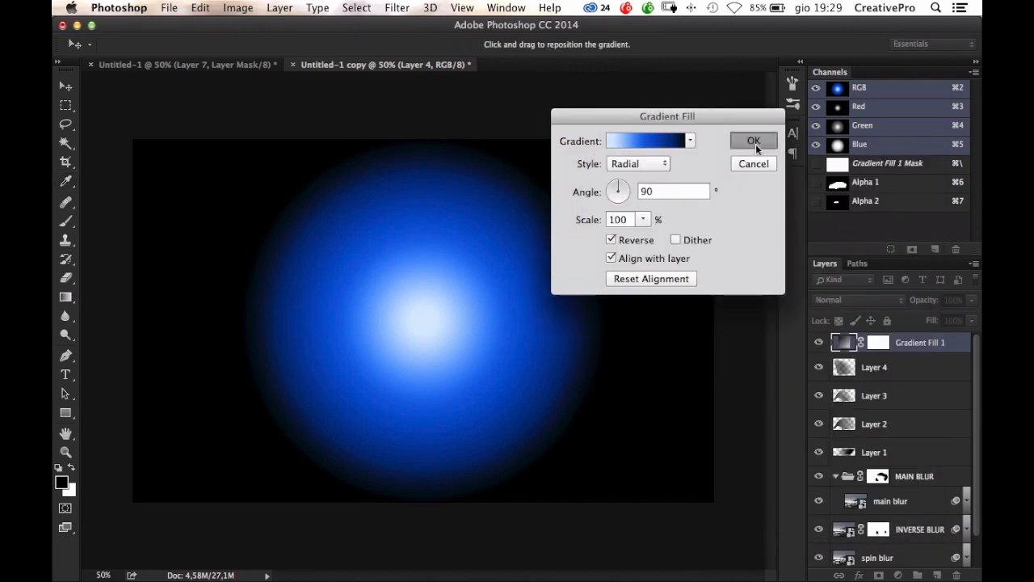
click(753, 139)
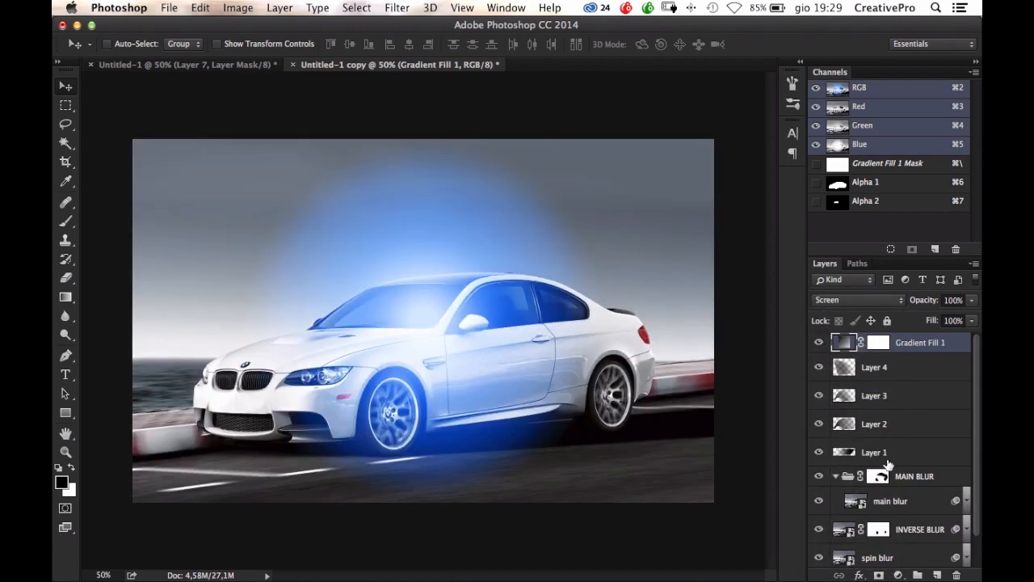
mouse_move(970, 407)
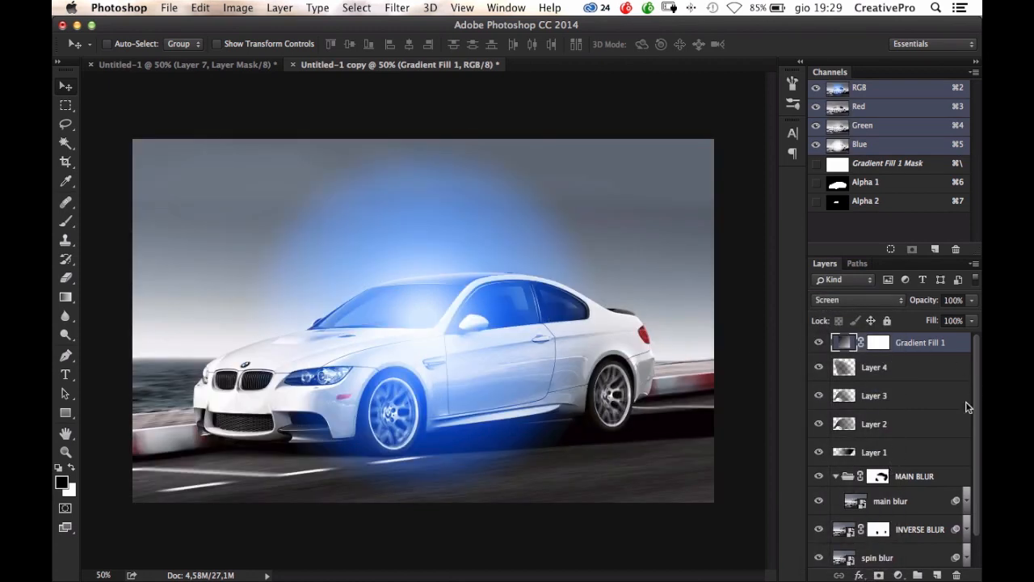
- Scale the blue glow to about 174%, shift it up-left, and commit
right_click(919, 341)
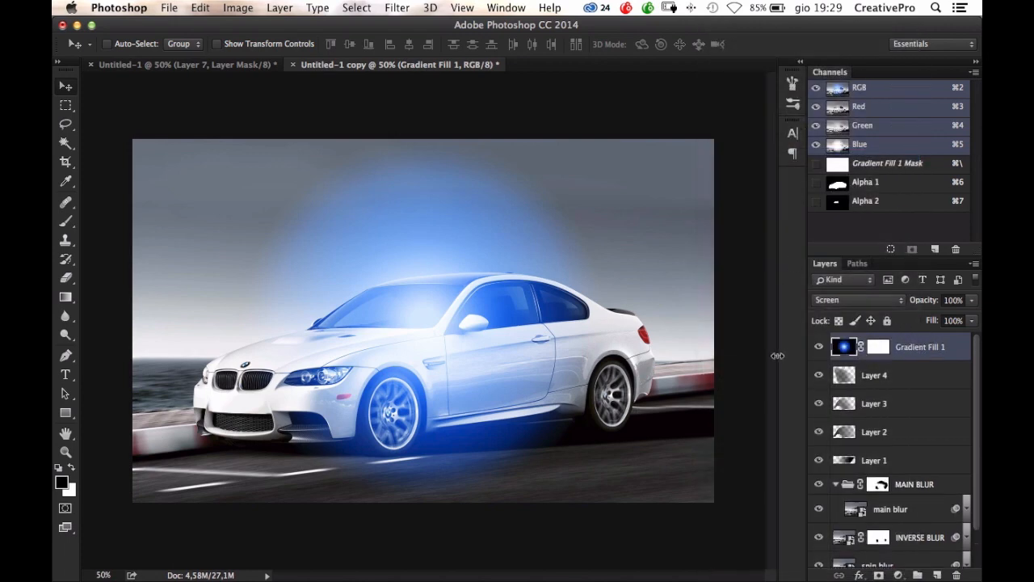
key(cmd+t)
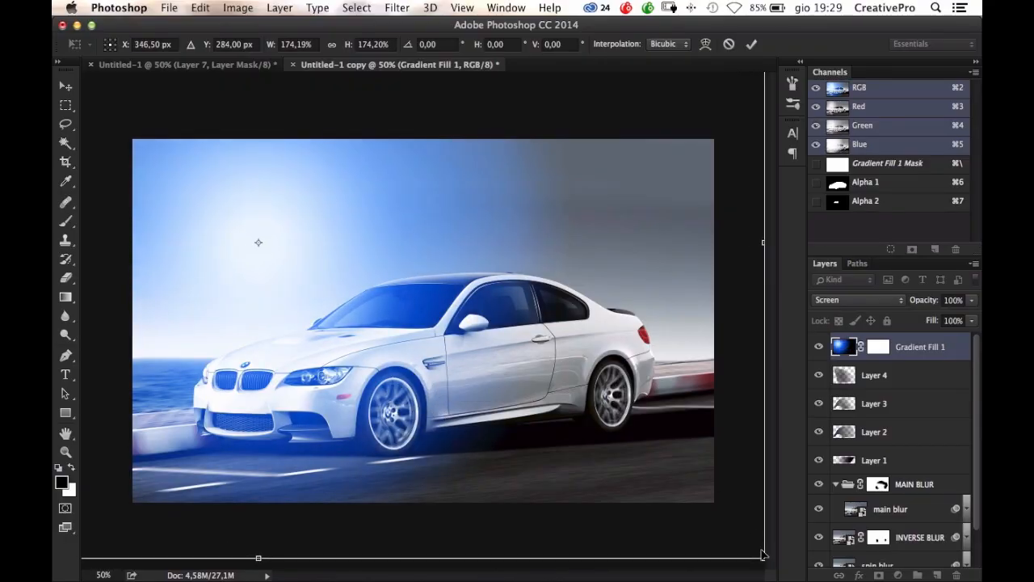
click(66, 85)
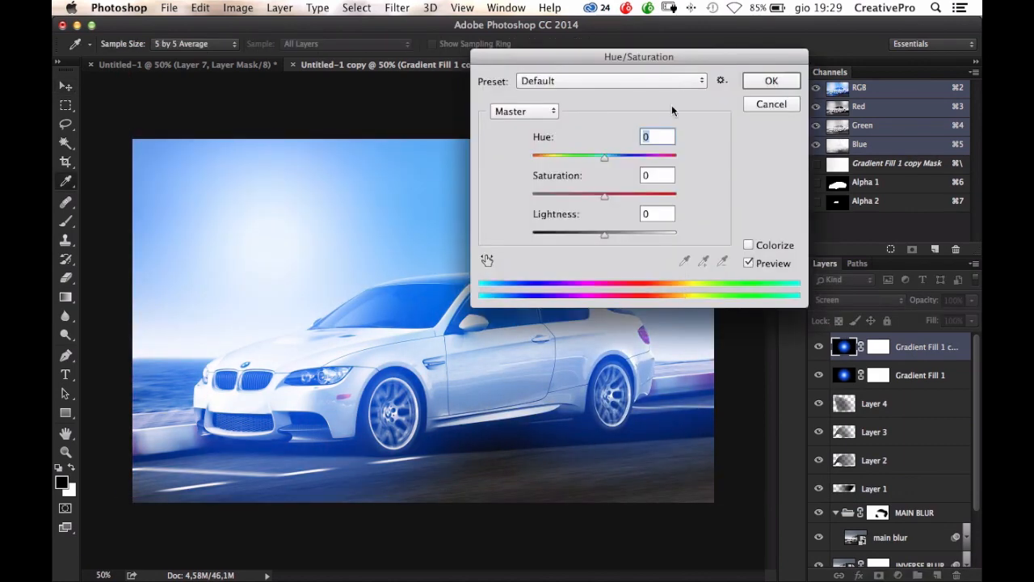
- Shift the duplicated glow's hue to -180 so it turns warm orange
drag(604, 156, 853, 170)
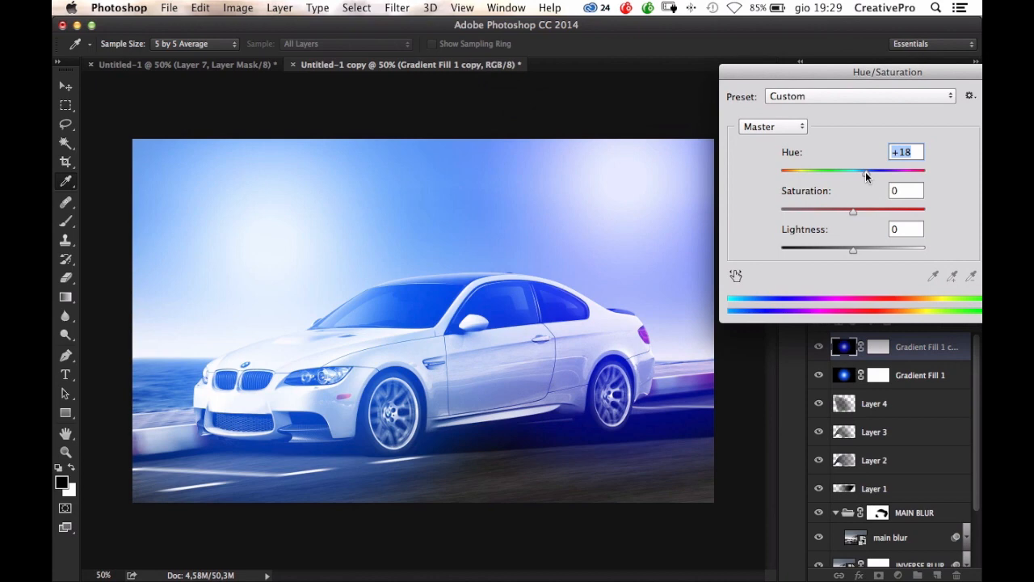
drag(866, 172, 796, 172)
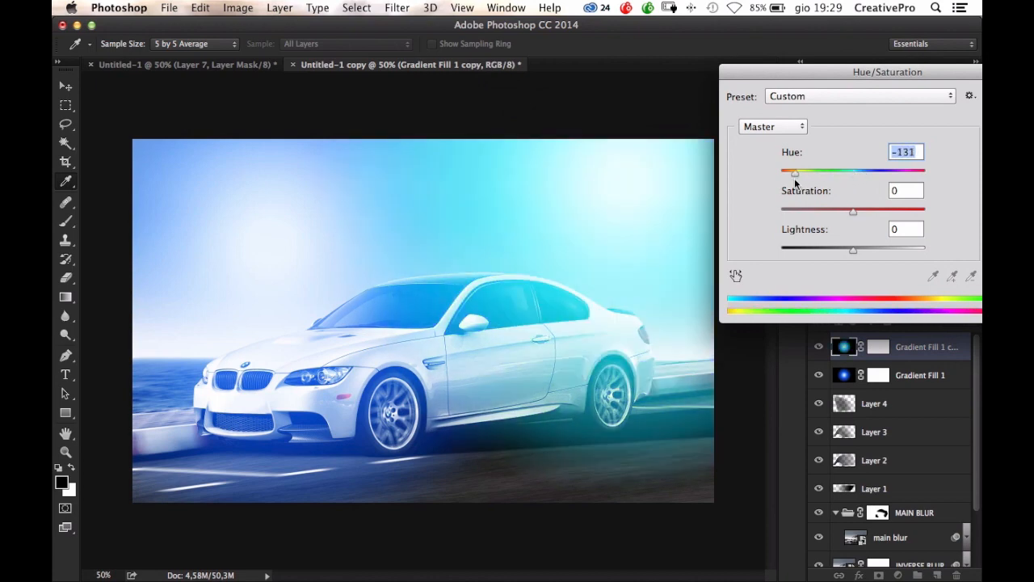
drag(795, 172, 781, 172)
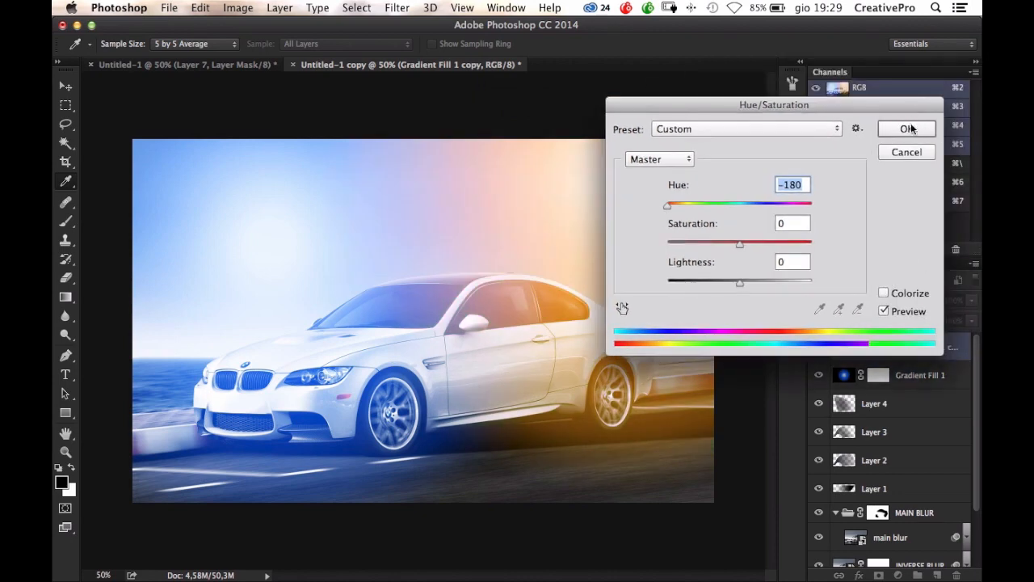
click(906, 129)
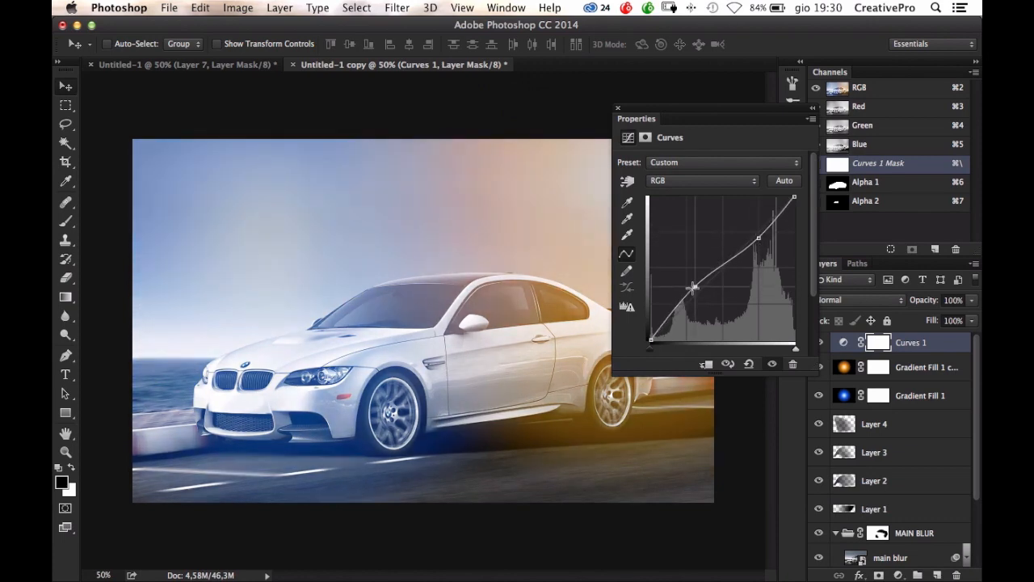
- Reshape the RGB curve by dragging the shadow region and adjusting the shadow point
drag(693, 287, 758, 226)
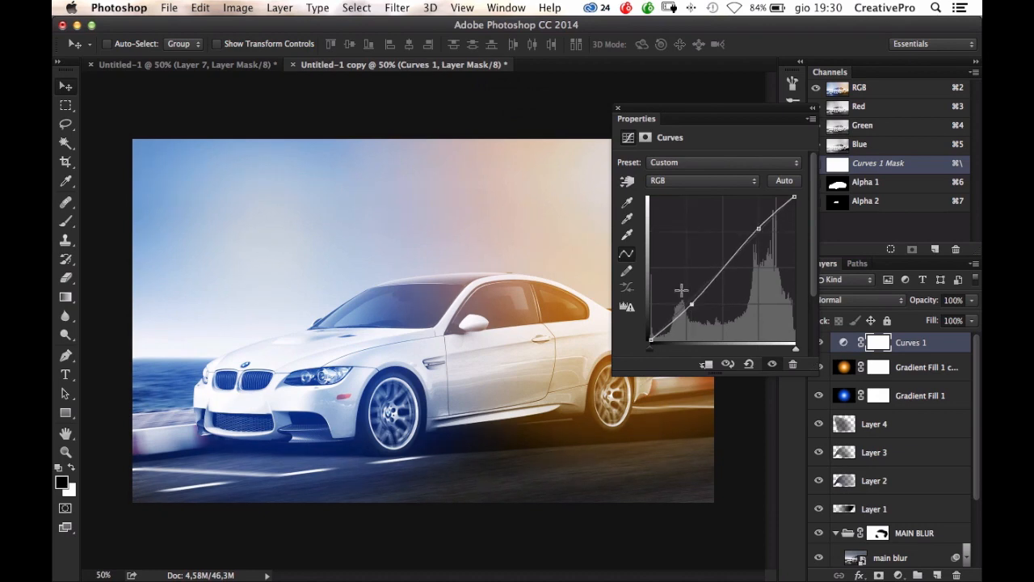
click(618, 107)
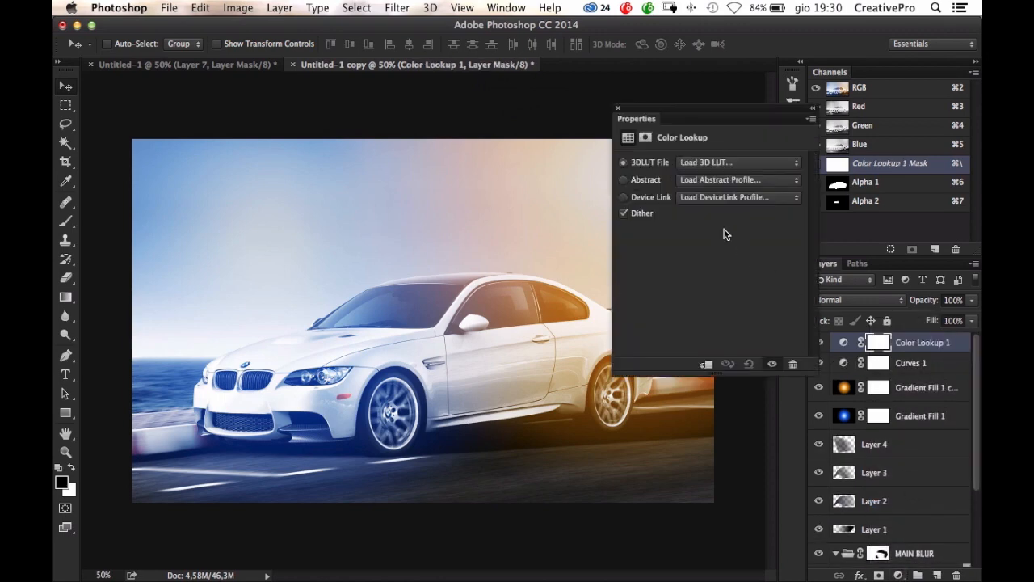
- Try FallColors, Candlelight and Bleach Bypass looks, settle on Fuji F125 Kodak 2395, adjust opacity
click(735, 163)
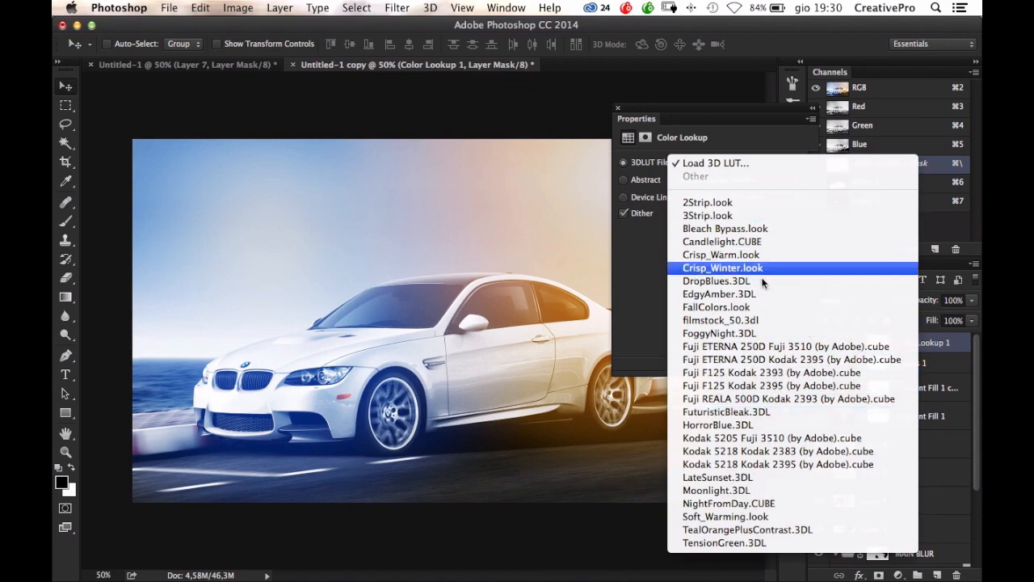
click(715, 307)
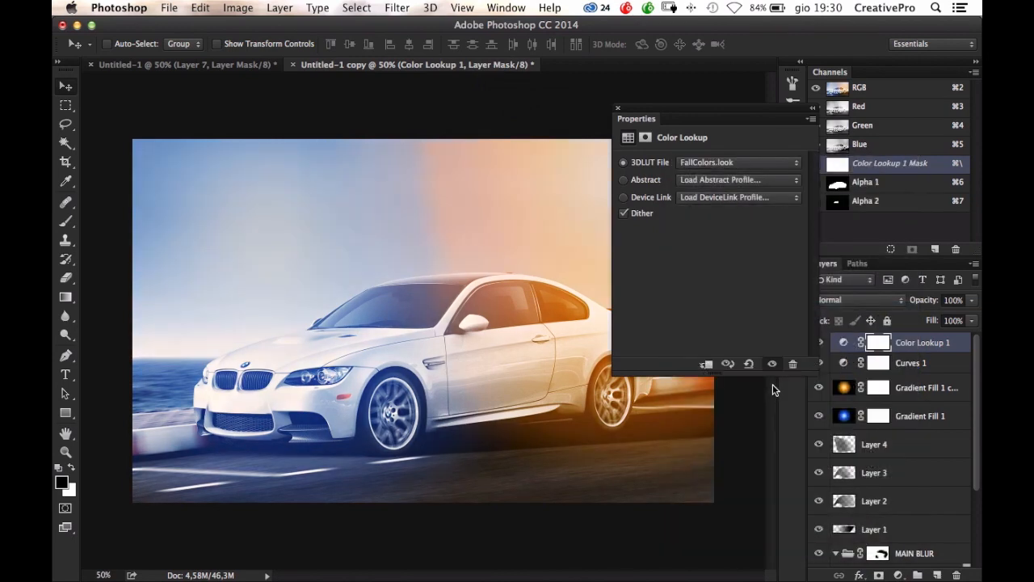
click(737, 162)
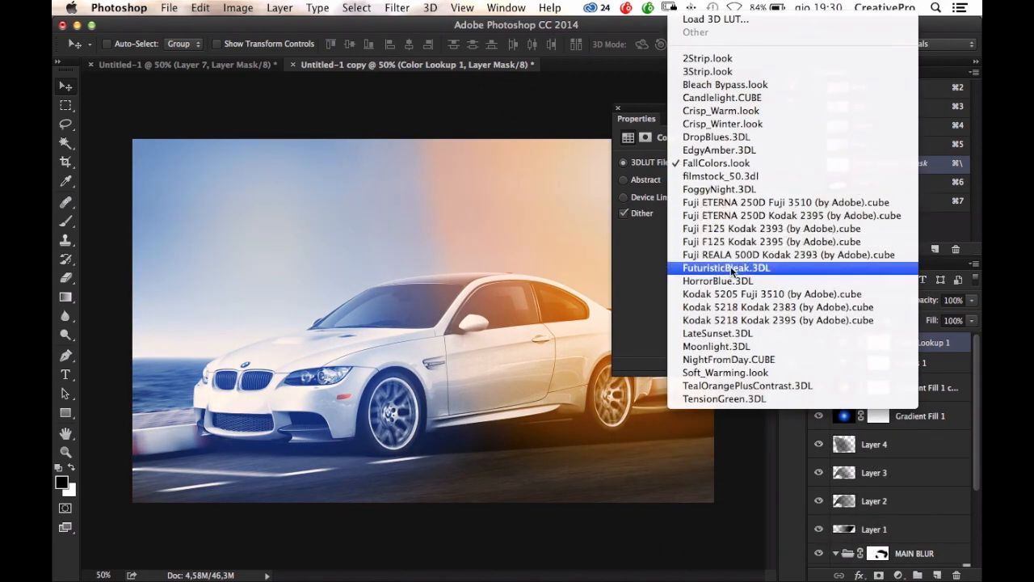
mouse_move(721, 176)
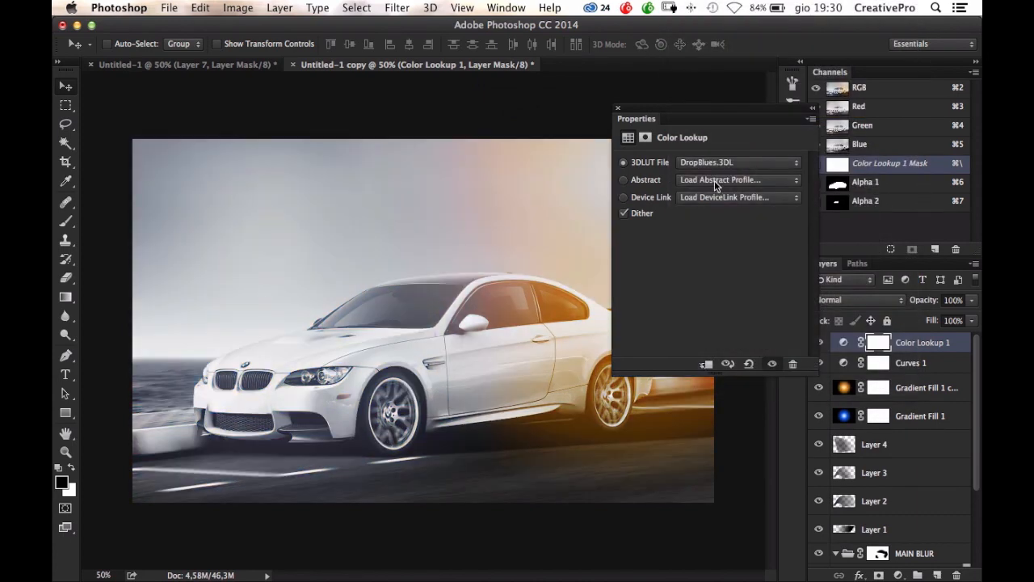
click(736, 162)
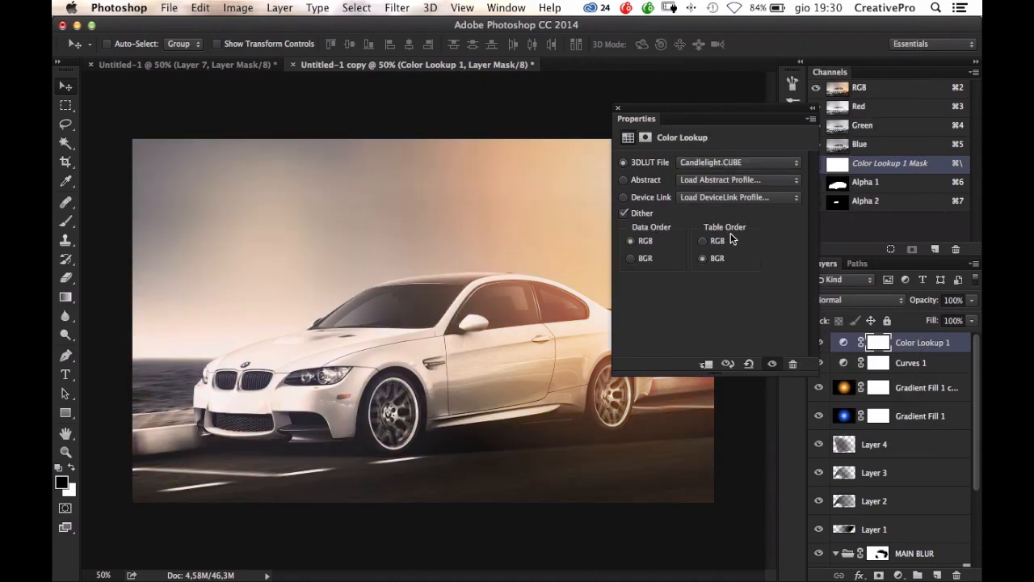
click(736, 163)
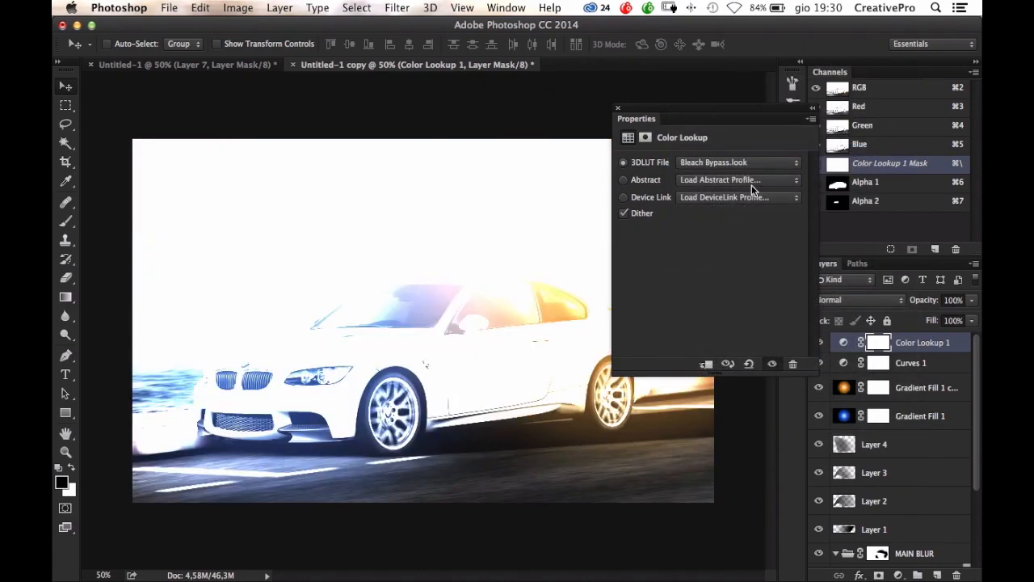
click(736, 161)
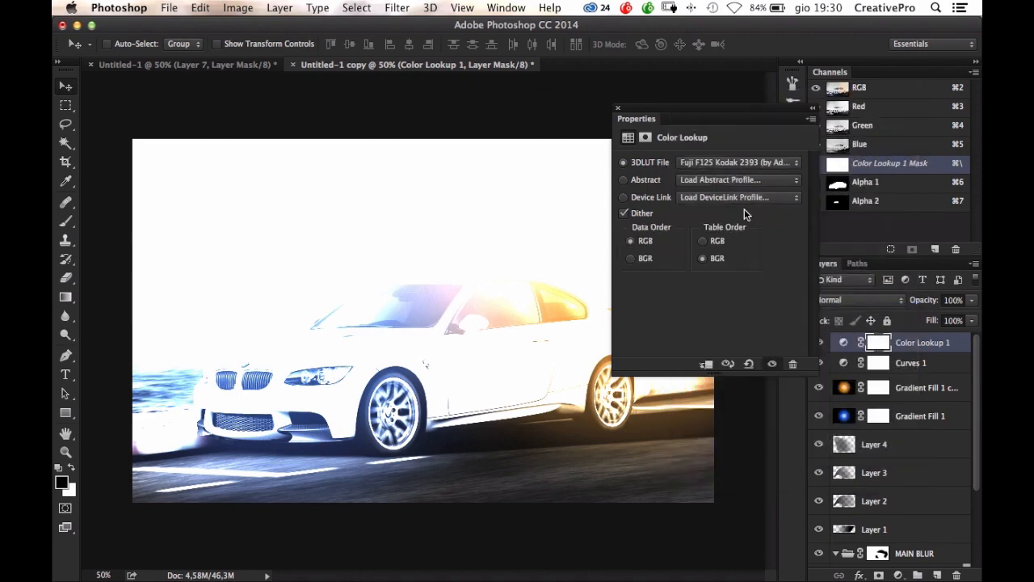
click(736, 162)
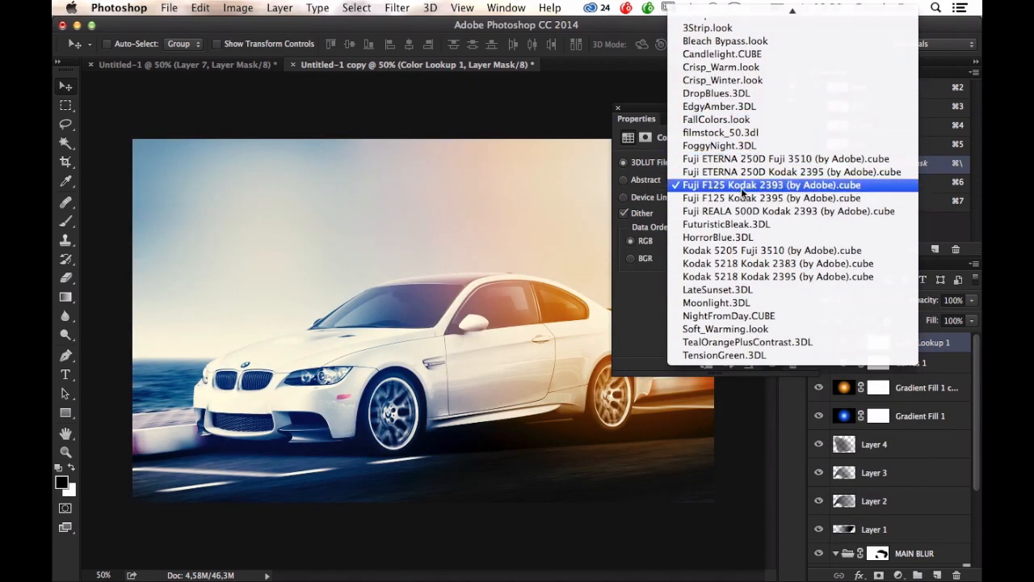
click(774, 198)
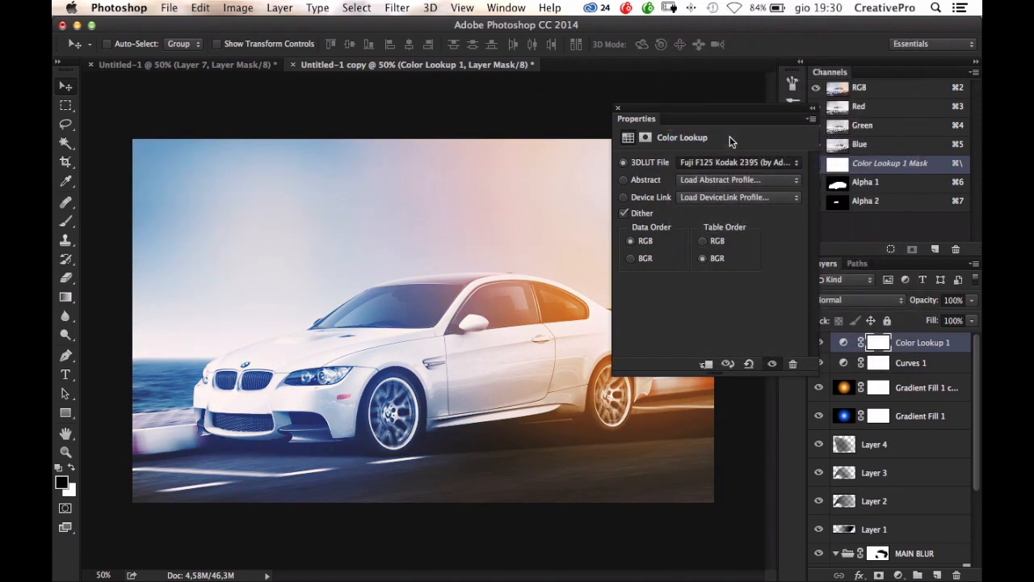
click(617, 108)
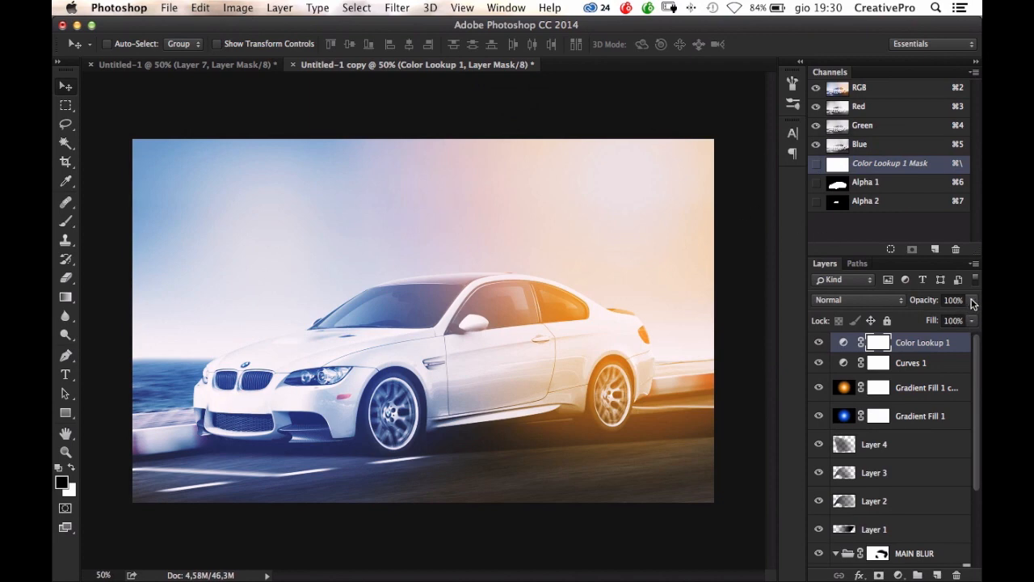
drag(953, 311, 942, 312)
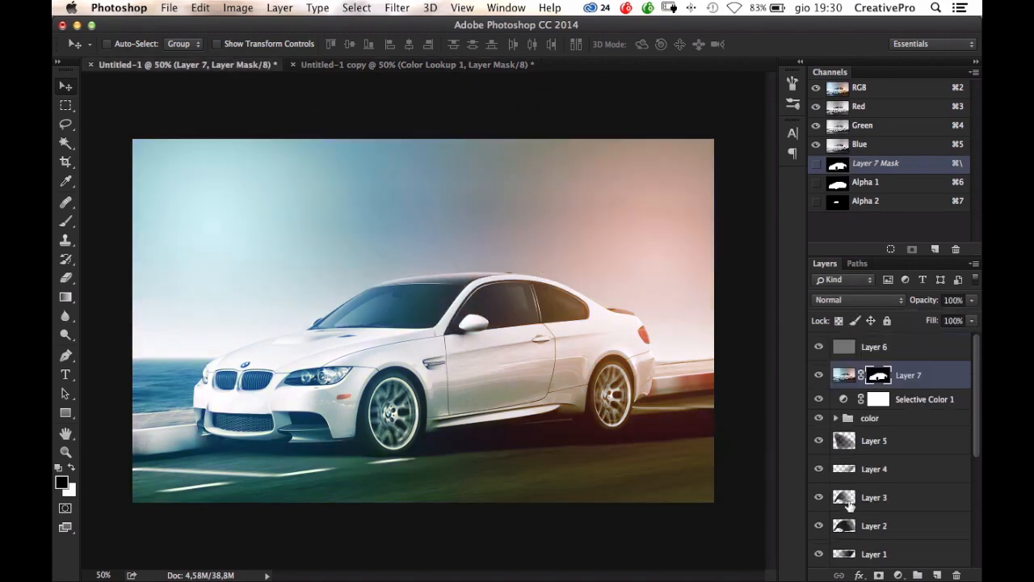
- Check the reference's lookup, then apply LateSunset in Color mode at 34% opacity
click(836, 418)
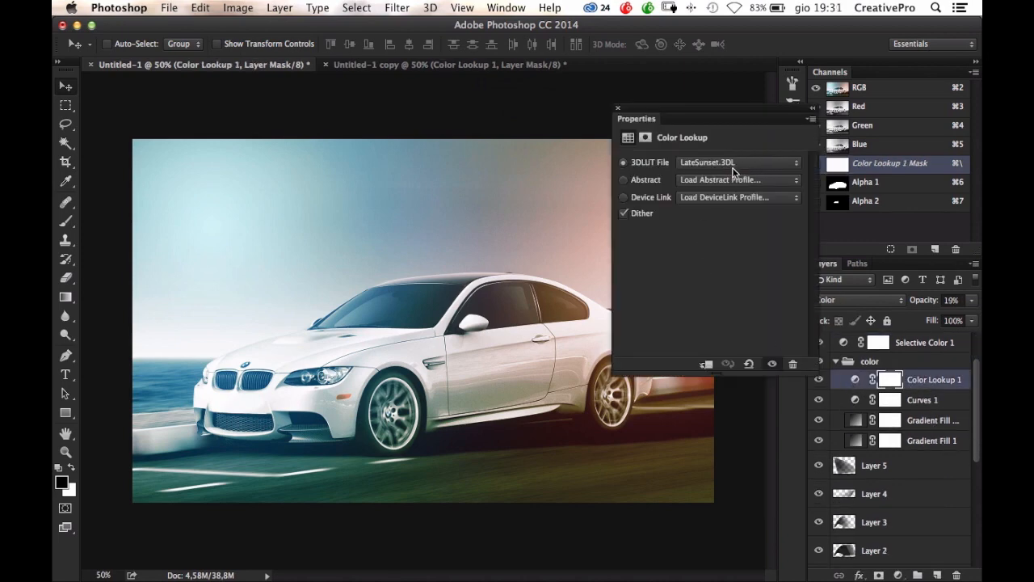
click(444, 65)
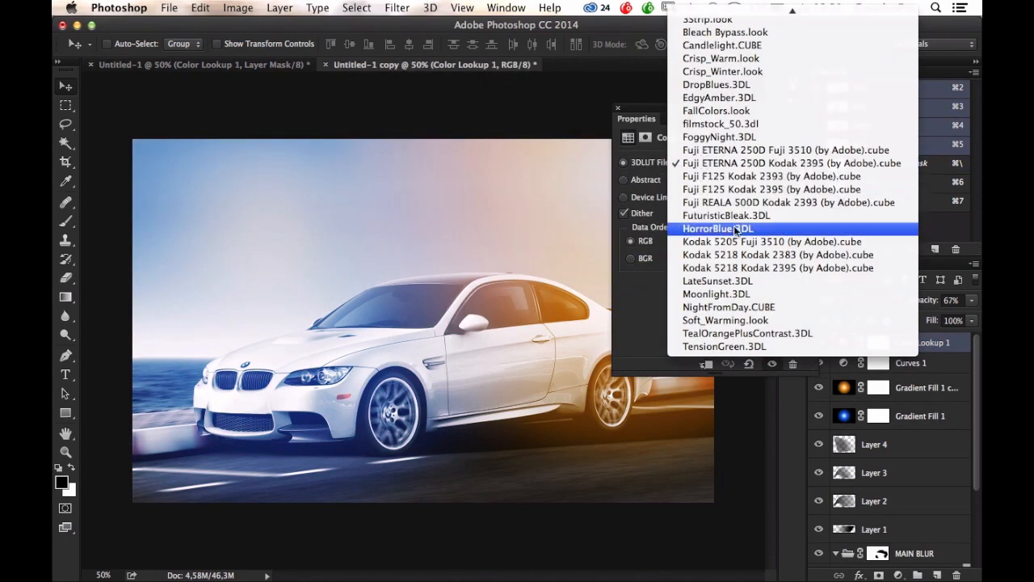
click(715, 281)
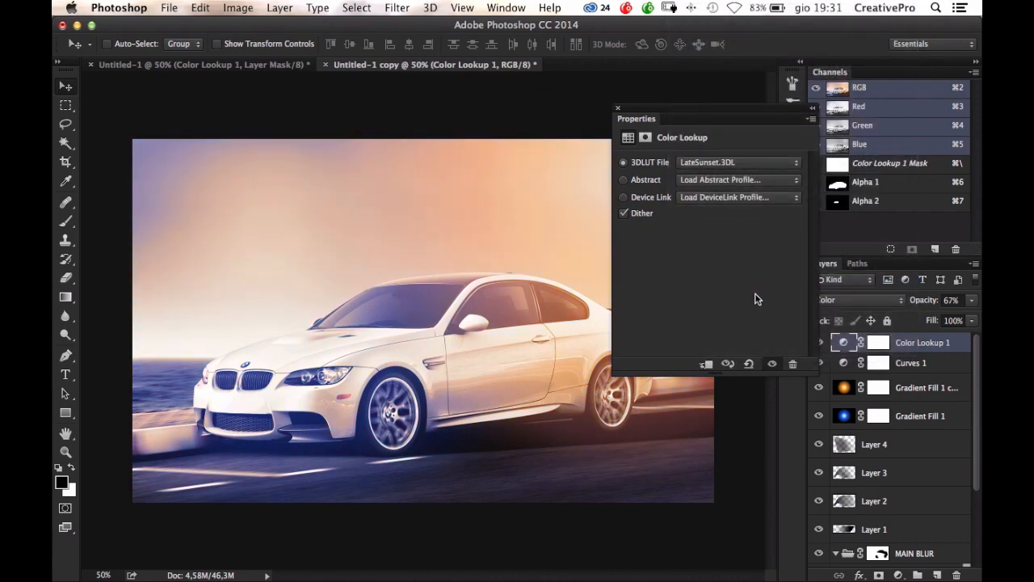
mouse_move(727, 173)
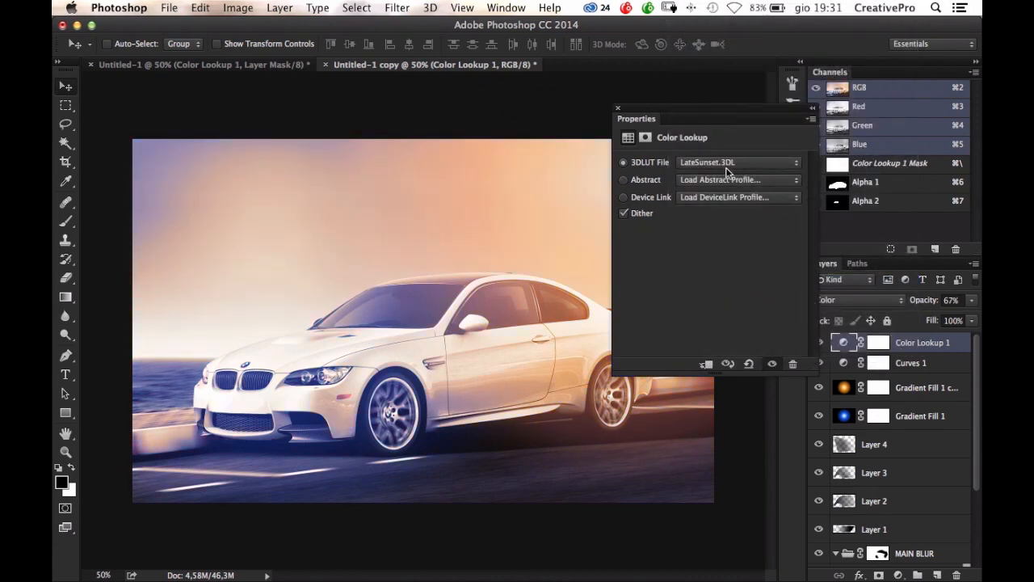
click(737, 162)
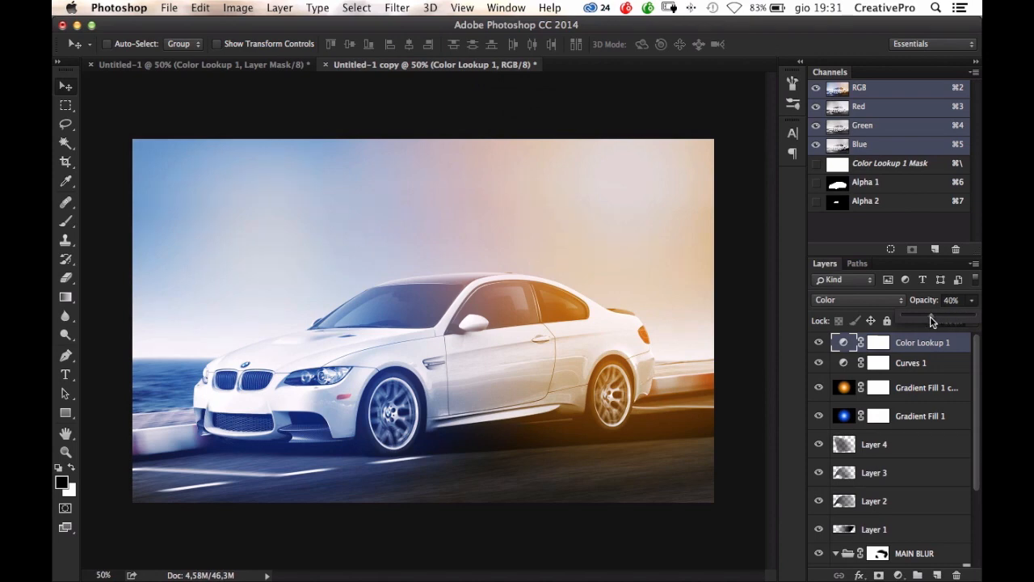
drag(933, 316, 928, 316)
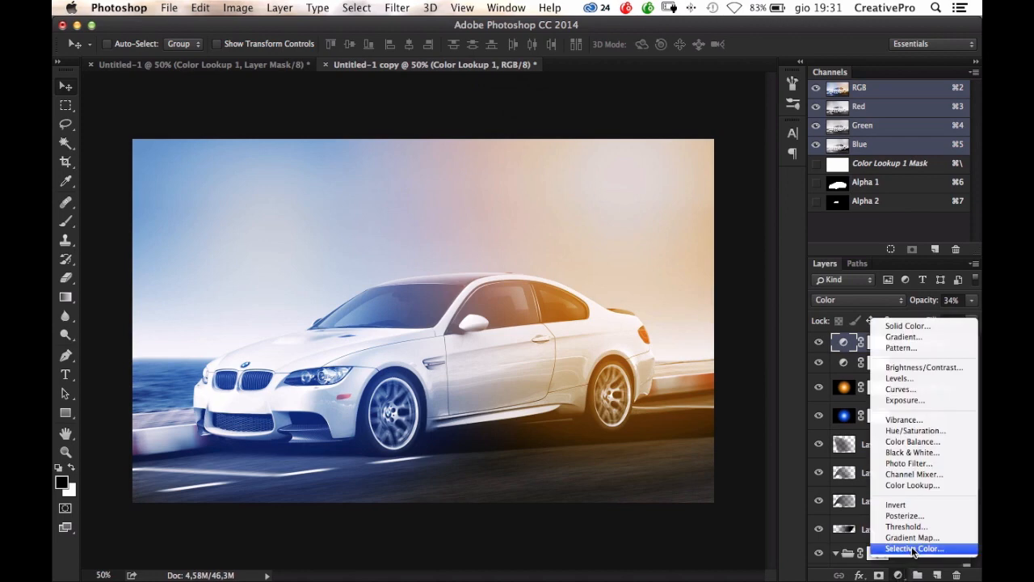
- Add Selective Color with Neutrals at Cyan +20, Magenta -6, Yellow +3, Black +7
click(913, 549)
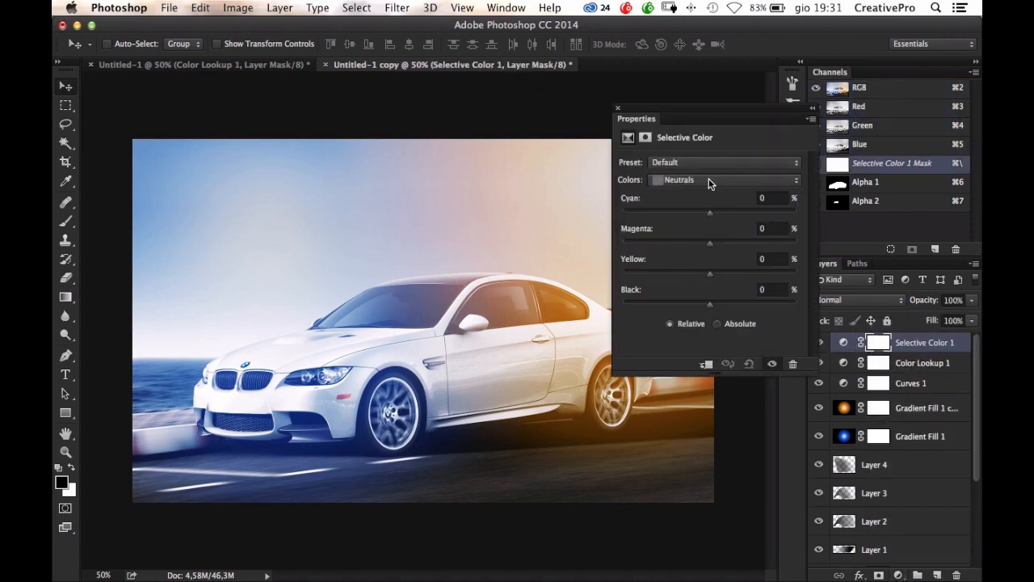
mouse_move(706, 218)
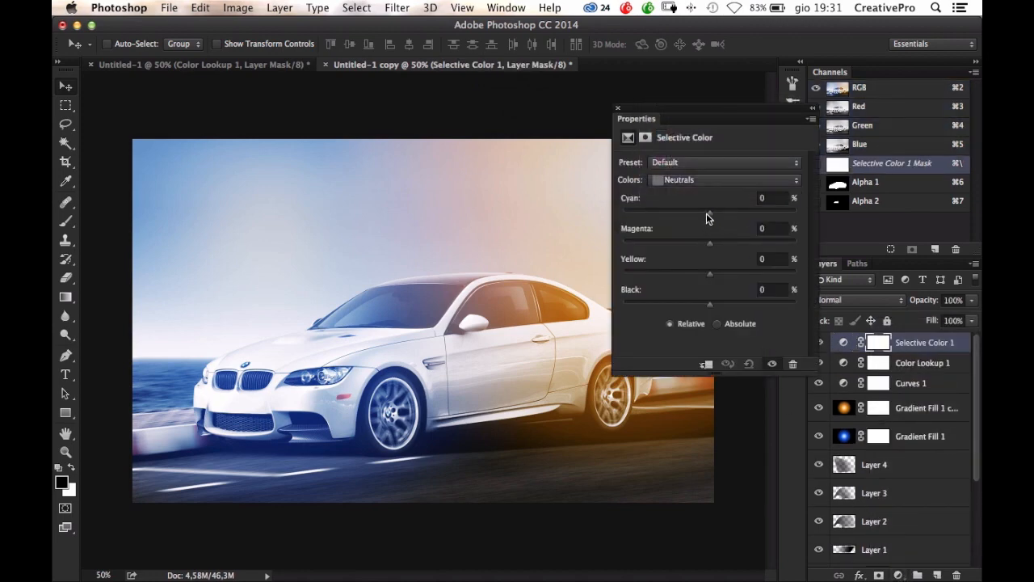
drag(709, 208, 735, 208)
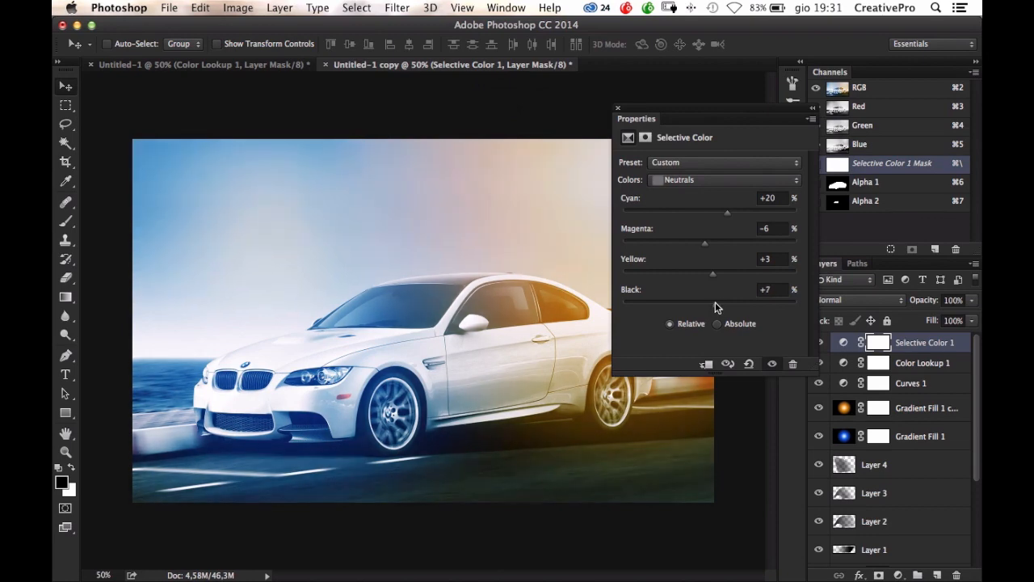
click(618, 108)
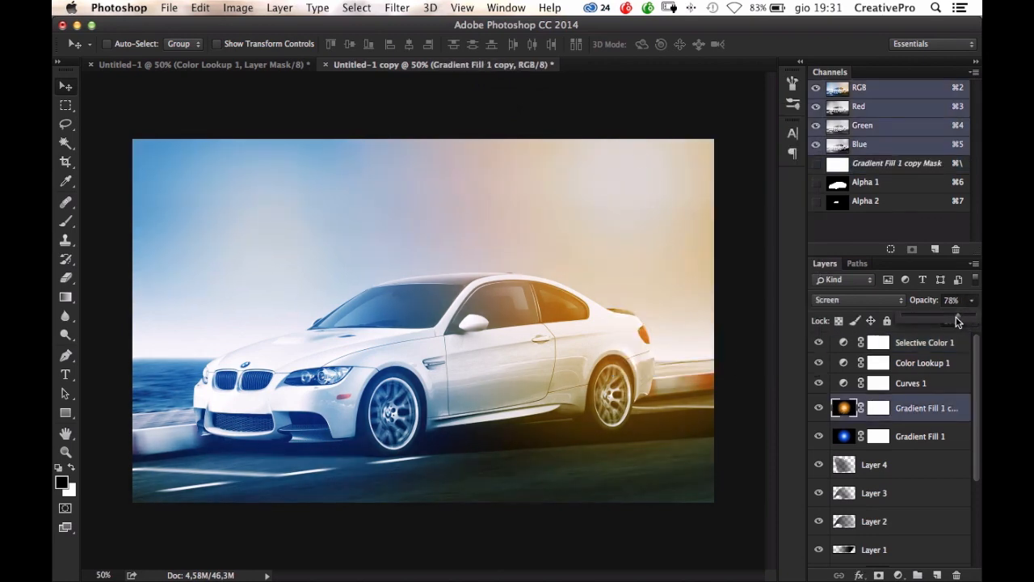
- Lower the orange glow copy's opacity and shift its hue to about -31, a pinkish red
drag(957, 321, 940, 321)
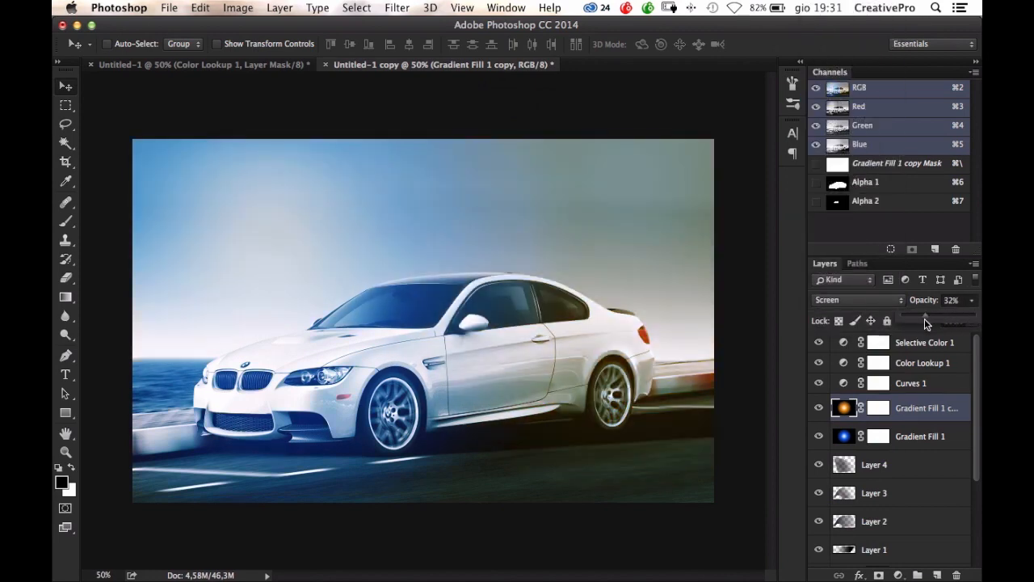
drag(925, 313, 945, 313)
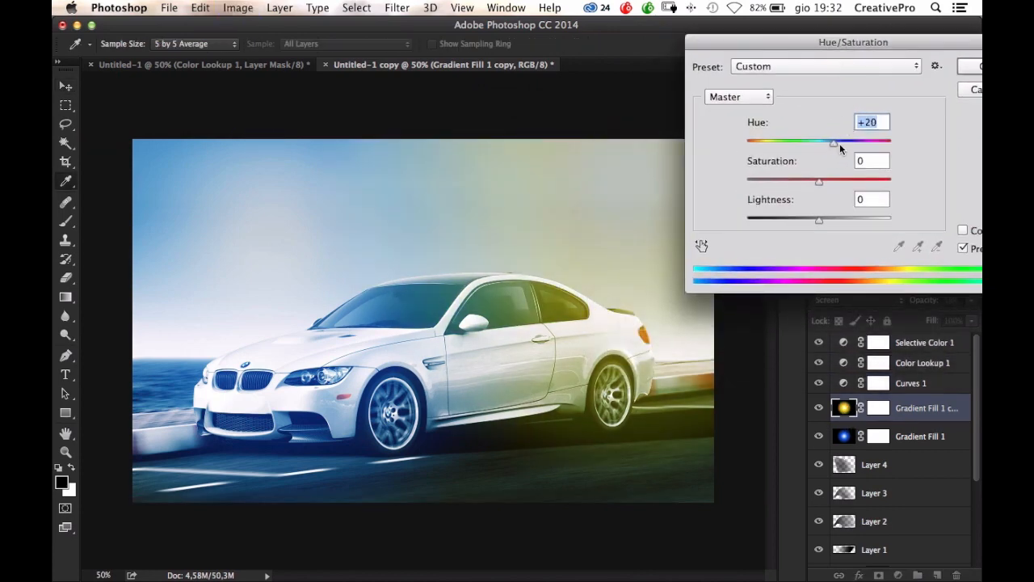
drag(835, 141, 803, 141)
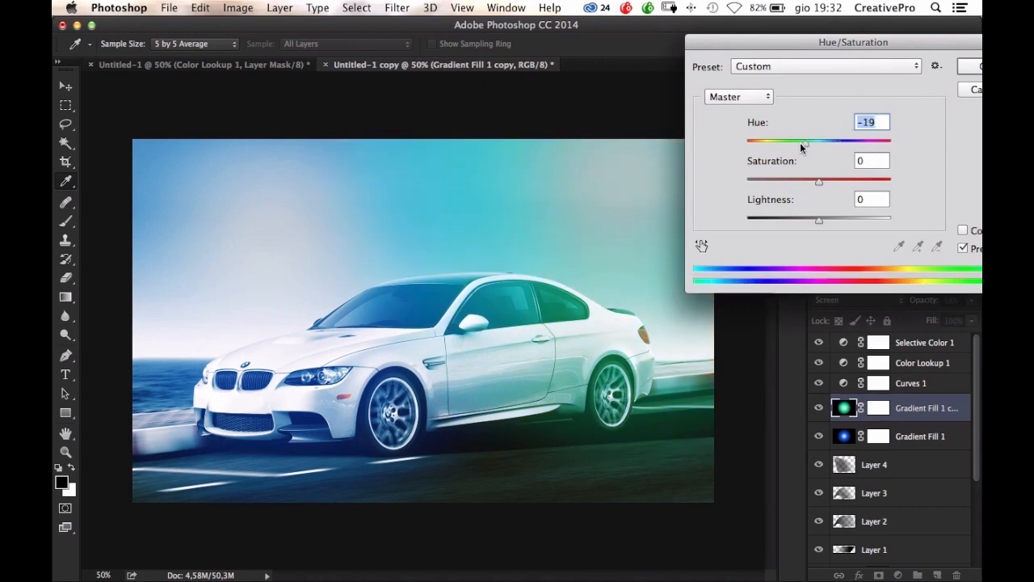
drag(800, 141, 766, 141)
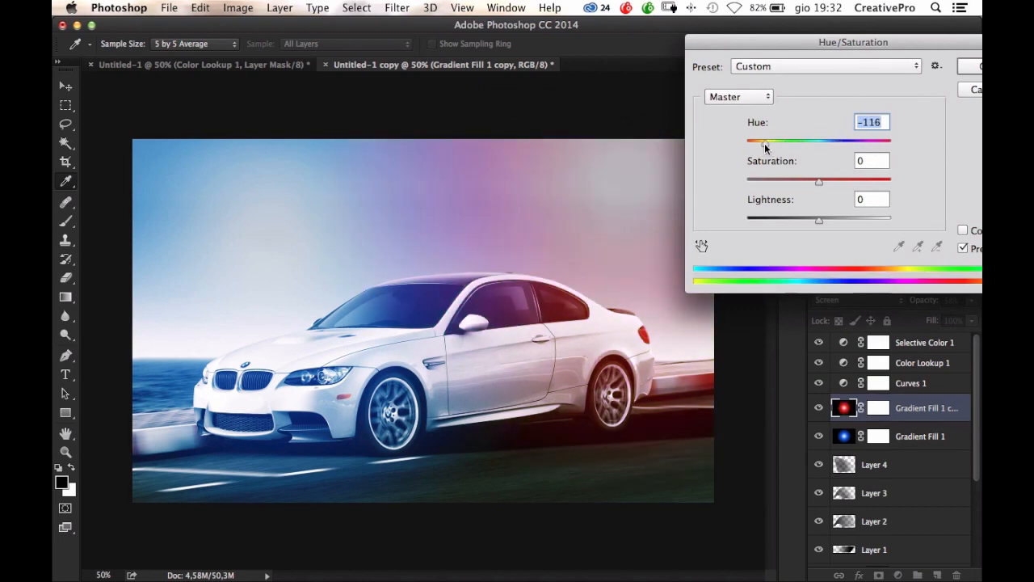
drag(765, 140, 797, 141)
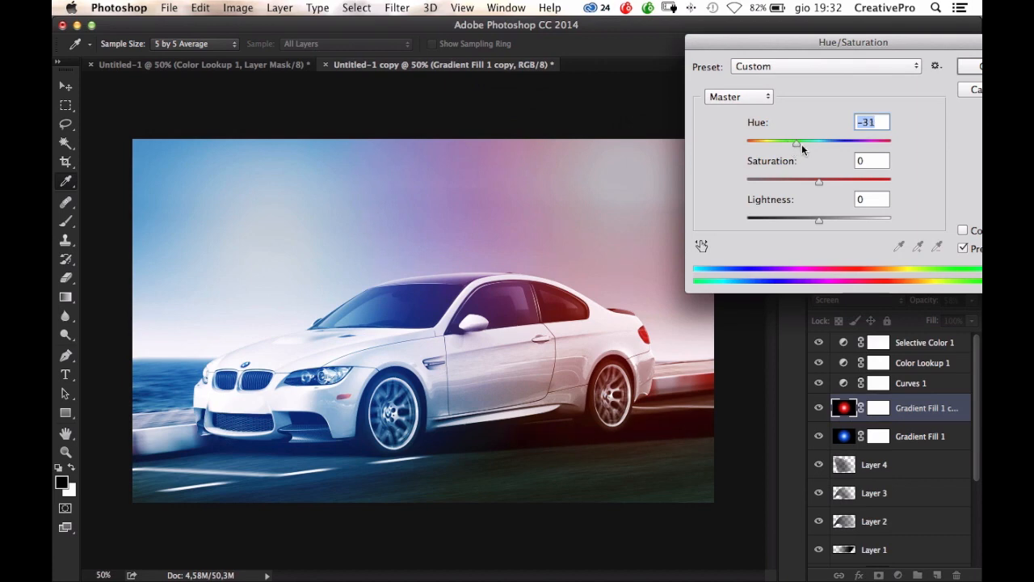
drag(796, 142, 806, 142)
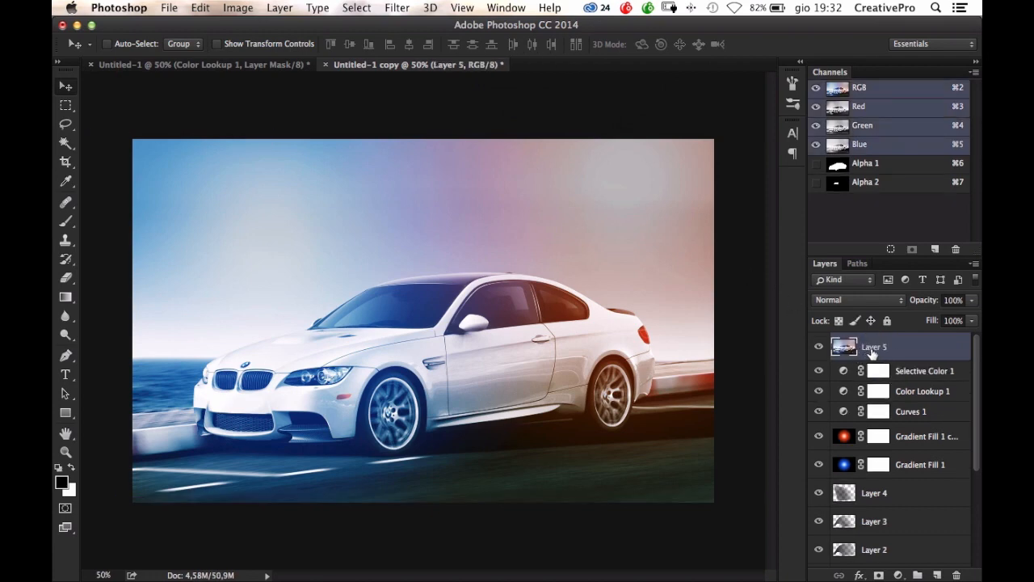
- Apply a subtle Unsharp Mask with Radius 1.0 to the merged Layer 5
click(397, 7)
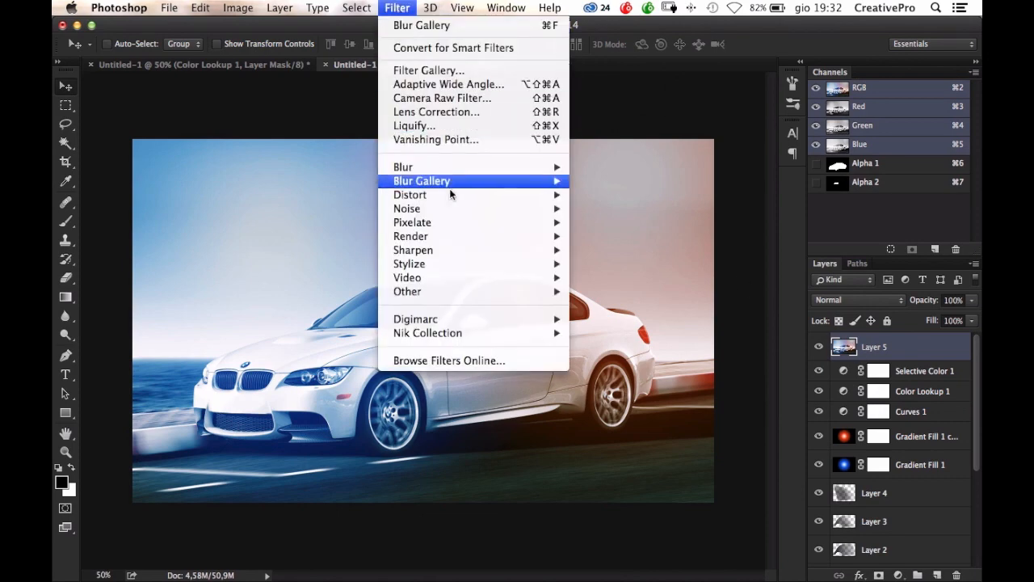
mouse_move(413, 249)
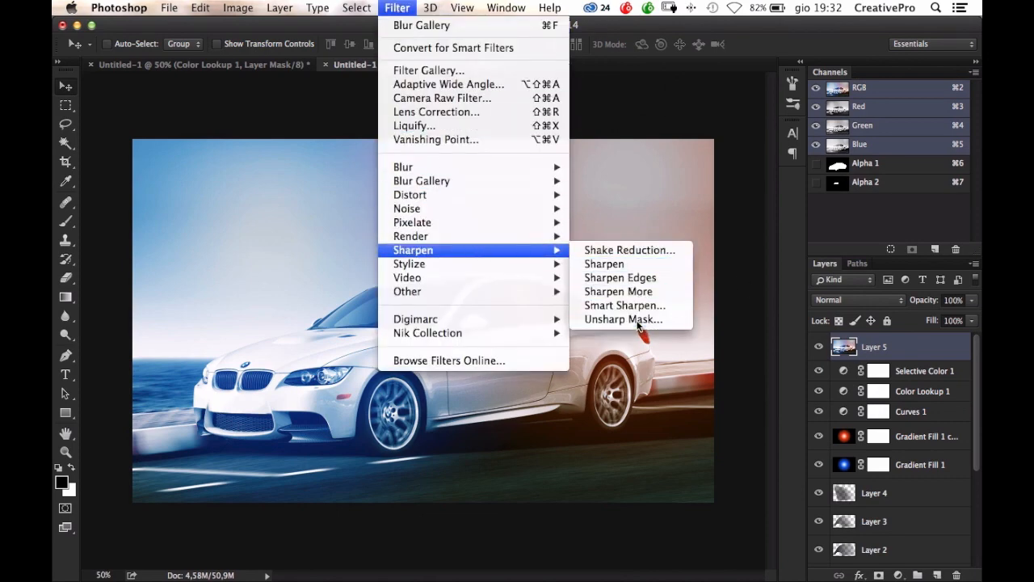
click(623, 318)
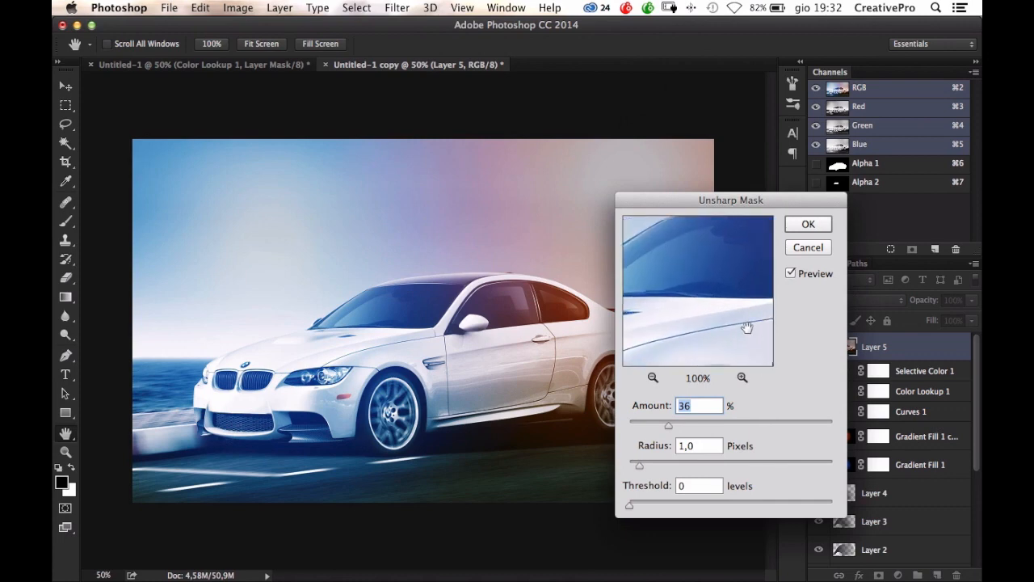
drag(747, 328, 739, 311)
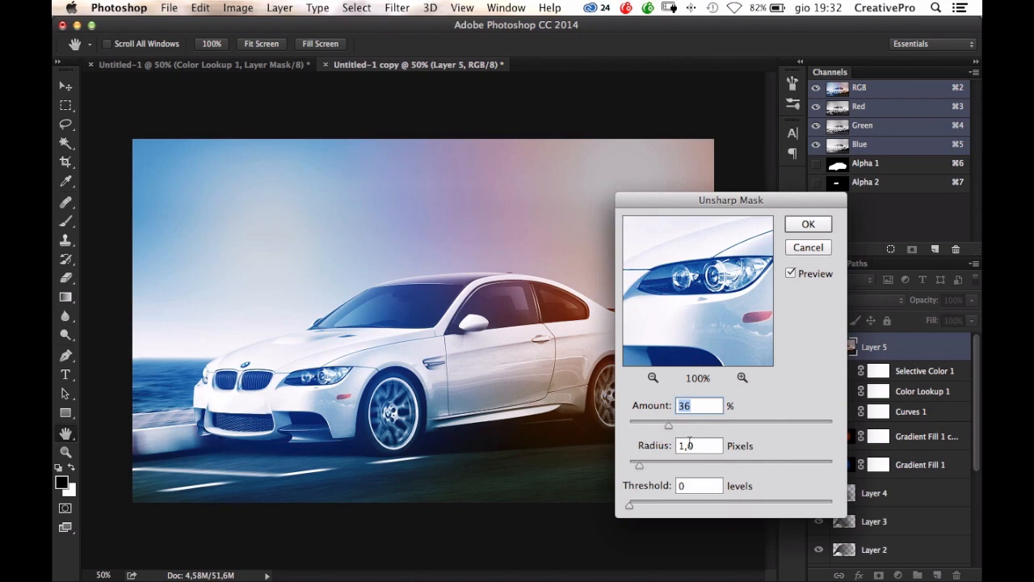
text(3)
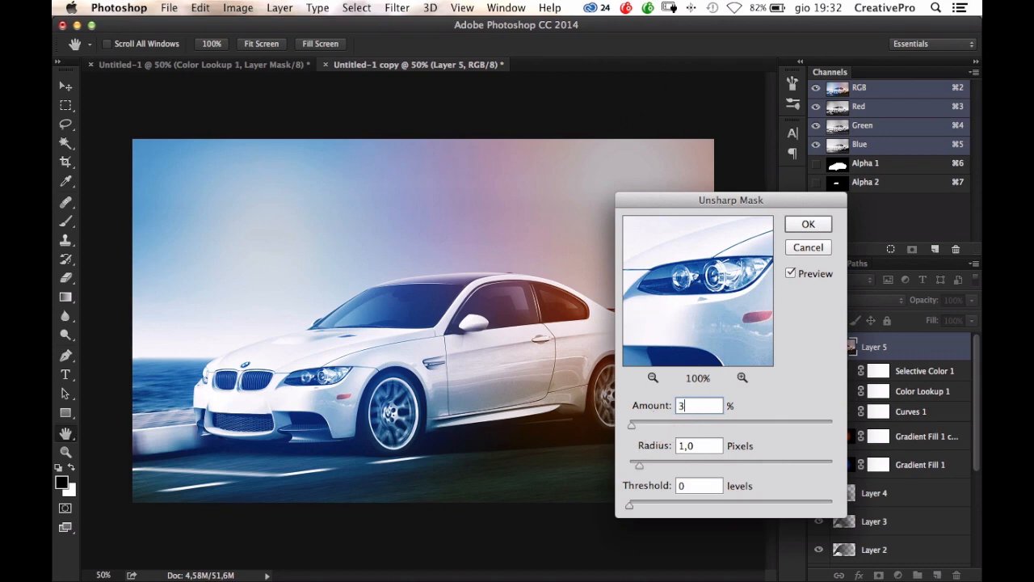
click(807, 224)
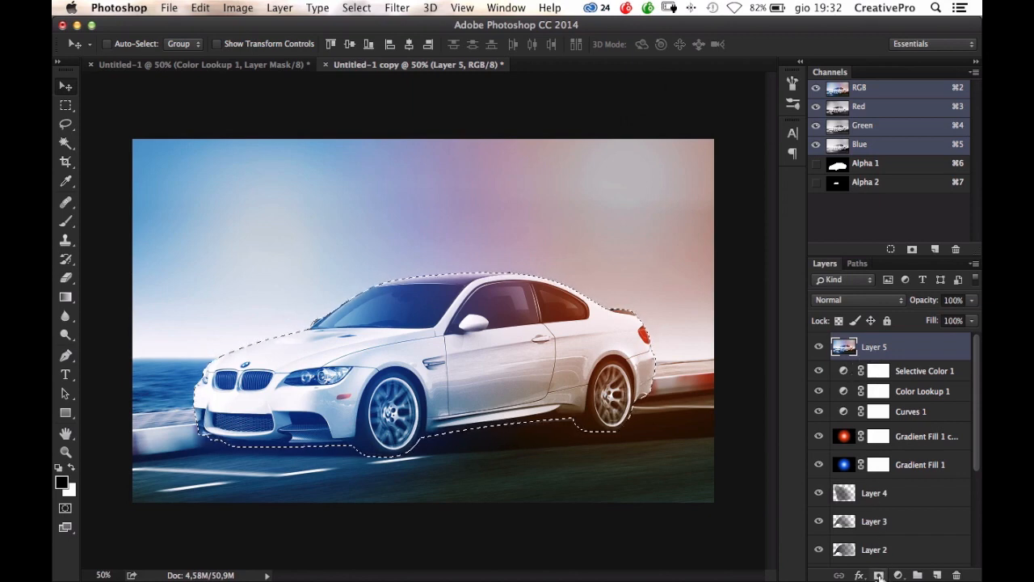
- Mask Layer 5 to the car silhouette and zoom to 100% on the car's front
click(397, 7)
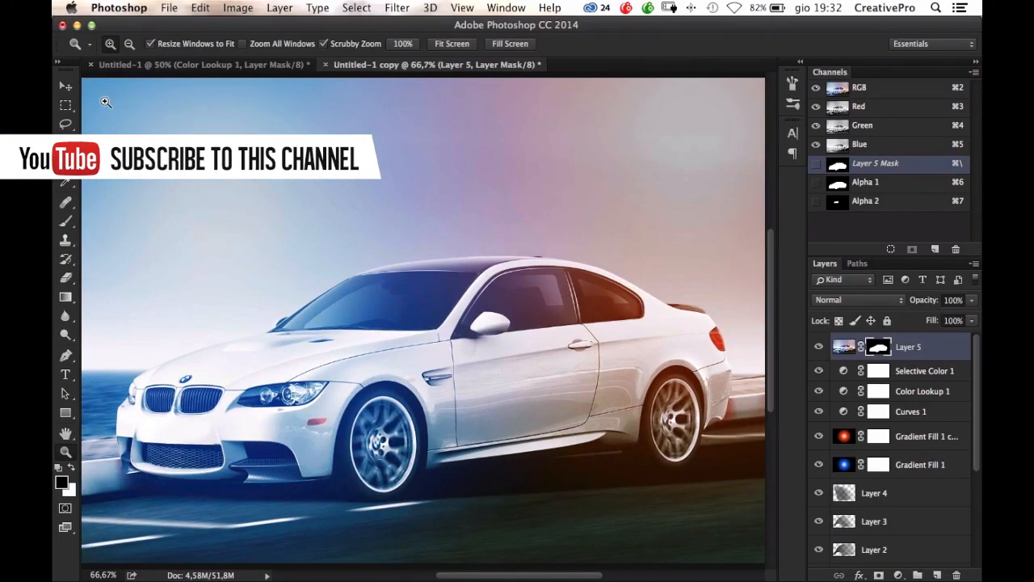
click(66, 85)
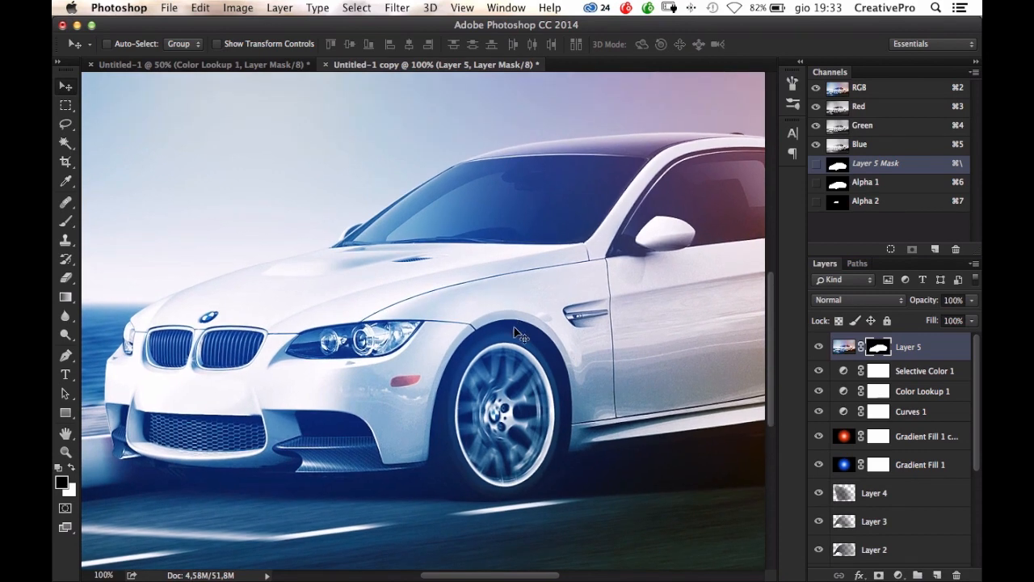
mouse_move(525, 346)
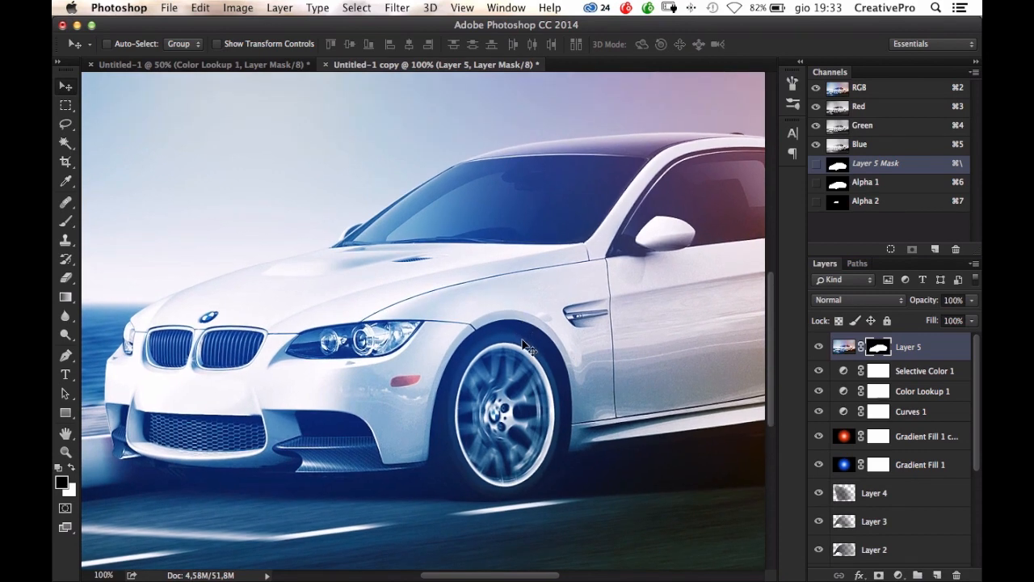